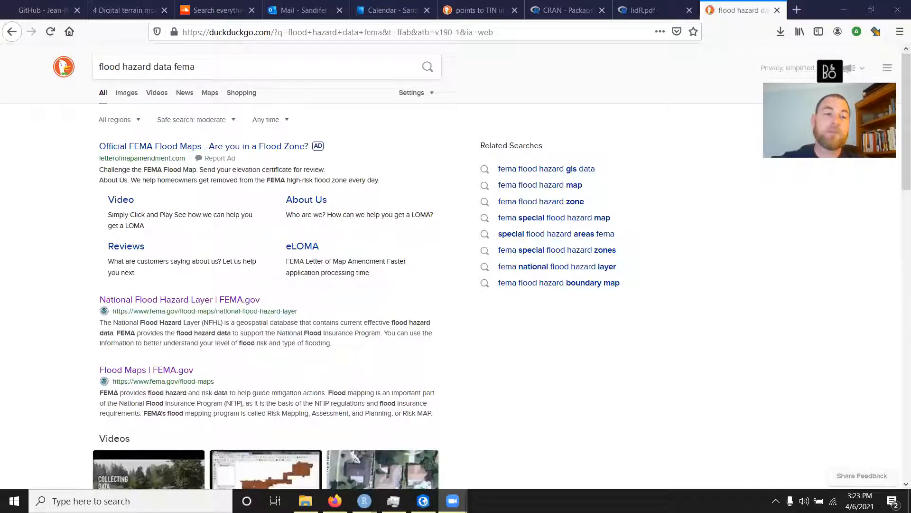
Step: Browse the search's image results, then return to the web results
click(233, 66)
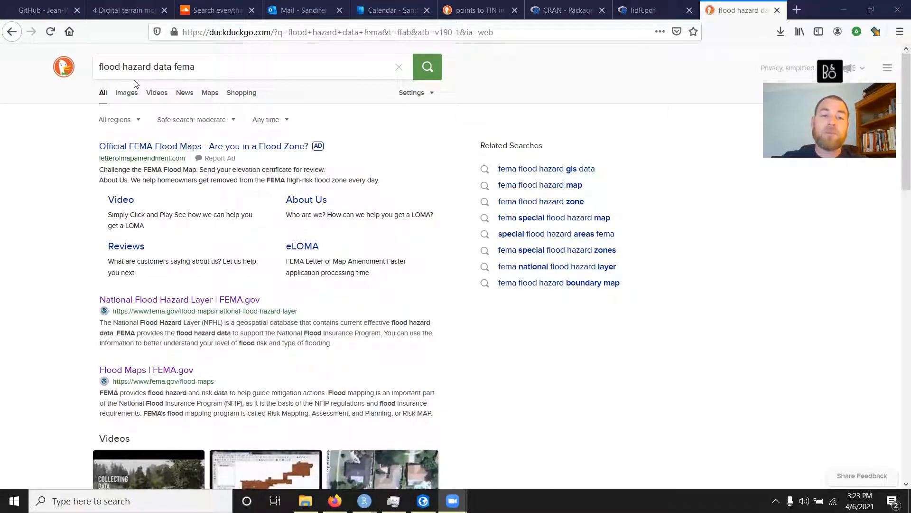
mouse_move(126, 93)
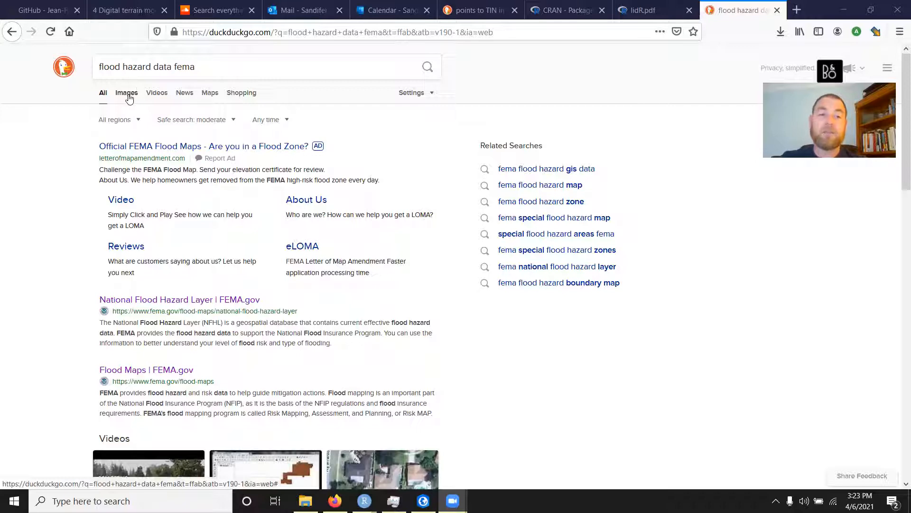
click(126, 92)
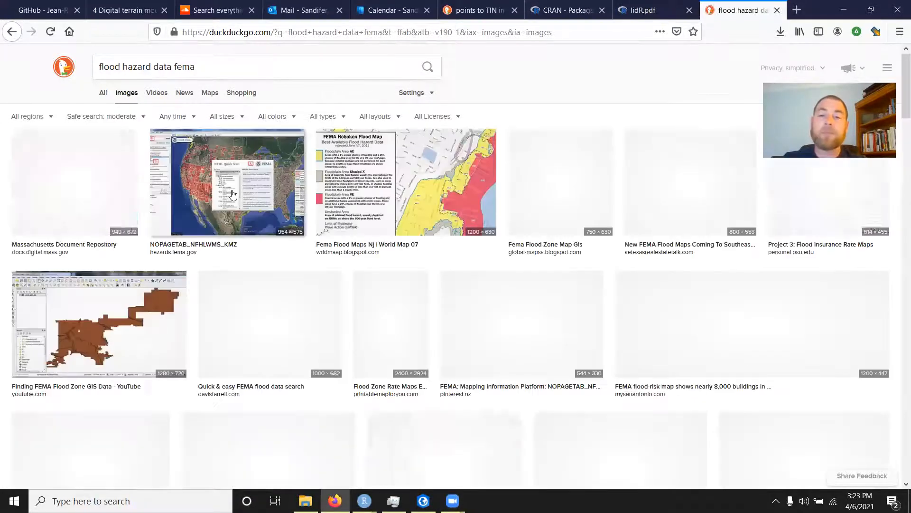
scroll(down, 3)
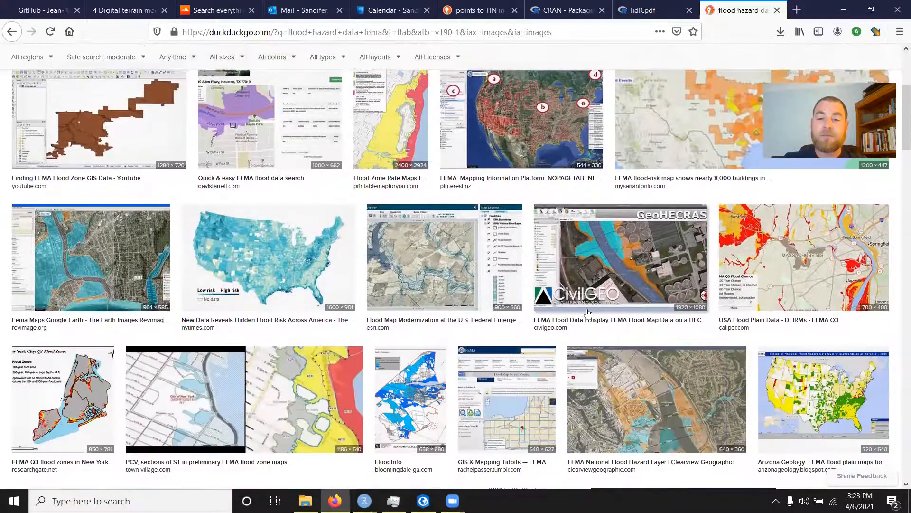
scroll(down, 3)
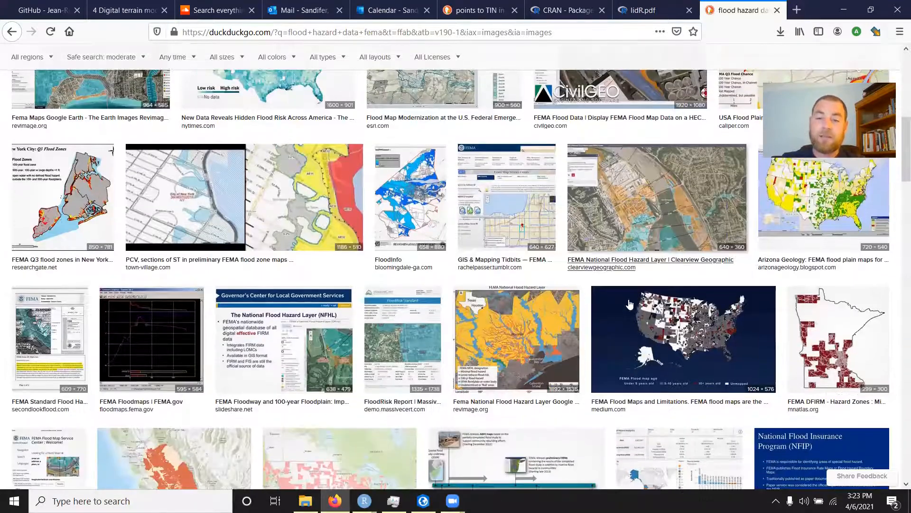
scroll(down, 3)
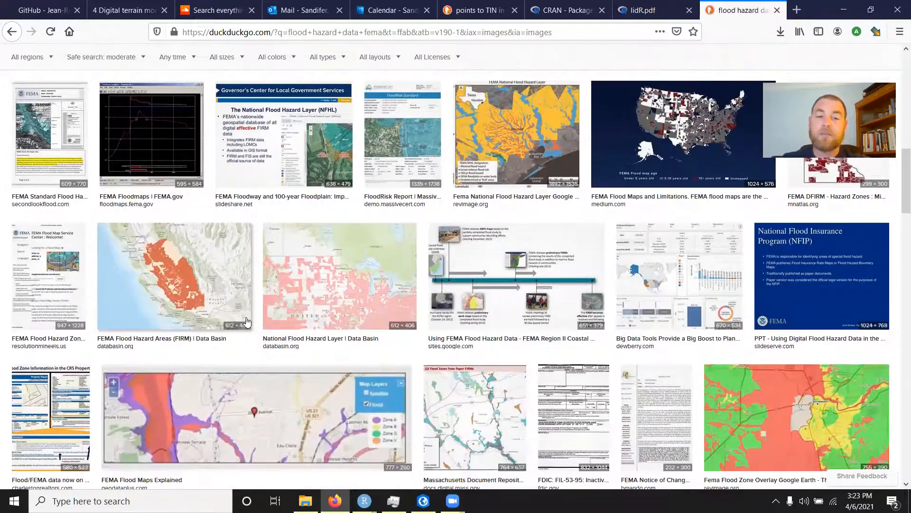
scroll(up, 3)
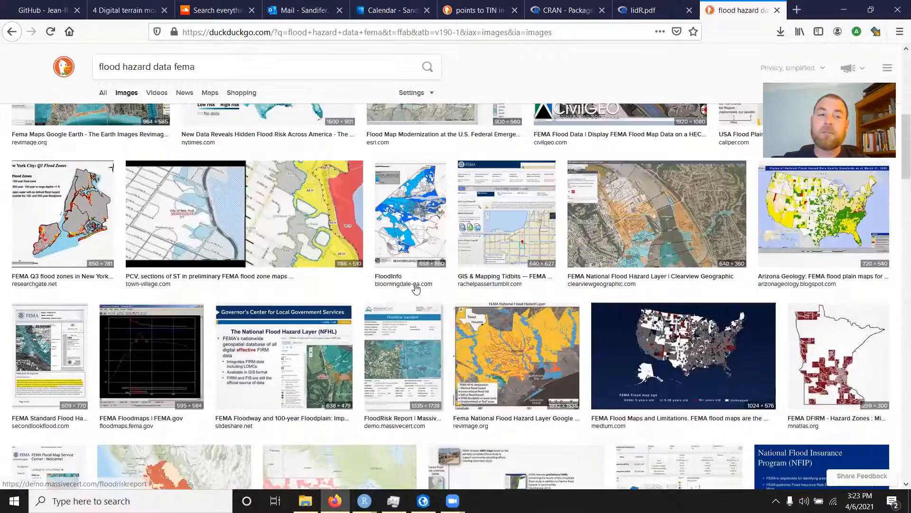
click(103, 92)
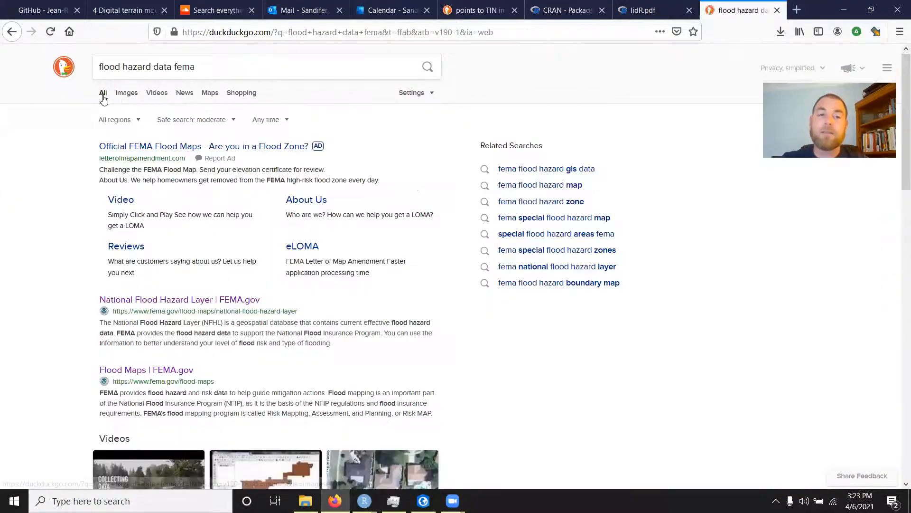
scroll(down, 3)
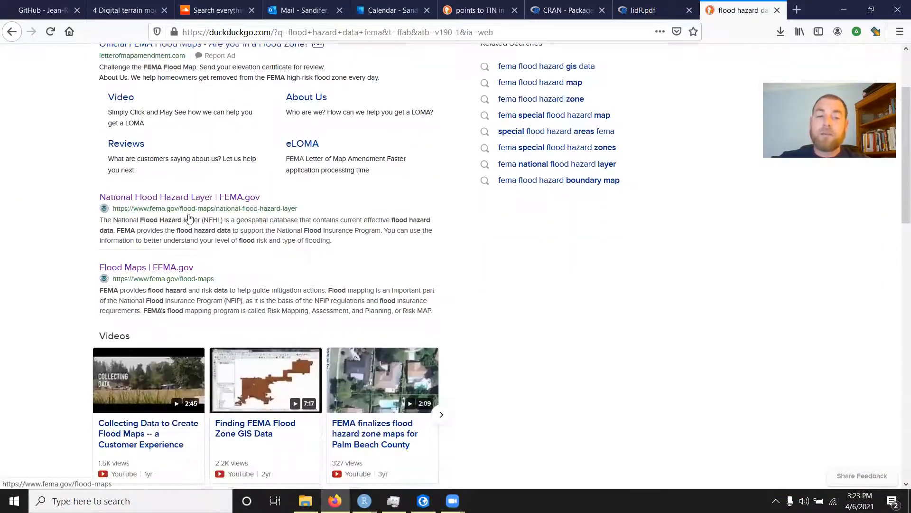
Step: Open the 'National Flood Hazard Layer | FEMA.gov' page and scroll to its access section
click(179, 196)
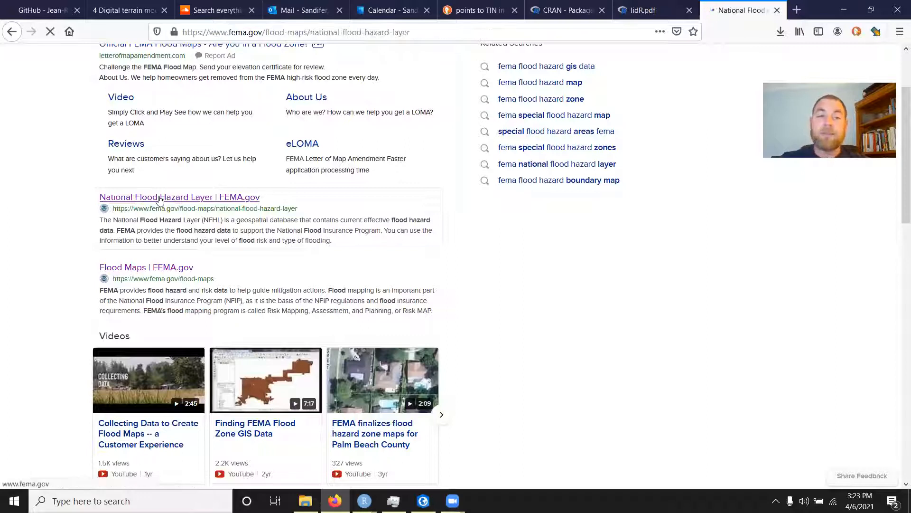
click(180, 196)
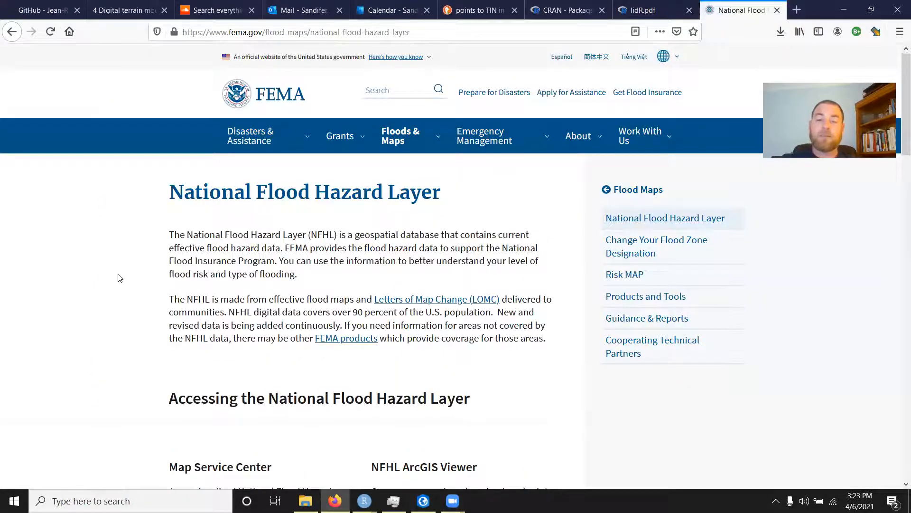
scroll(down, 3)
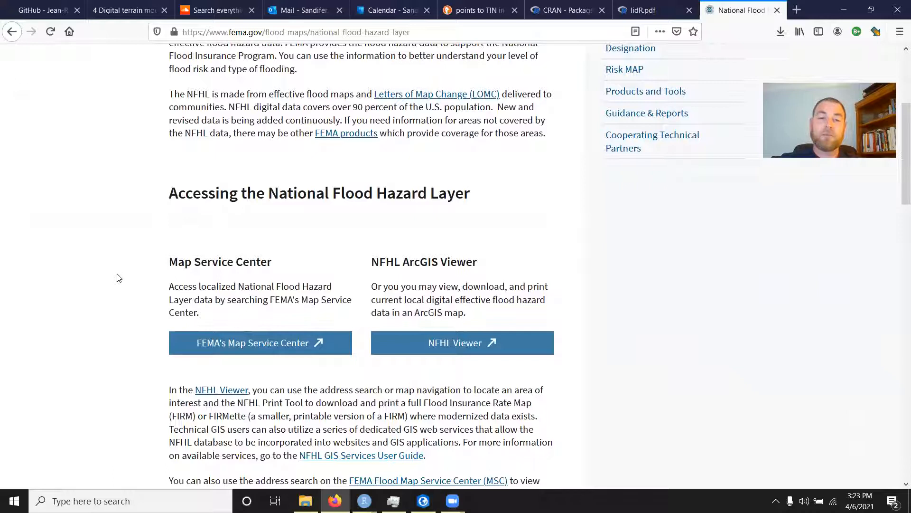
mouse_move(97, 259)
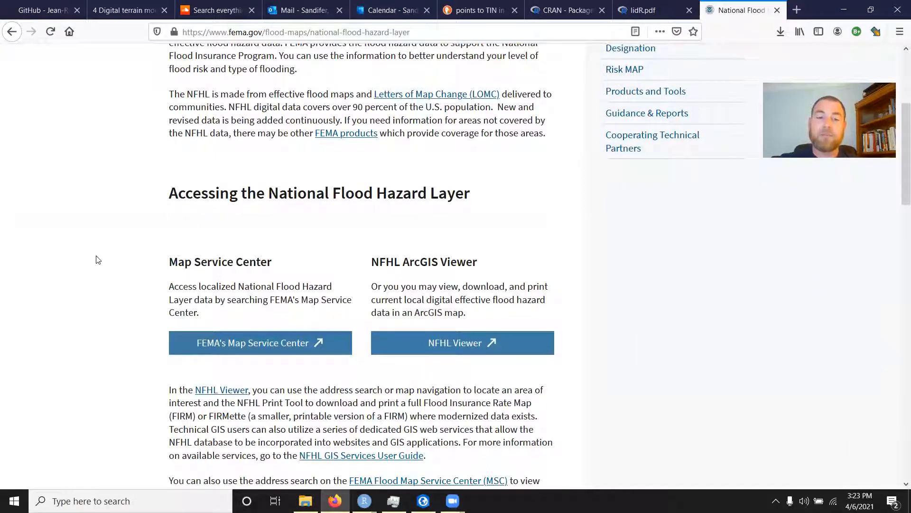
scroll(down, 3)
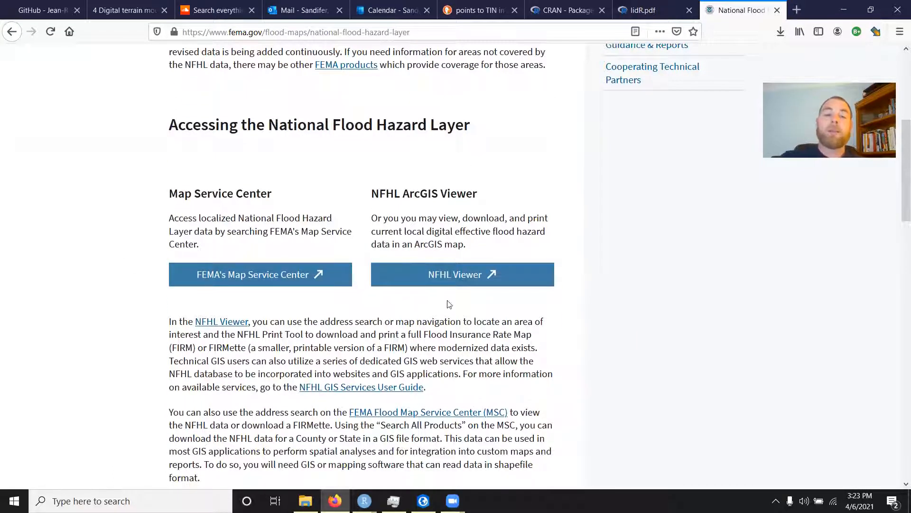
mouse_move(455, 279)
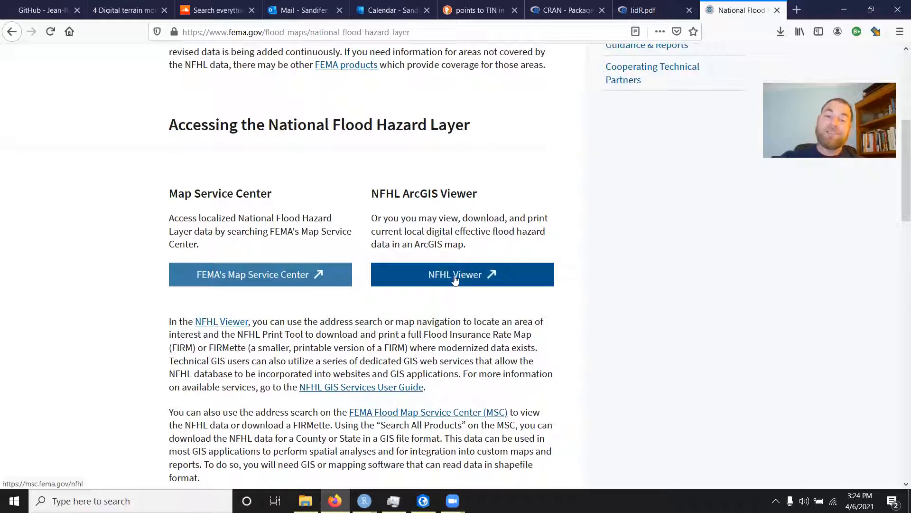
Step: Launch the NFHL Viewer, dismiss its welcome message and zoom into the map
click(462, 275)
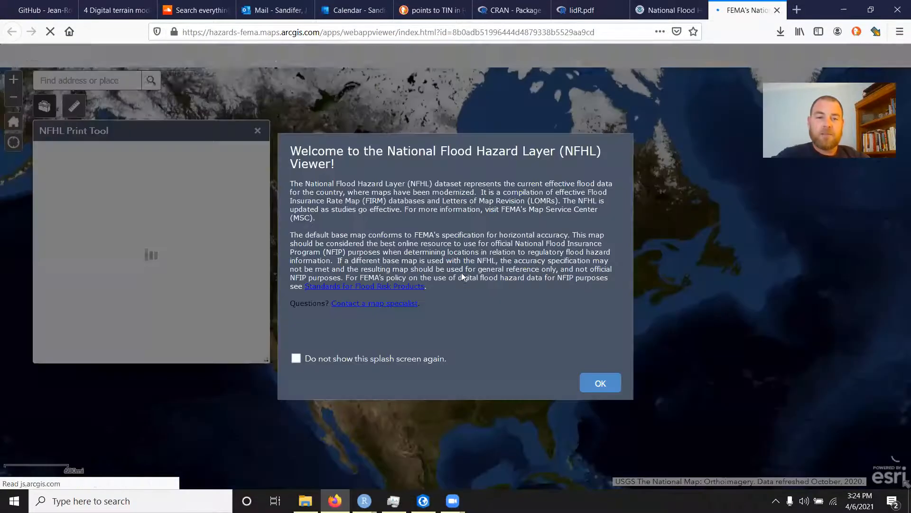
click(600, 383)
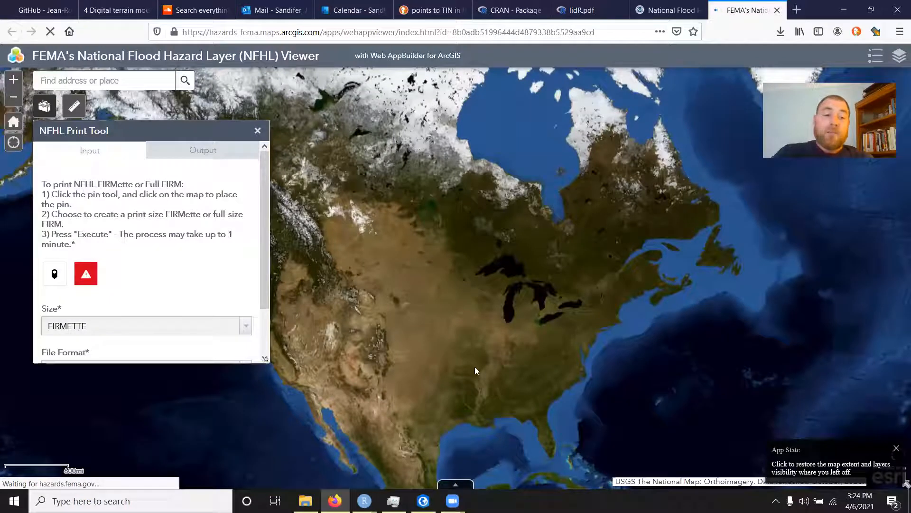
click(257, 130)
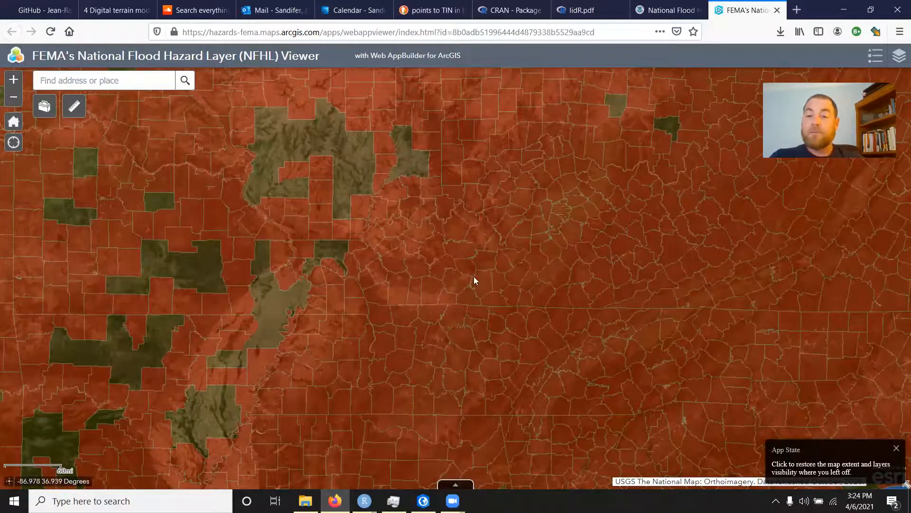
scroll(up, 3)
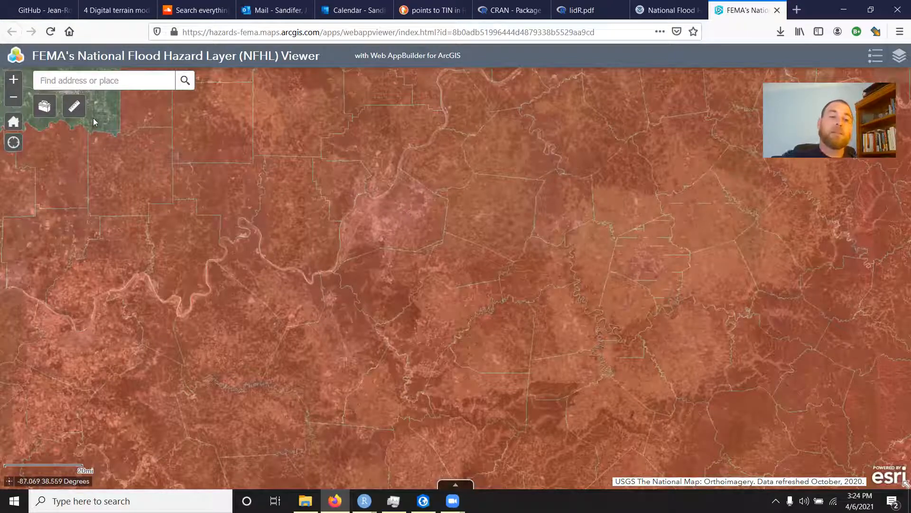
click(44, 105)
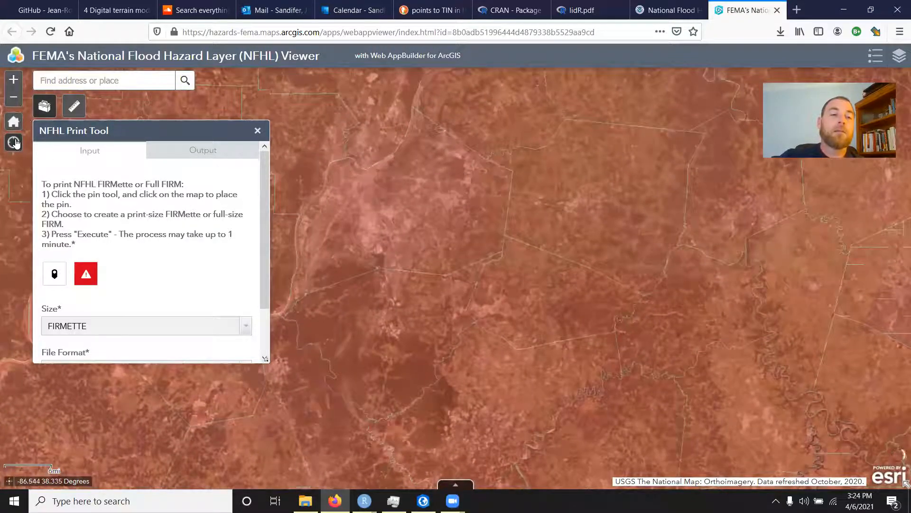
Step: Look up the FIRM panel 21111C0046F details on the map, then close the popup
click(14, 142)
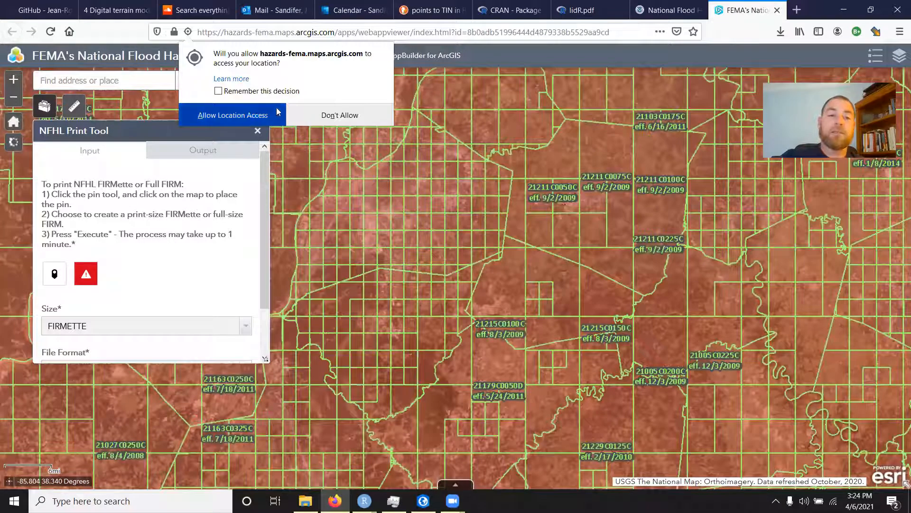
click(340, 114)
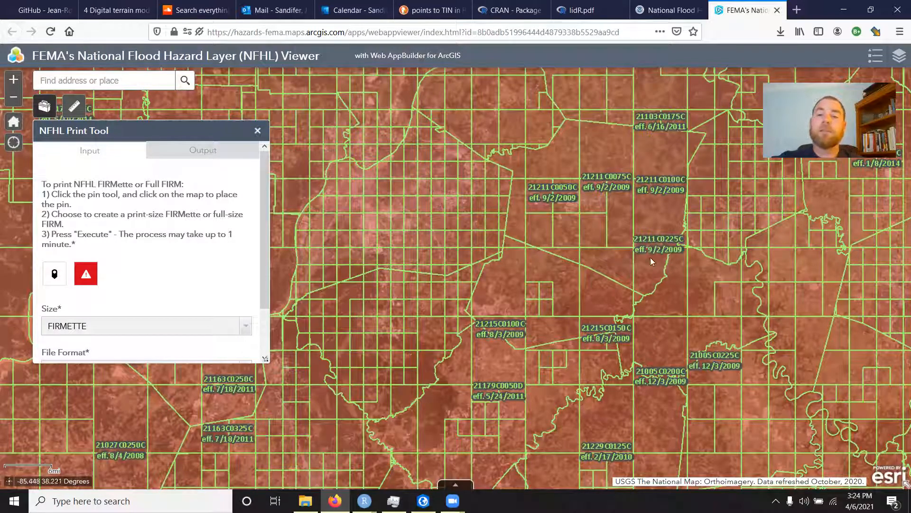
click(497, 251)
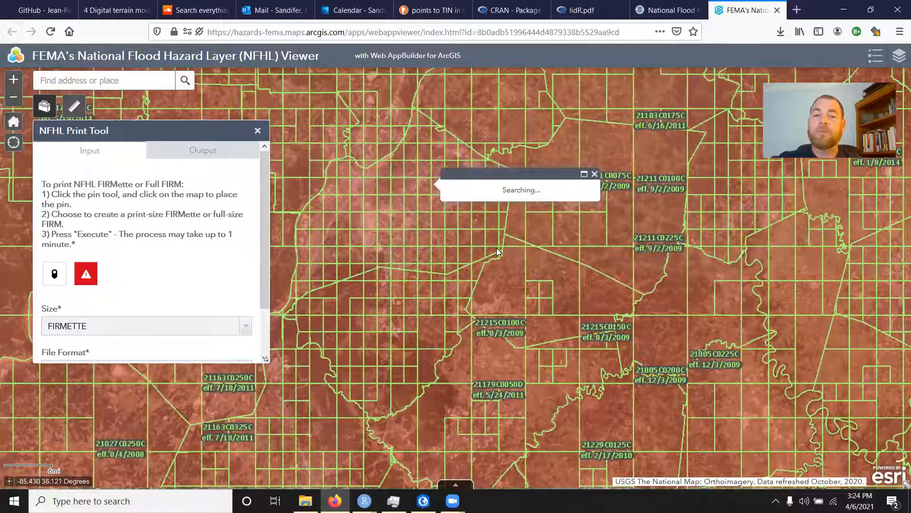
click(424, 186)
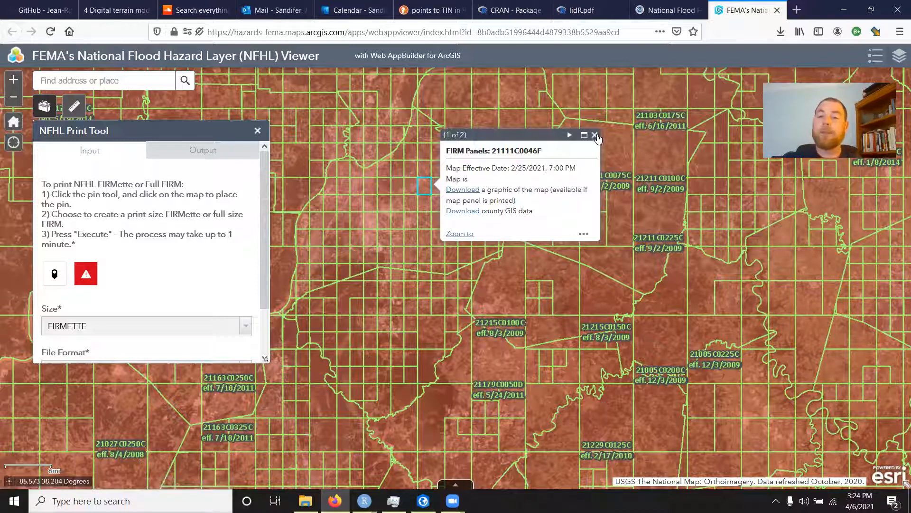
click(594, 135)
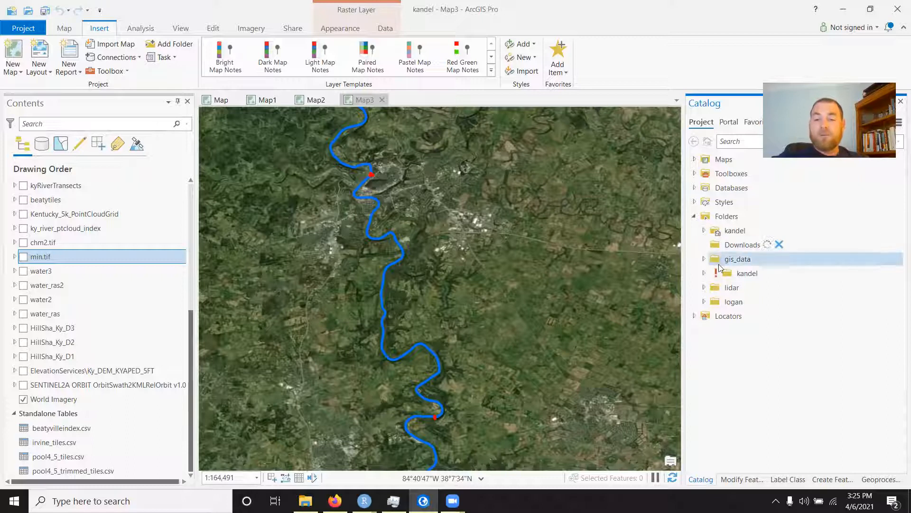
Step: Expand Downloads in the Catalog pane and select the 21239C_20171221 flood data folder
click(704, 244)
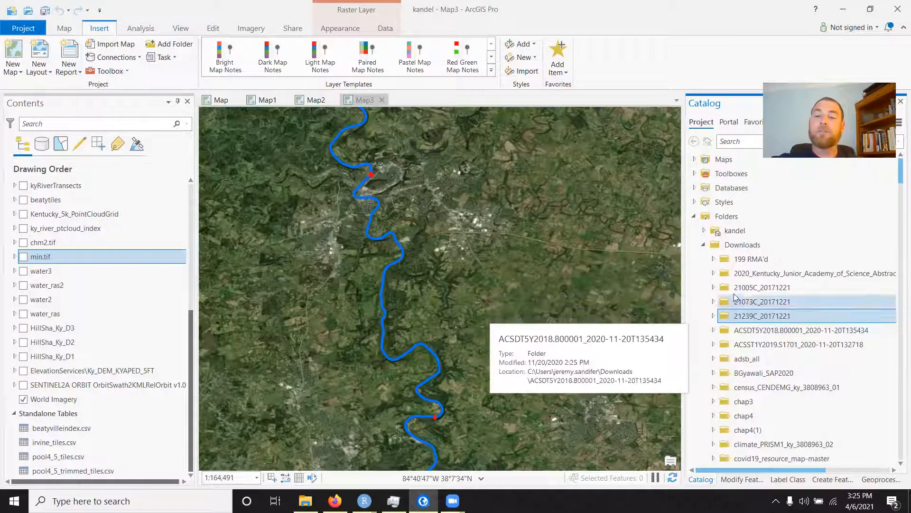
mouse_move(763, 287)
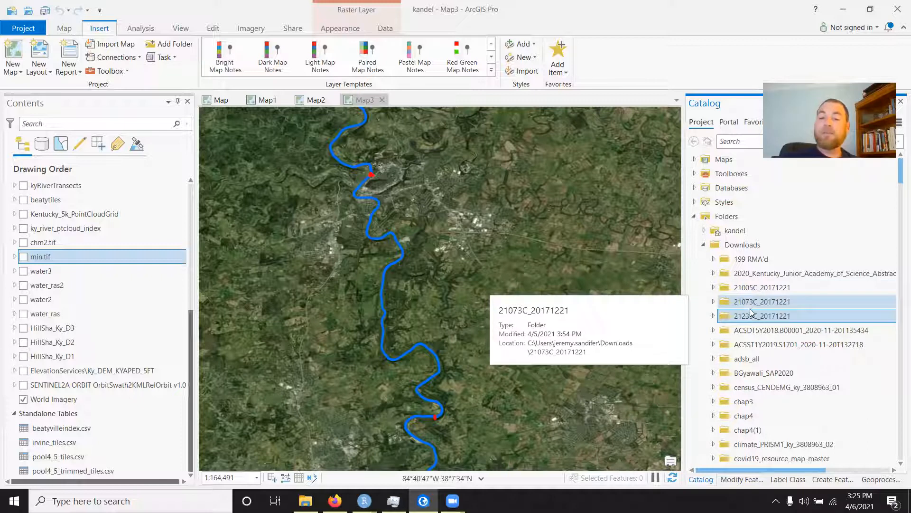
click(762, 315)
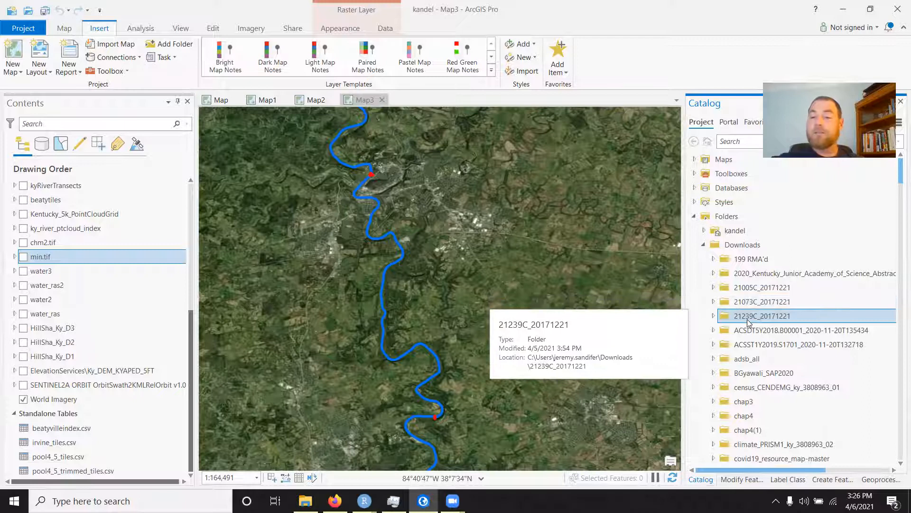
mouse_move(762, 301)
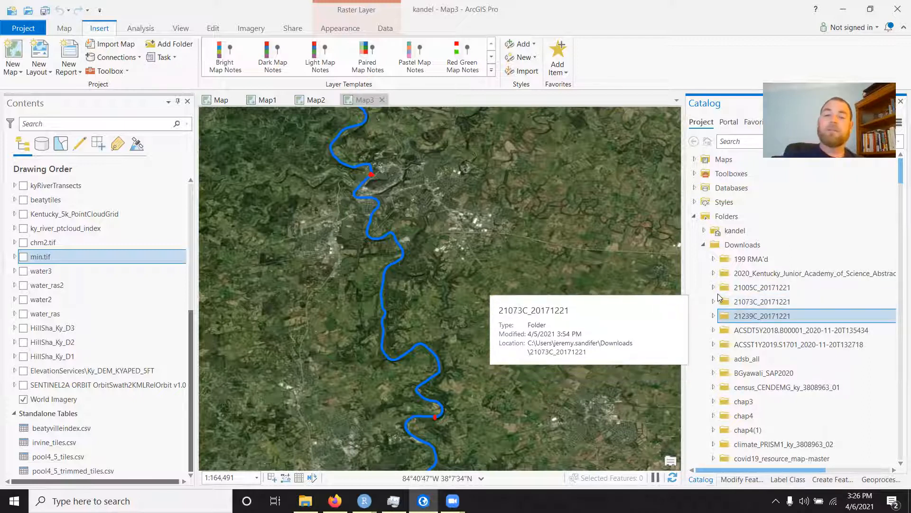
mouse_move(709, 308)
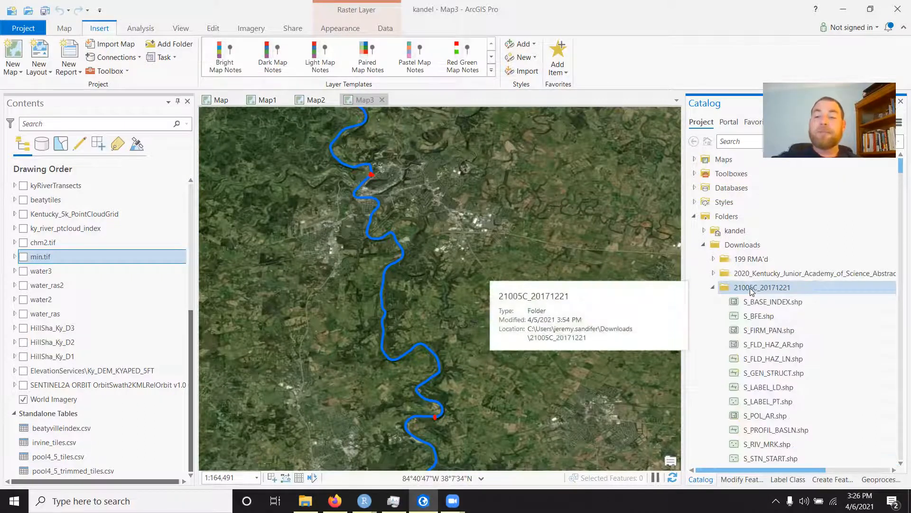
Step: Open 21005C_20171221_metadata.xml from Downloads > 21005C_20171221 in File Explorer
click(305, 500)
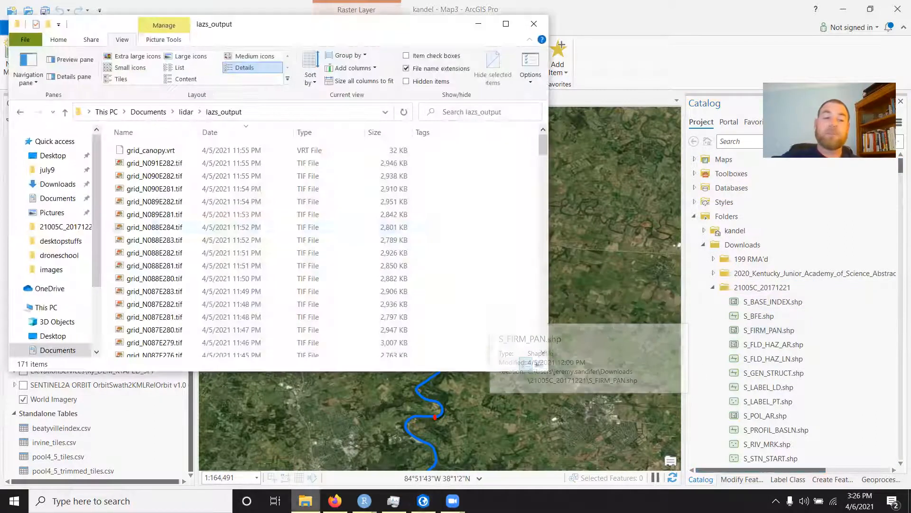
click(57, 183)
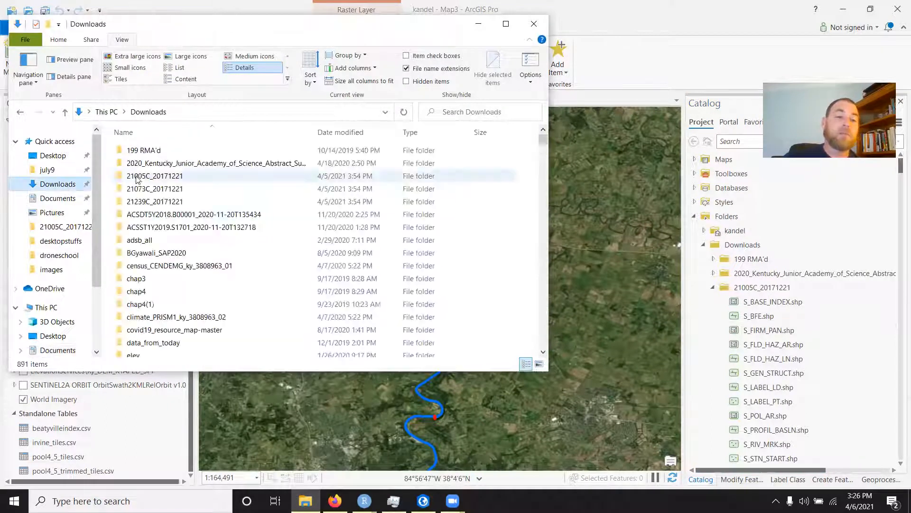
double_click(155, 176)
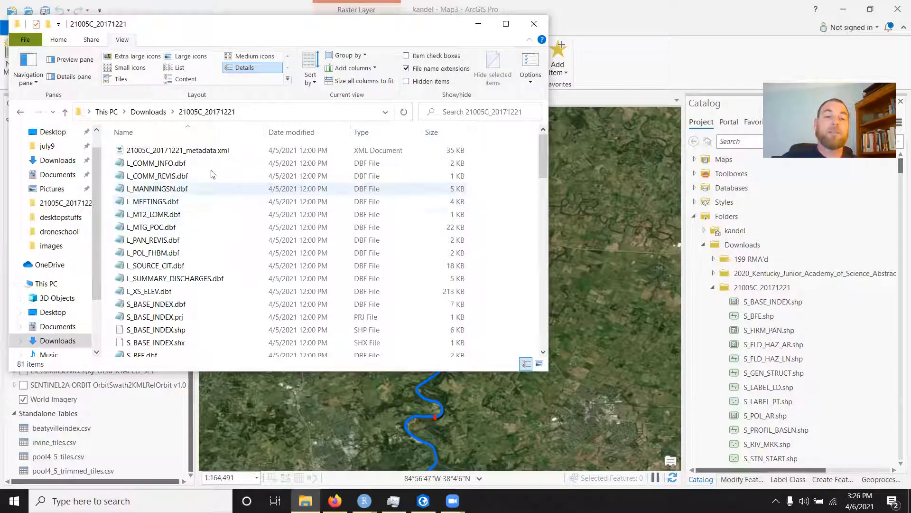
double_click(177, 150)
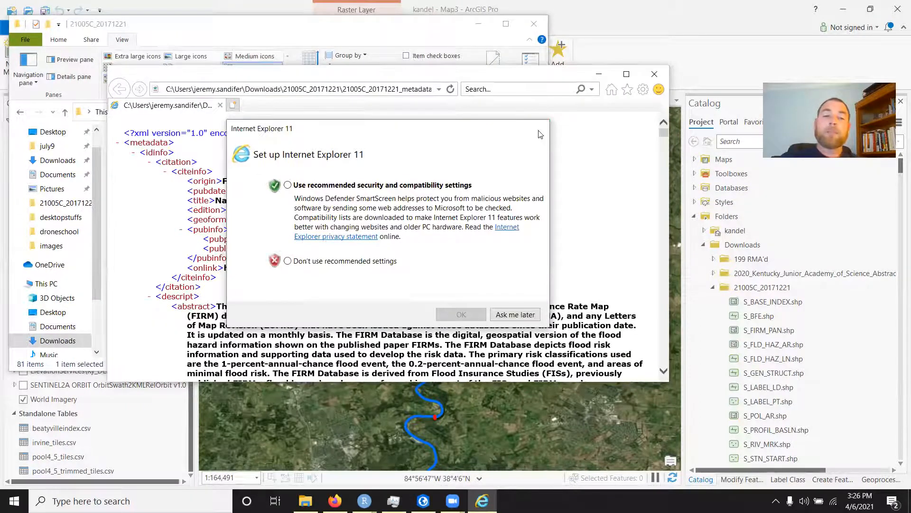
Step: Dismiss the Internet Explorer setup prompt and start reading the metadata's layer descriptions
click(461, 314)
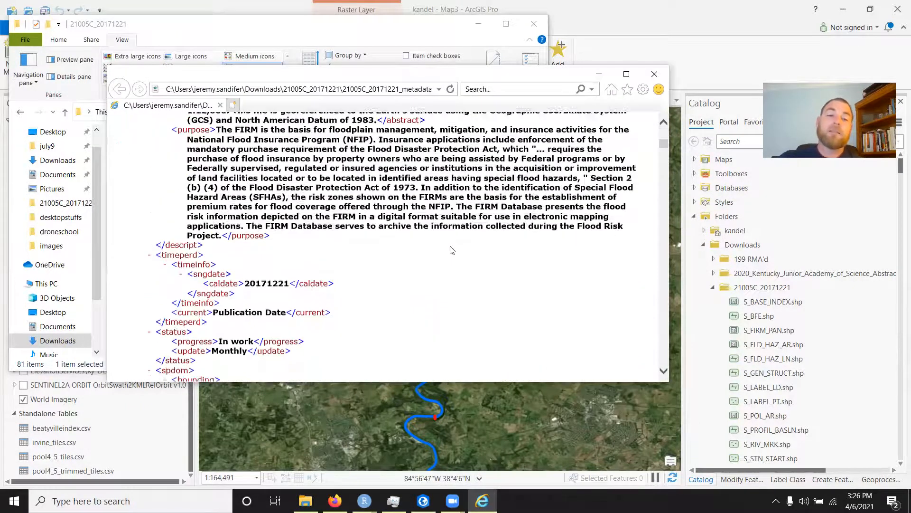
scroll(down, 3)
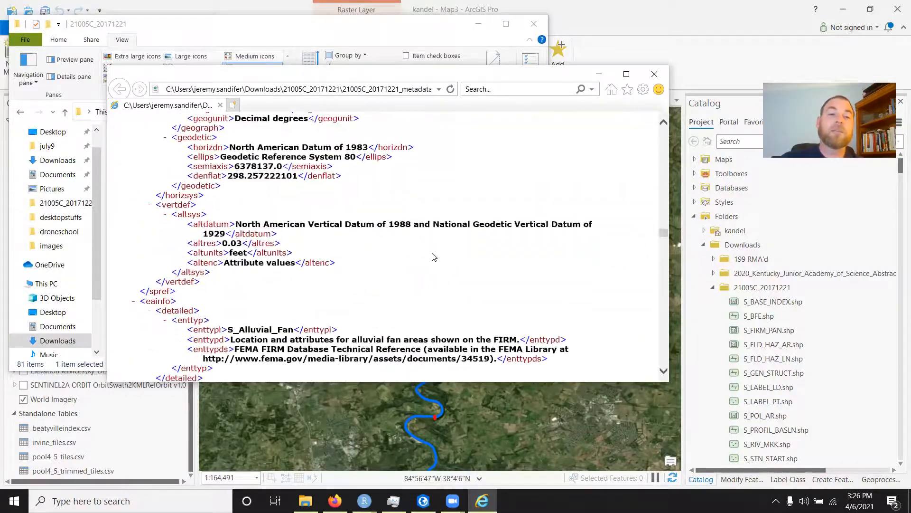
scroll(down, 3)
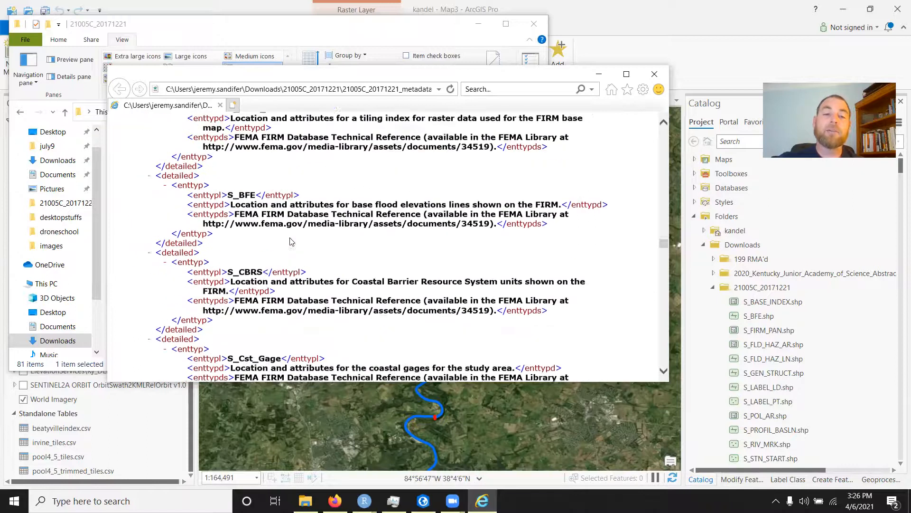
scroll(up, 3)
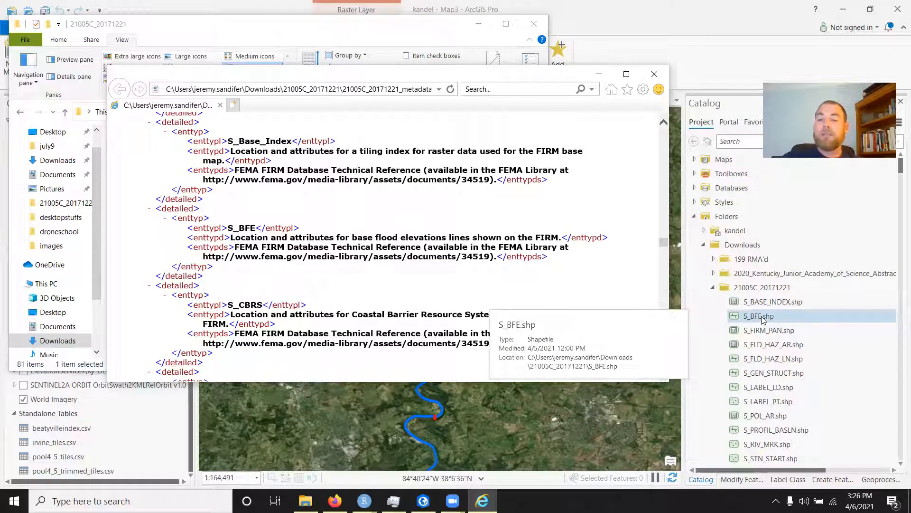
mouse_move(774, 344)
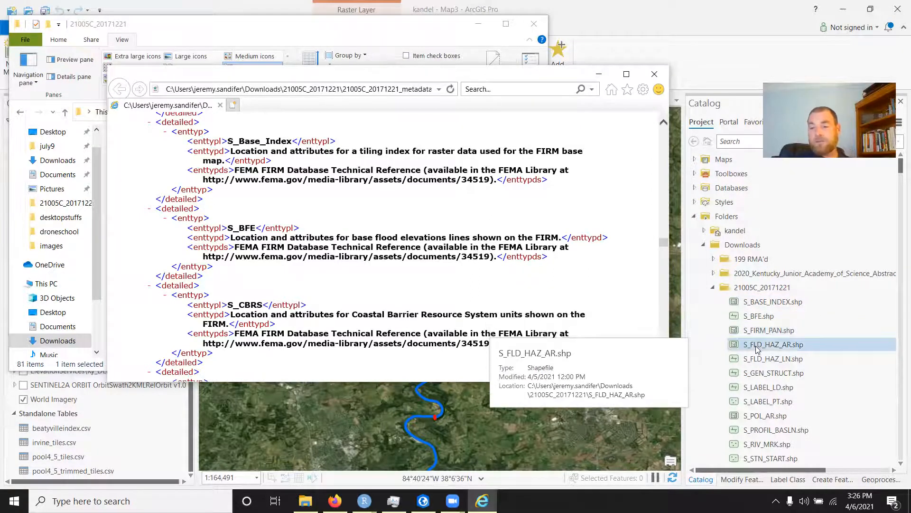
scroll(down, 3)
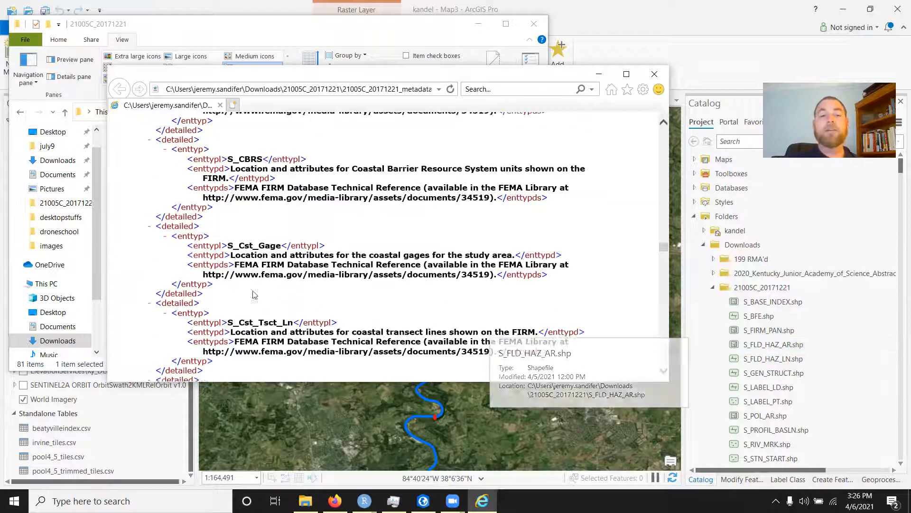
scroll(down, 3)
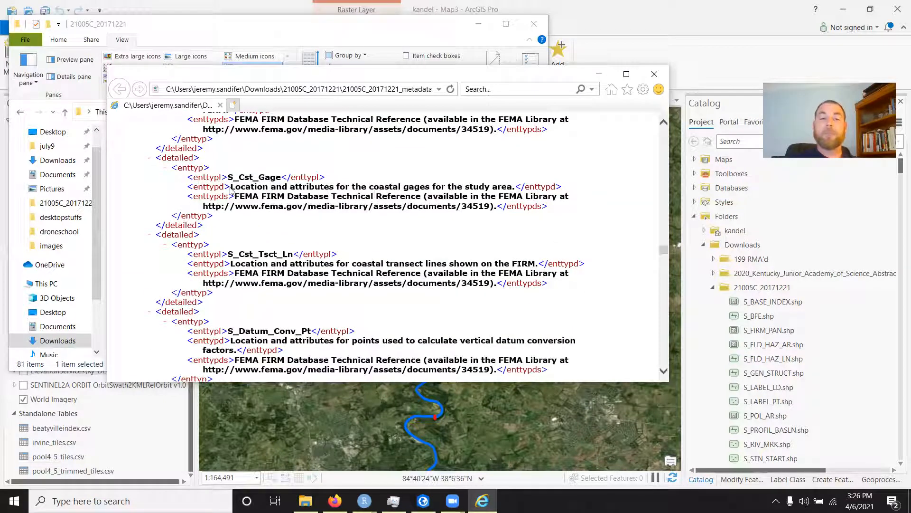
mouse_move(331, 262)
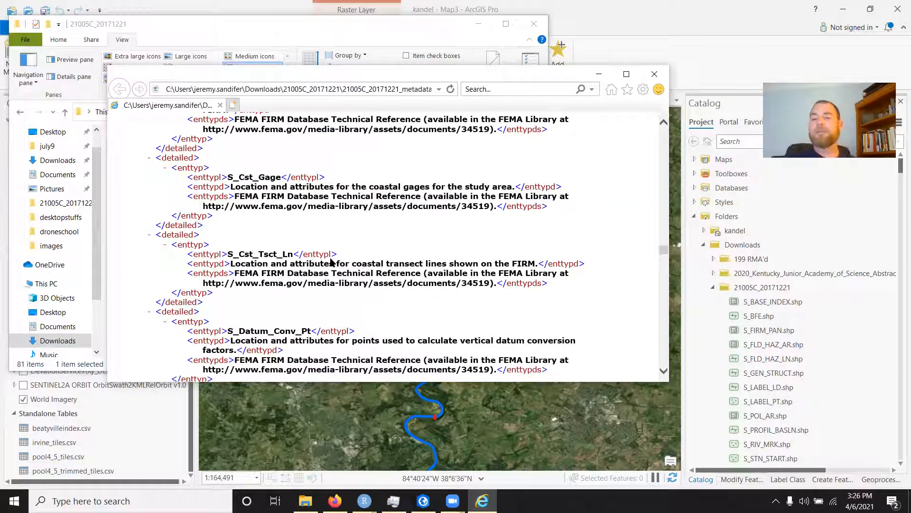
Step: Scroll on to the S_XS cross-section entry and close the metadata window
scroll(down, 3)
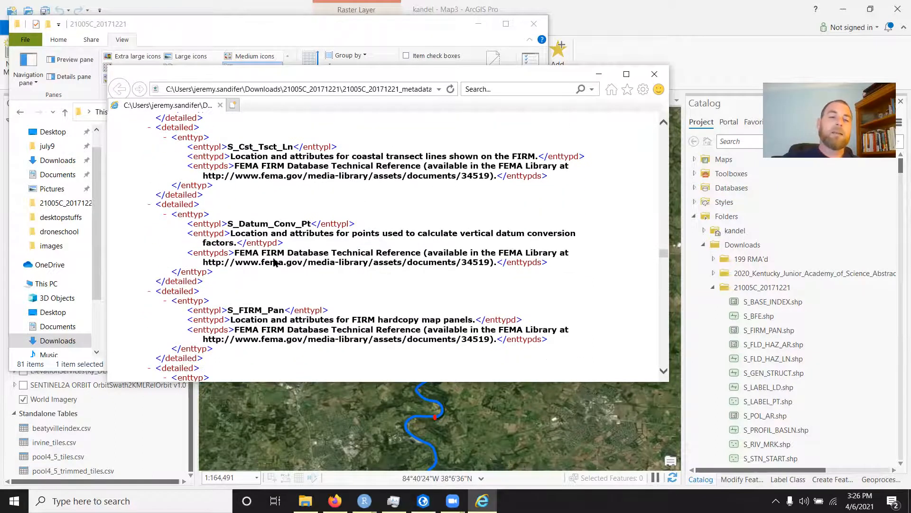
scroll(down, 3)
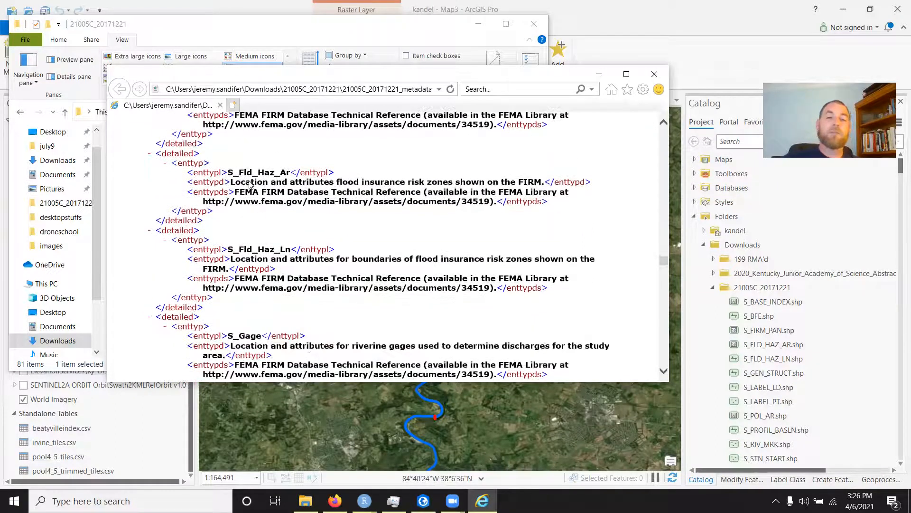
mouse_move(316, 238)
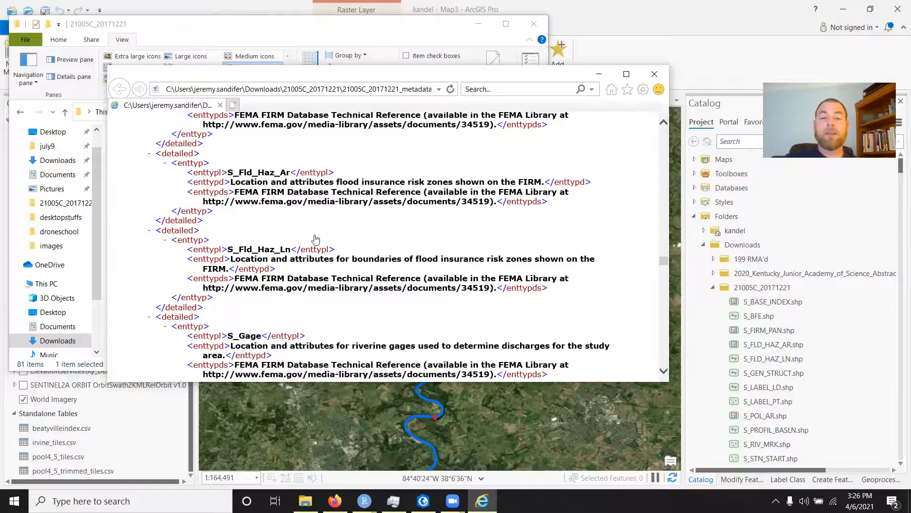
scroll(down, 3)
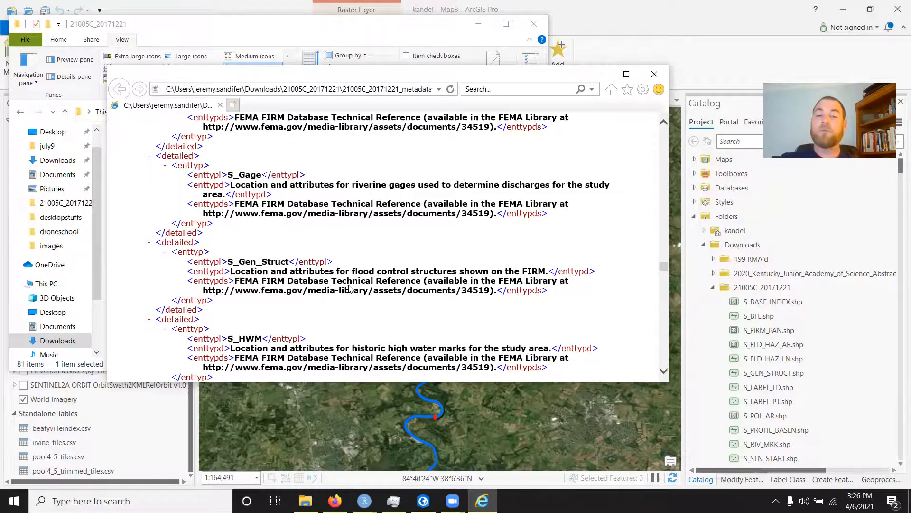
scroll(down, 3)
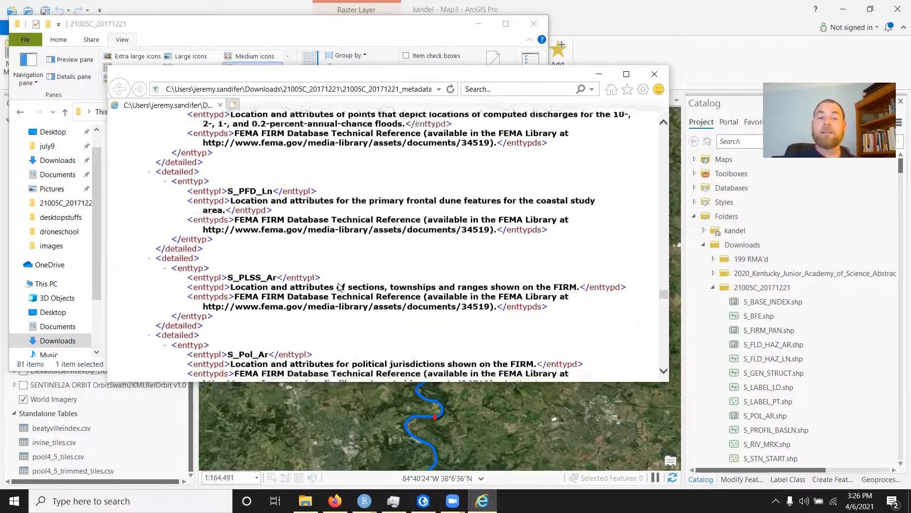
scroll(down, 3)
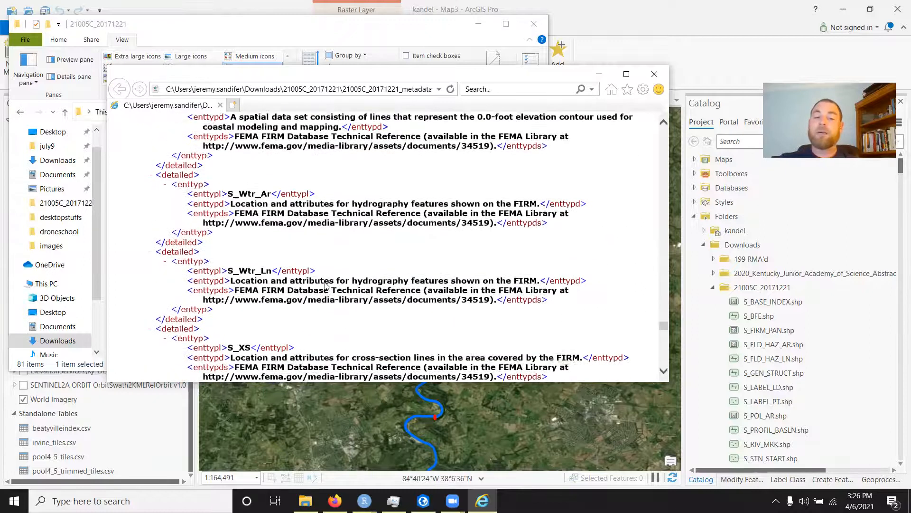
scroll(down, 3)
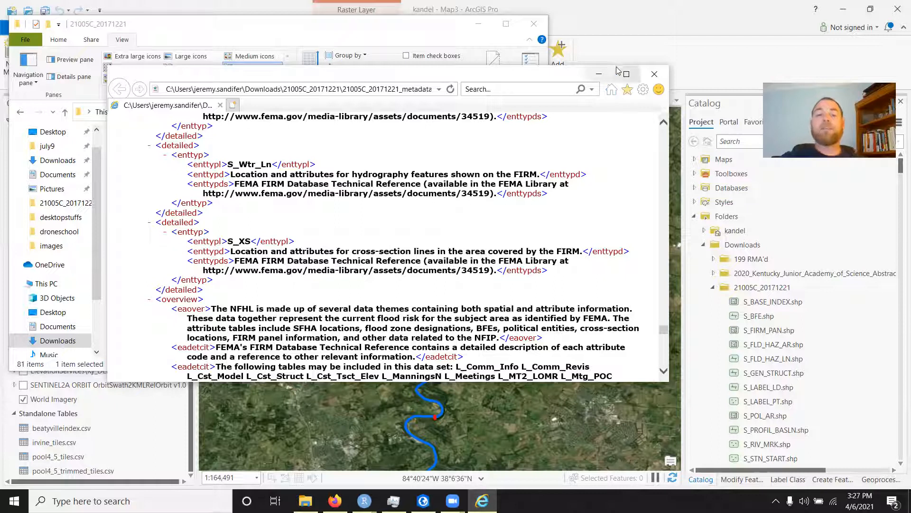
click(654, 74)
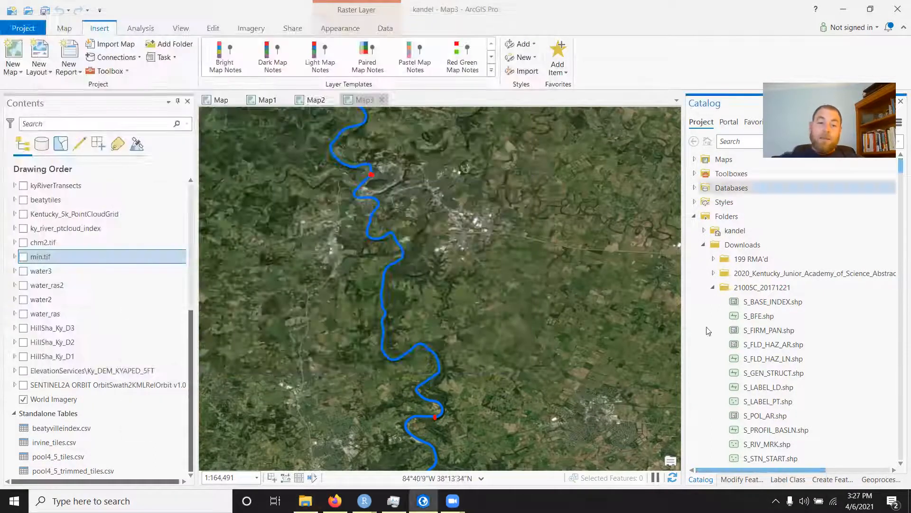
Step: Collapse the Downloads folders and expand the kandel project geodatabase in the Catalog
click(774, 359)
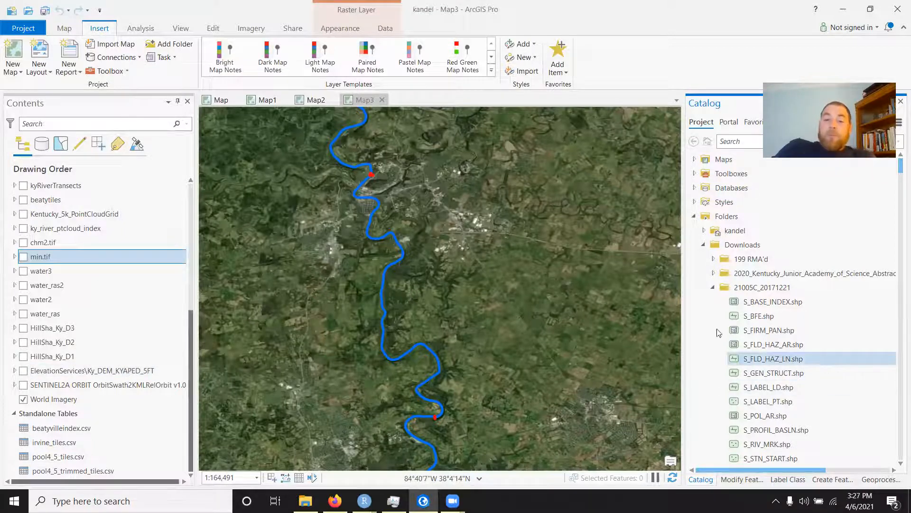
click(713, 287)
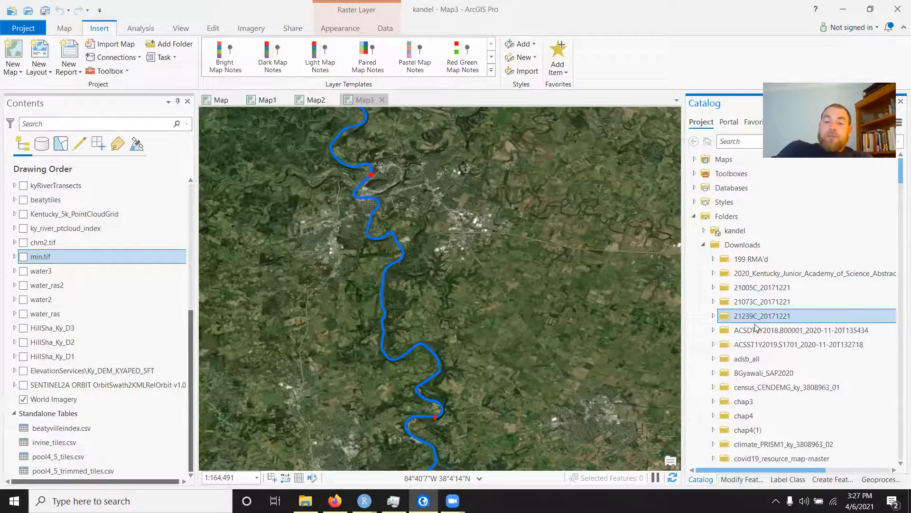
click(704, 244)
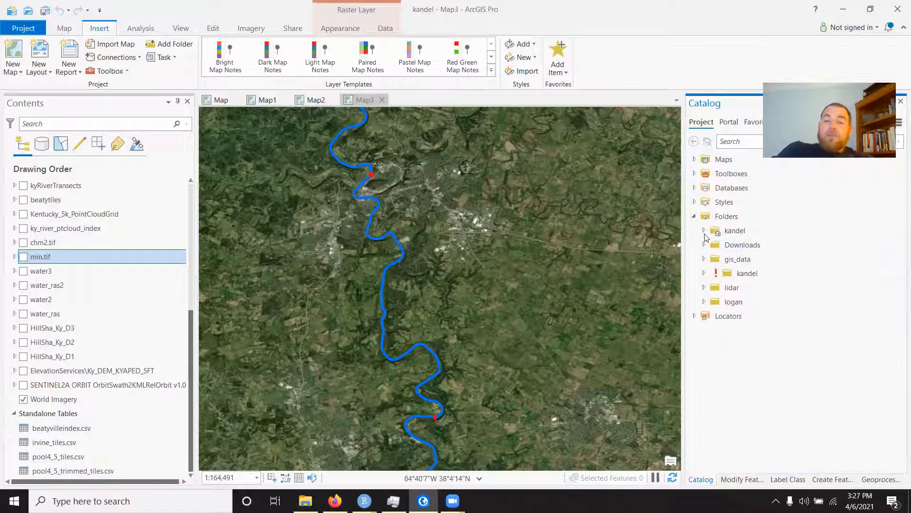
click(704, 230)
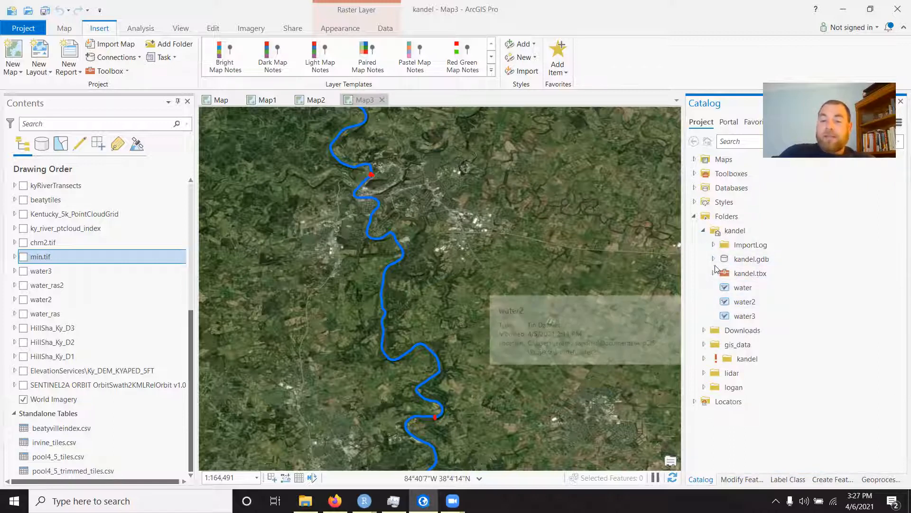
click(714, 259)
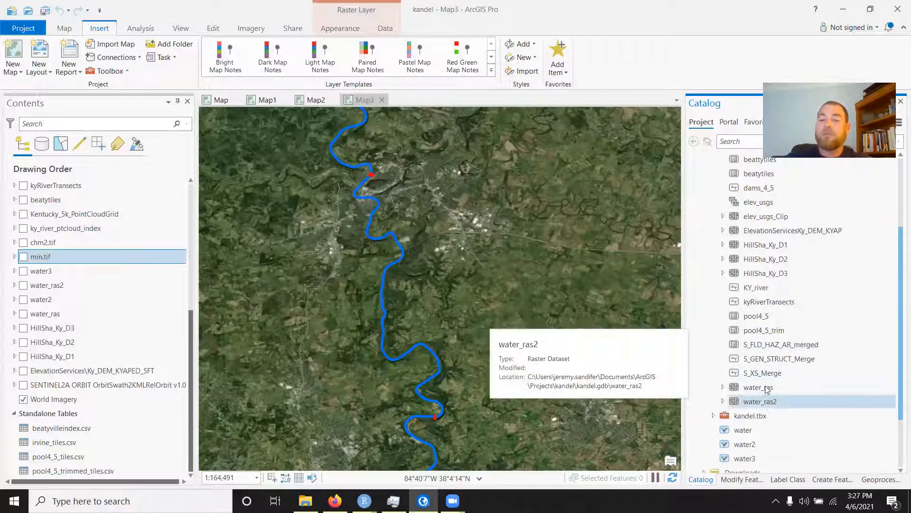
mouse_move(780, 344)
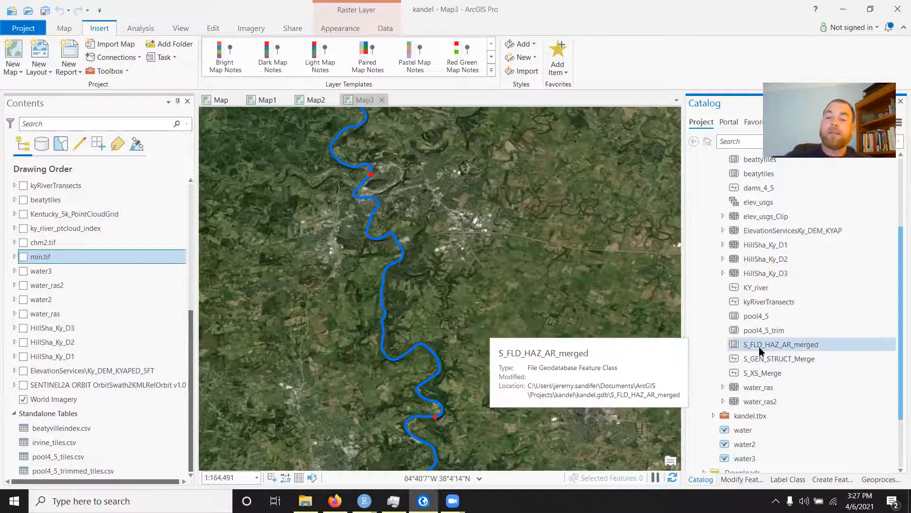
mouse_move(774, 358)
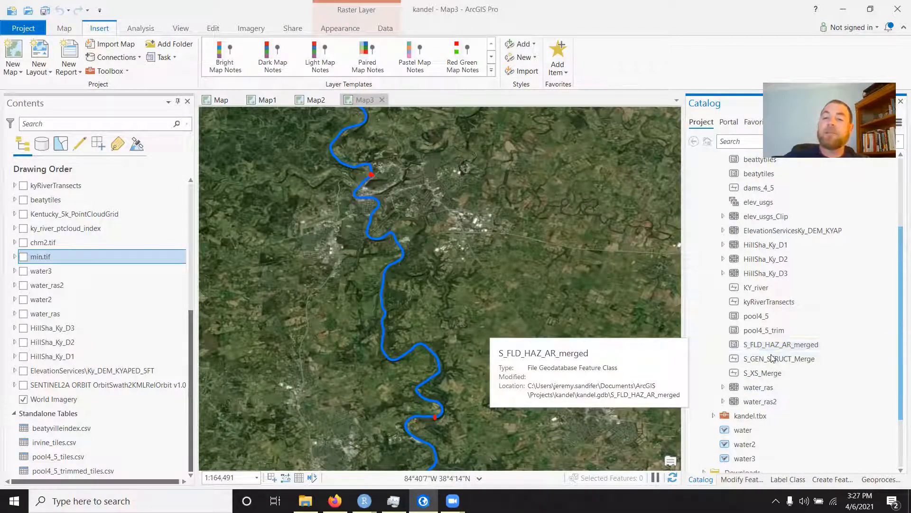
mouse_move(762, 373)
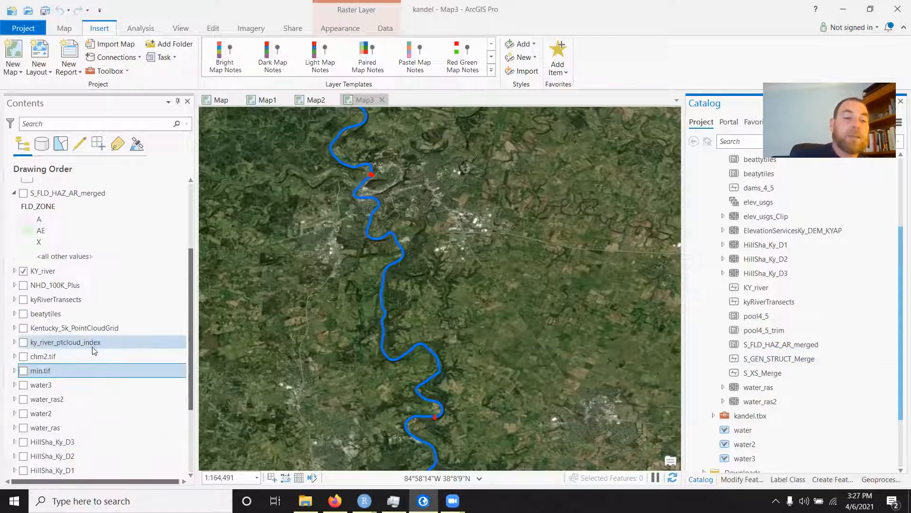
scroll(up, 3)
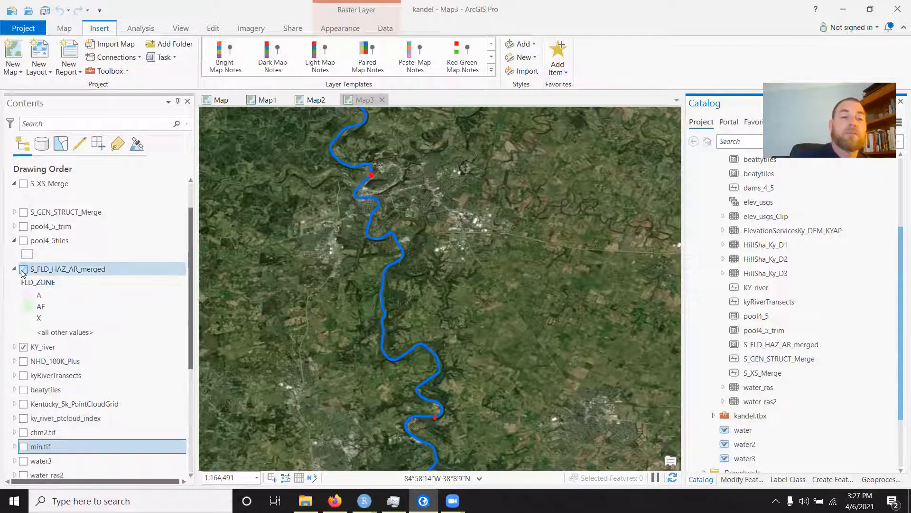
click(23, 269)
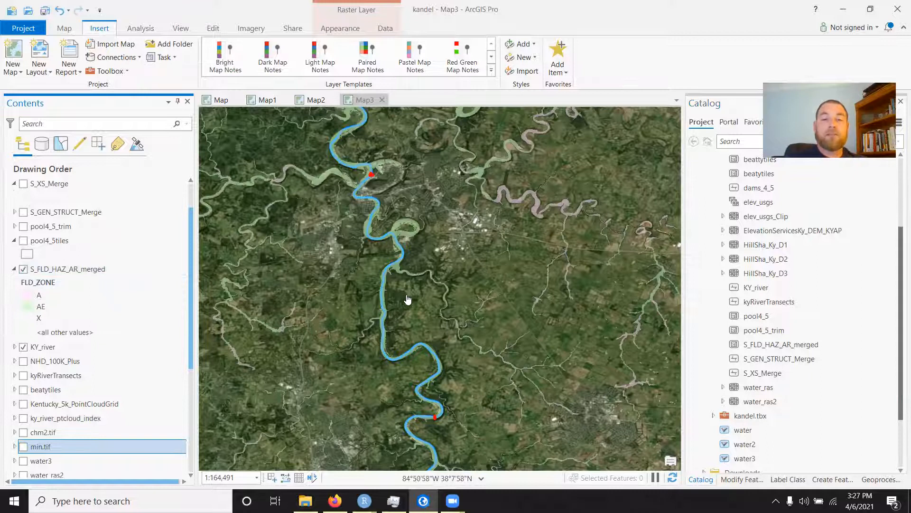
scroll(up, 3)
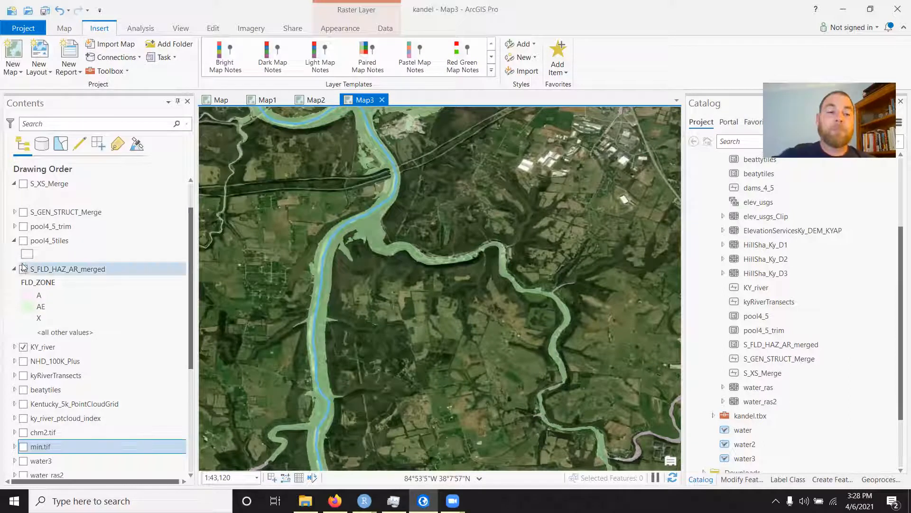
click(14, 269)
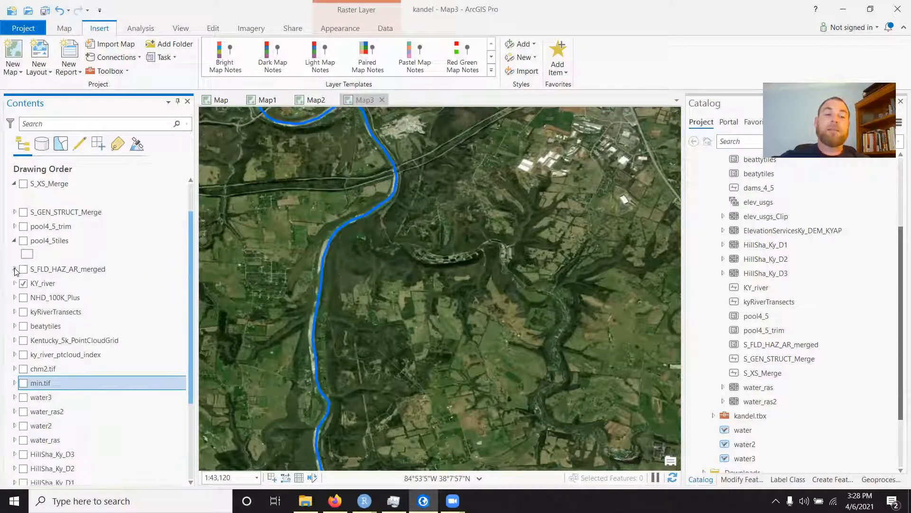
Step: Zoom around the dam to inspect the labelled S_XS_Merge cross-section elevations
scroll(up, 3)
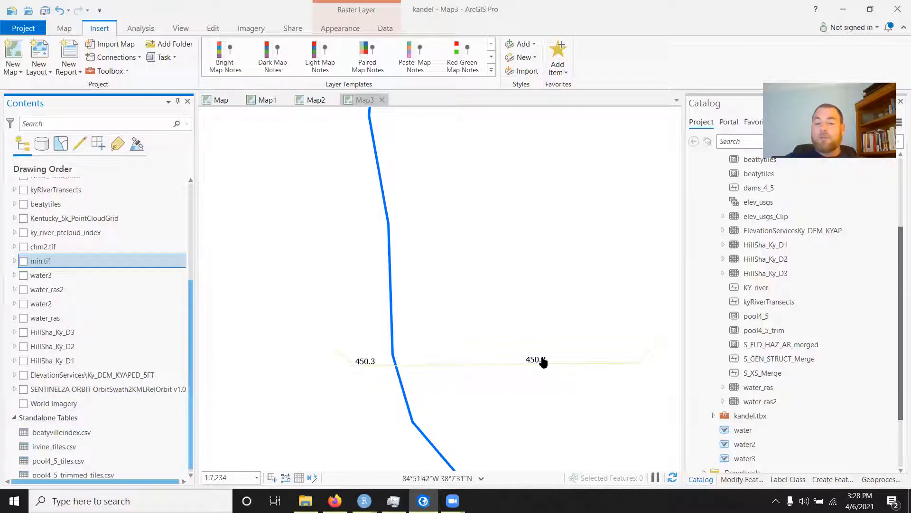
scroll(down, 3)
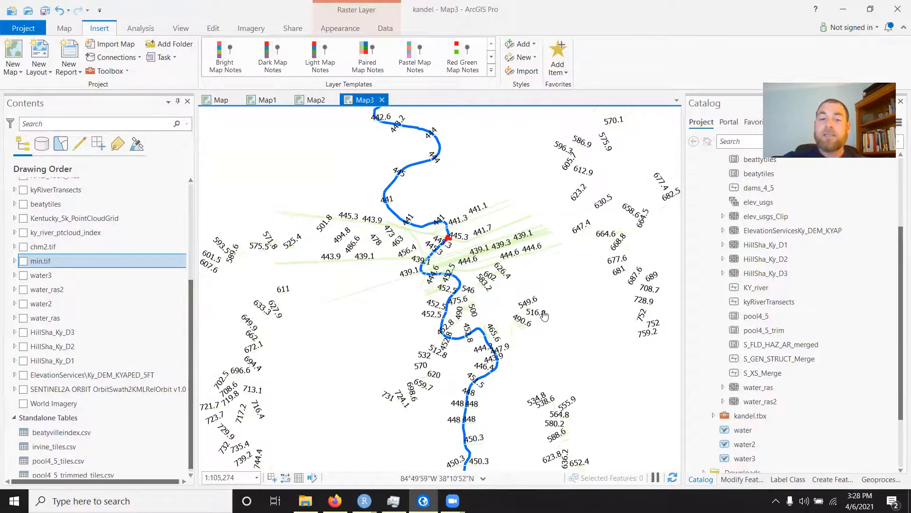
scroll(up, 3)
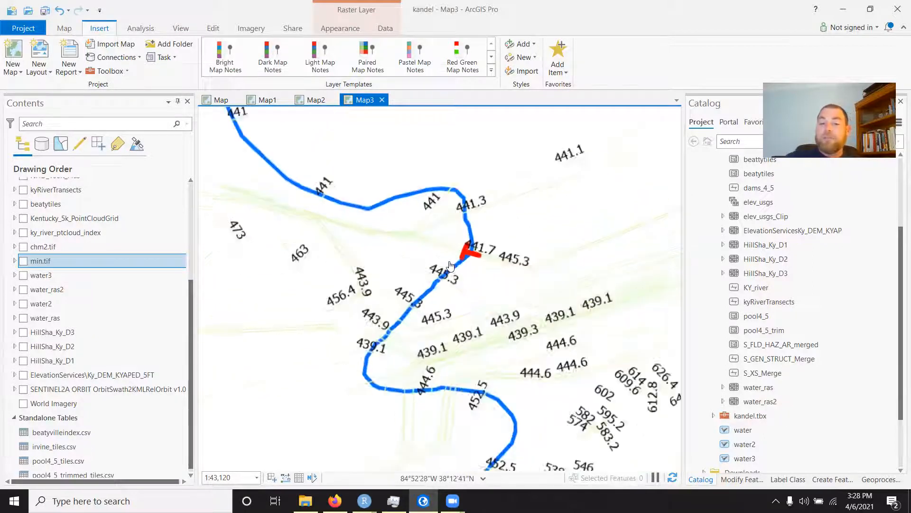
scroll(up, 3)
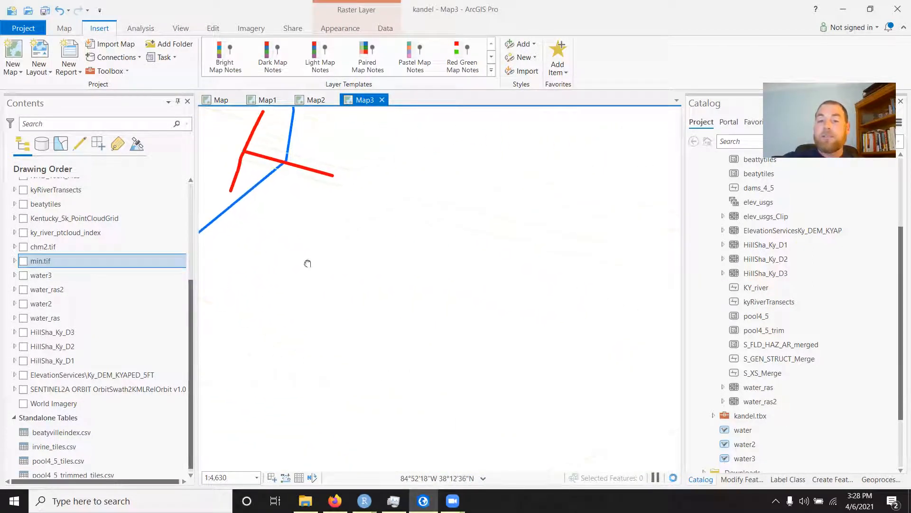
scroll(down, 3)
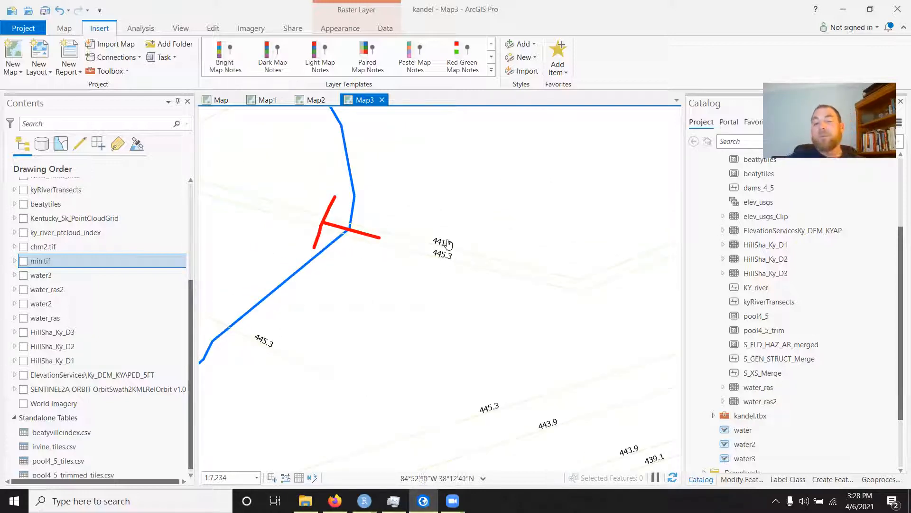
scroll(down, 3)
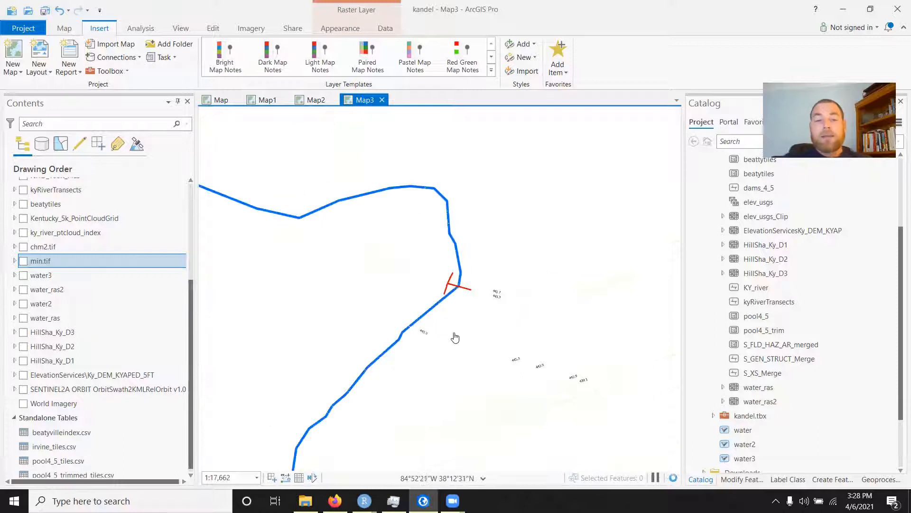
scroll(down, 3)
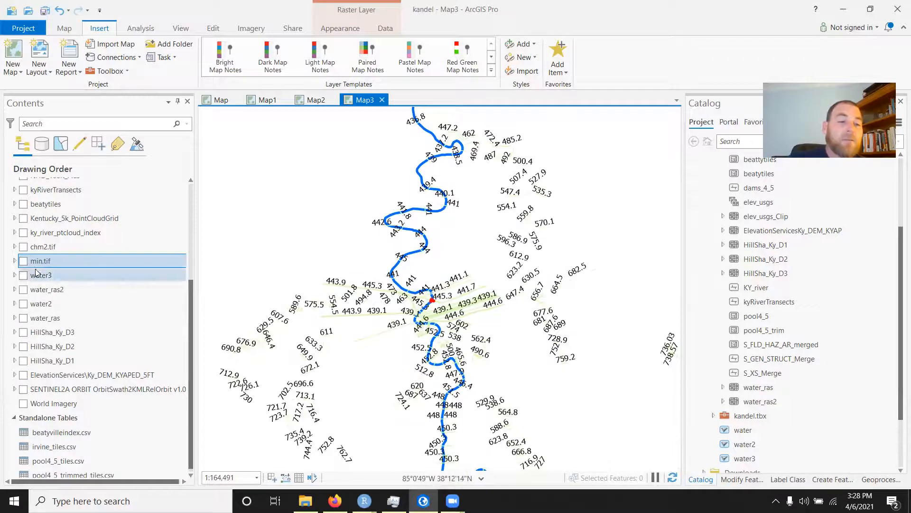
mouse_move(23, 275)
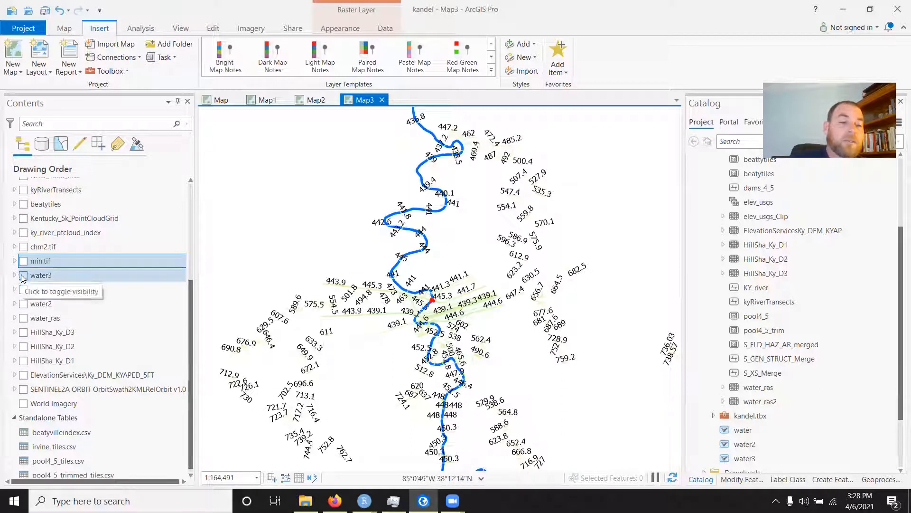
click(23, 275)
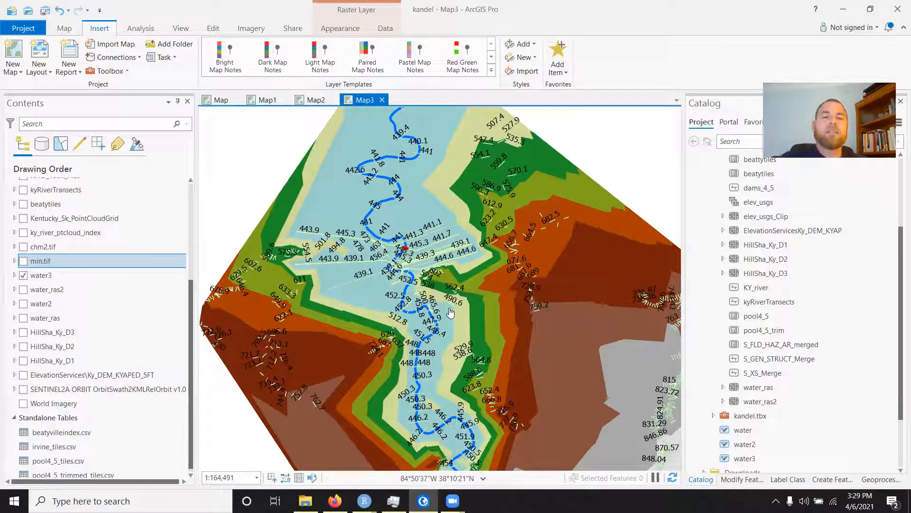
mouse_move(311, 293)
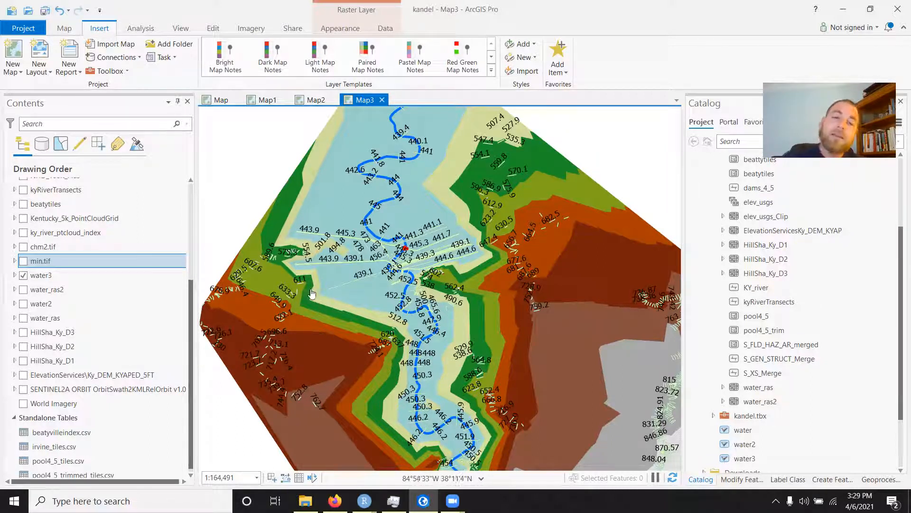
scroll(up, 3)
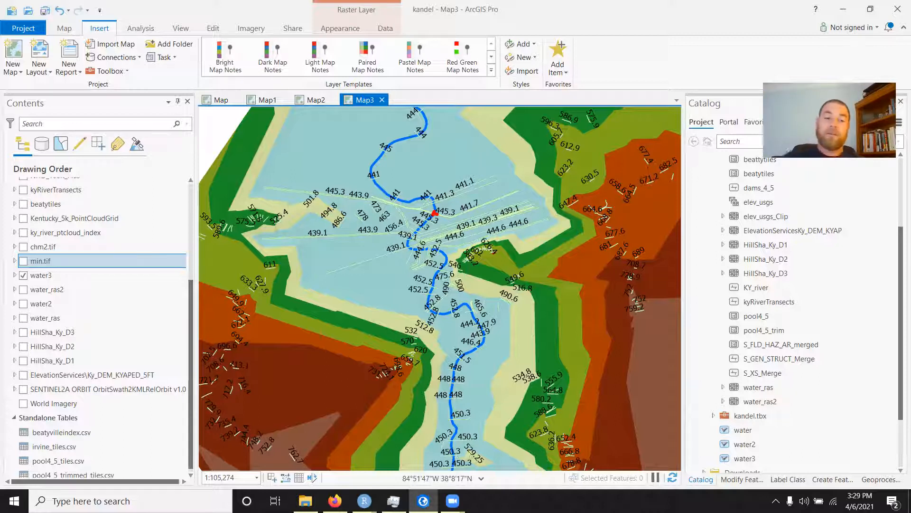
click(23, 275)
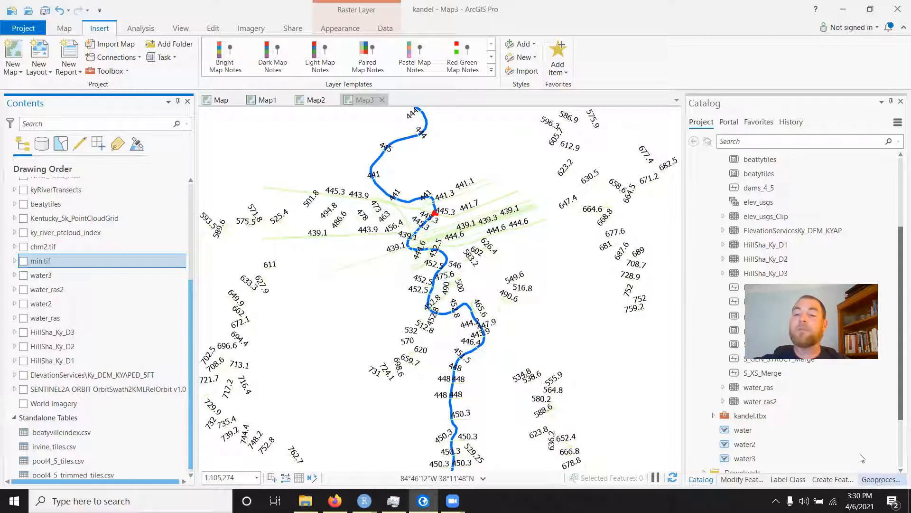
Step: Search geoprocessing for 'create tin' and open Create TIN (3D Analyst Tools)
click(879, 479)
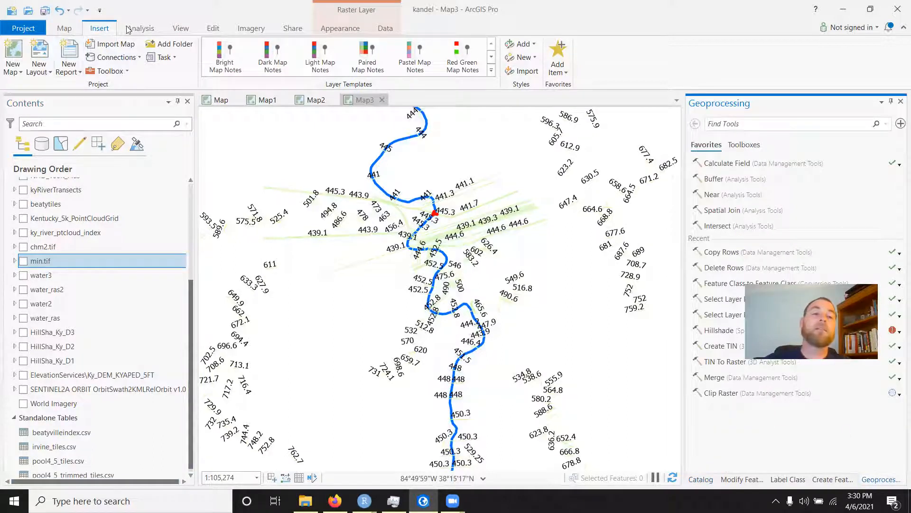
click(140, 28)
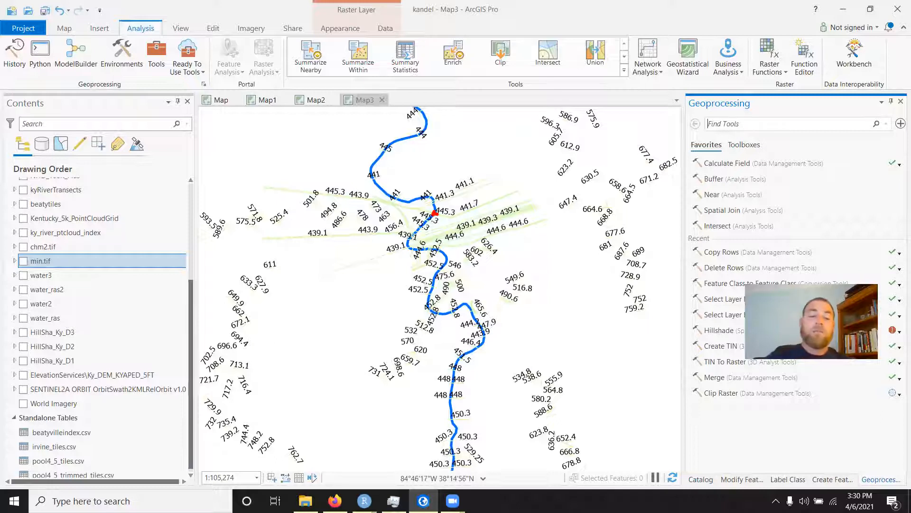
text(create t)
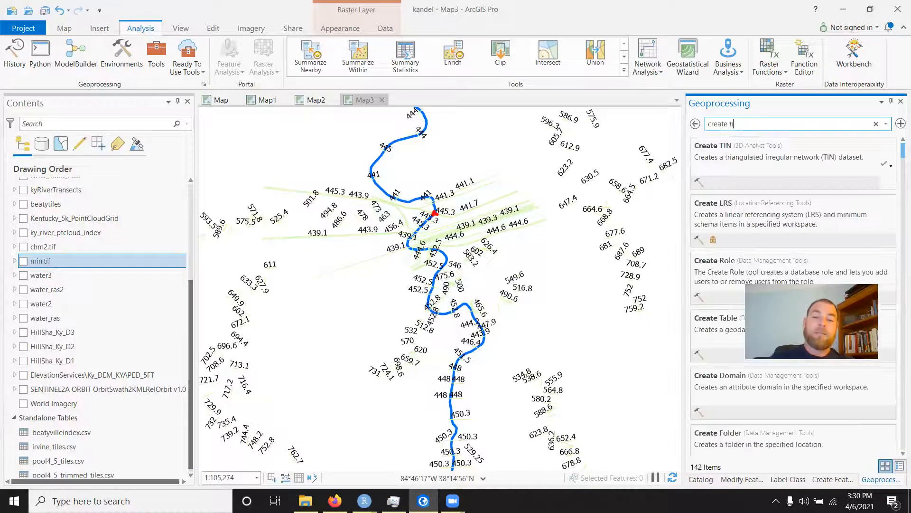
text(in)
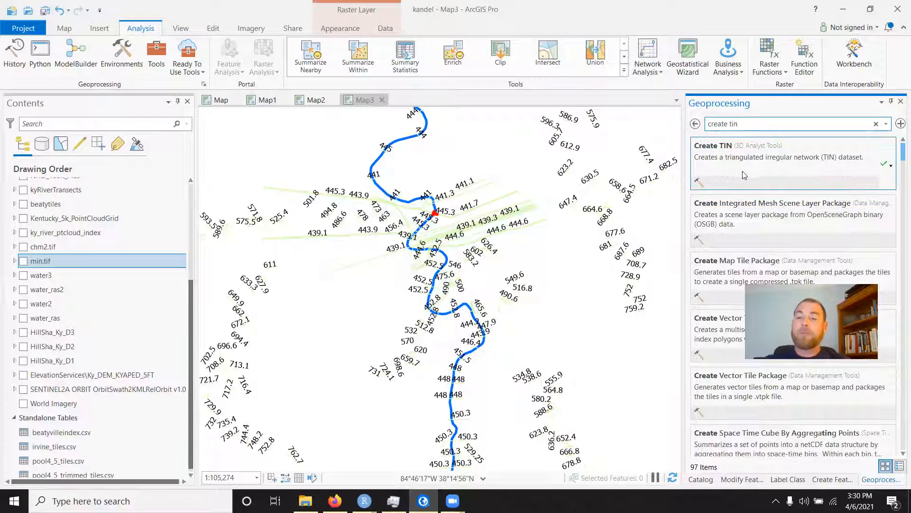
mouse_move(820, 173)
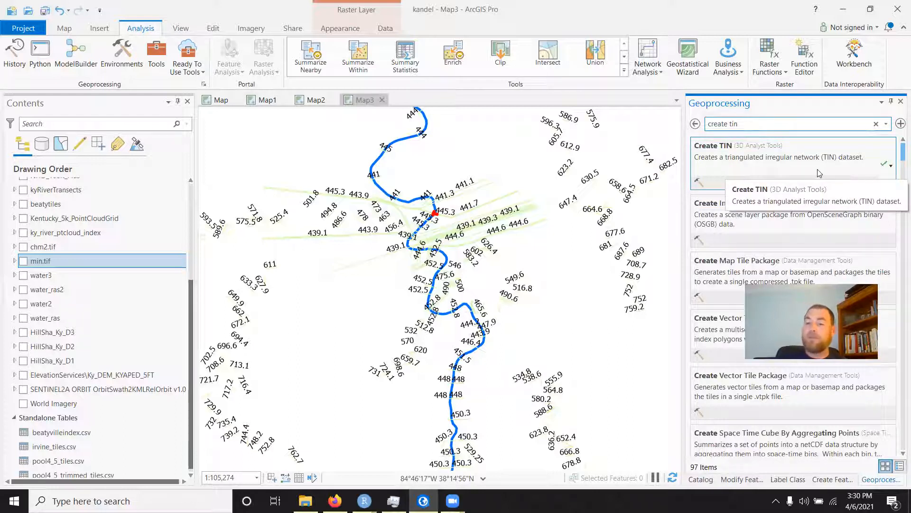
mouse_move(775, 214)
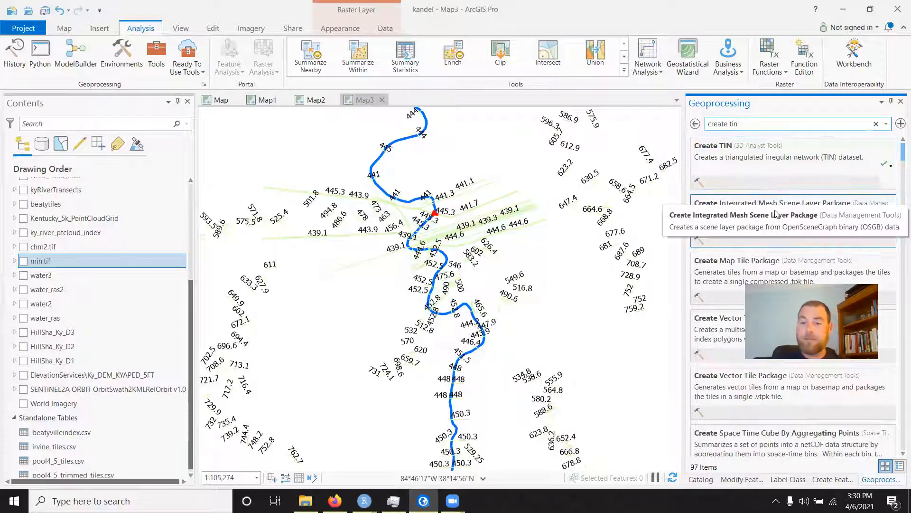
click(713, 145)
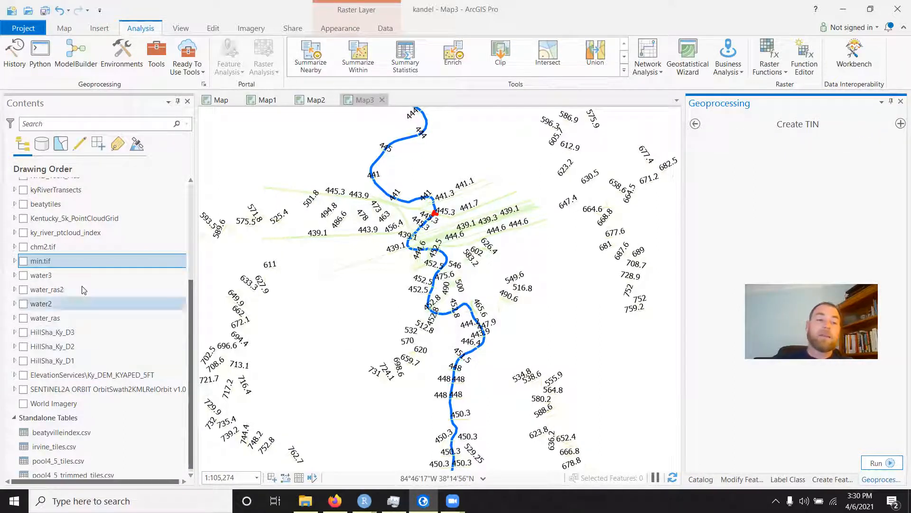
Step: Bring the Create TIN output TIN, coordinate system and input feature parameters into view
scroll(up, 3)
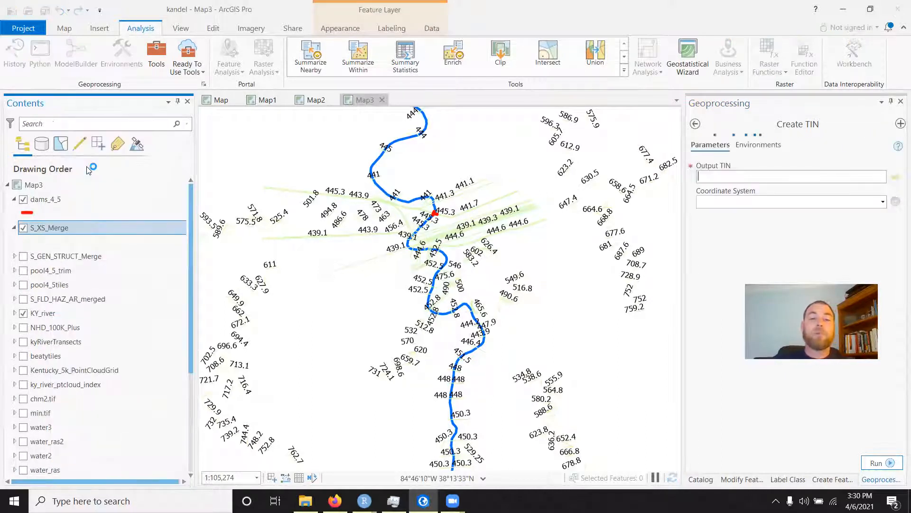
mouse_move(231, 233)
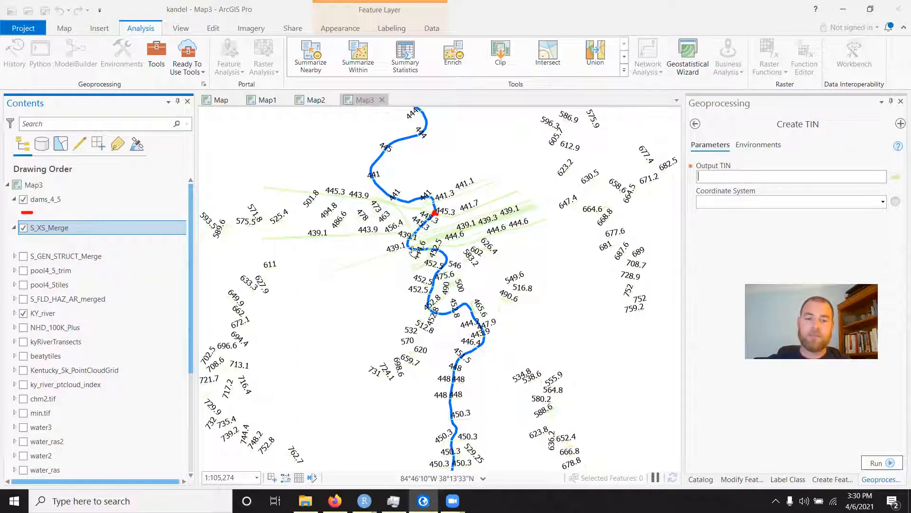
mouse_move(52, 298)
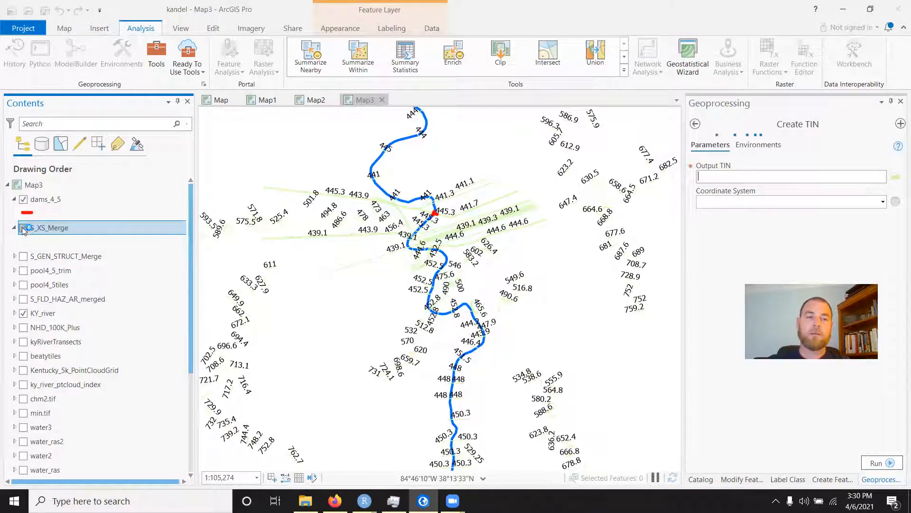
click(23, 227)
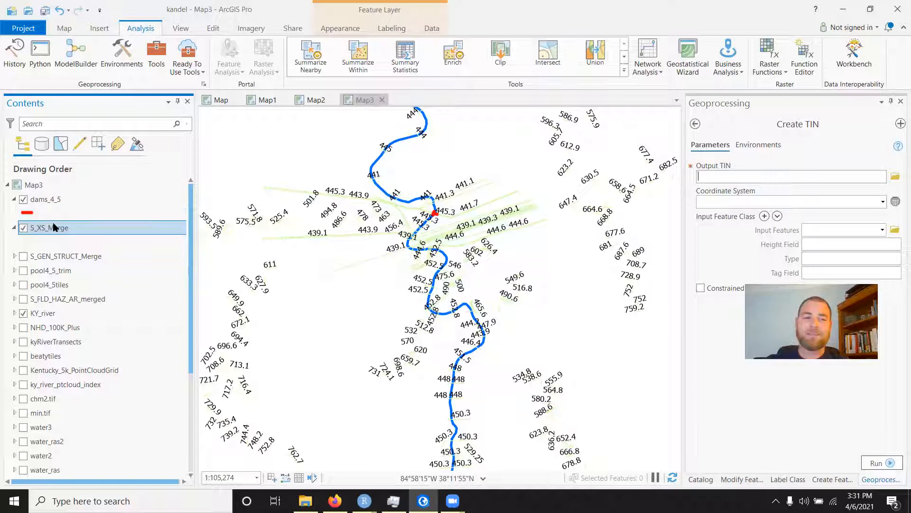
right_click(50, 227)
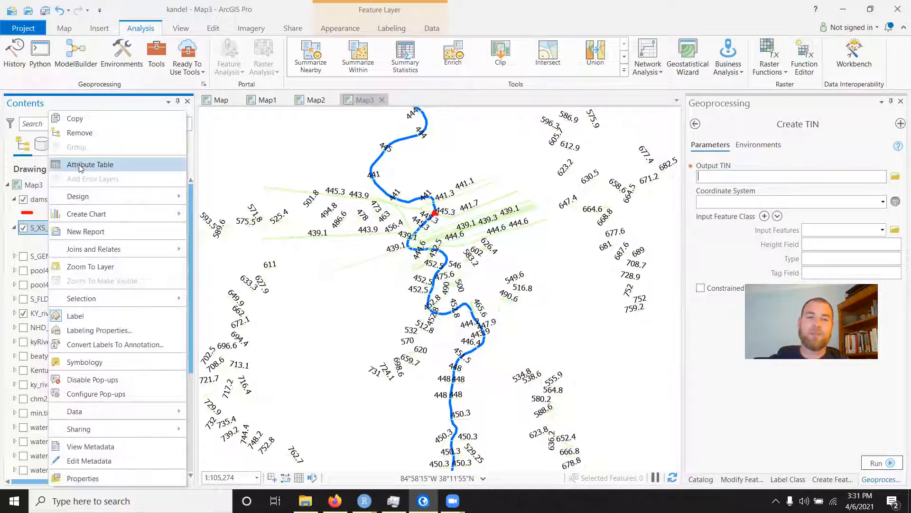
click(91, 165)
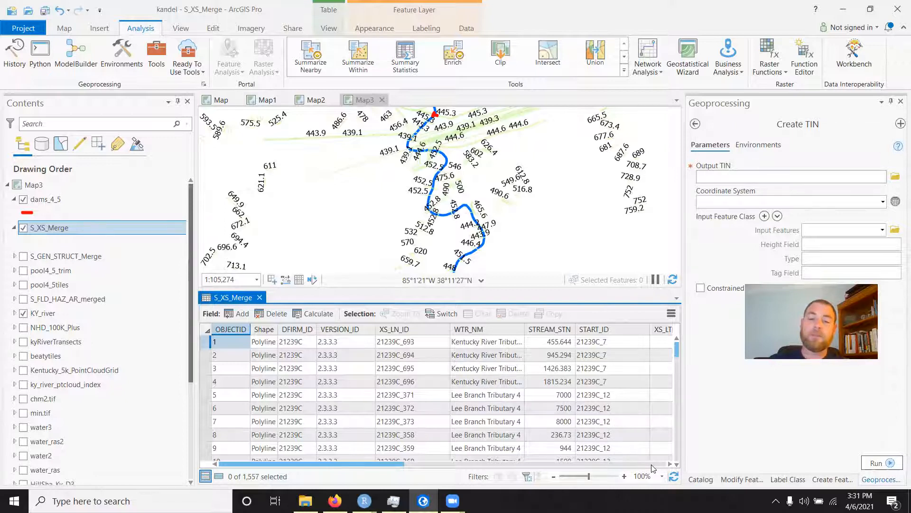
scroll(right, 3)
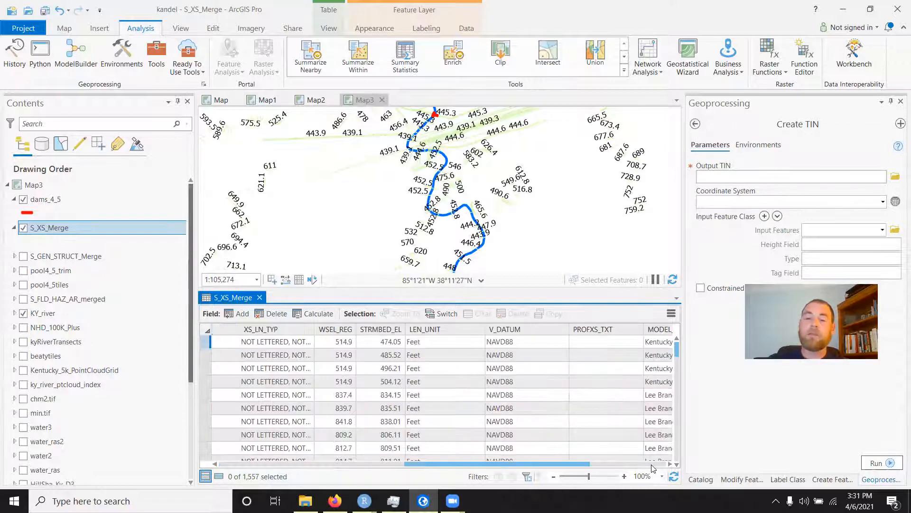
mouse_move(381, 329)
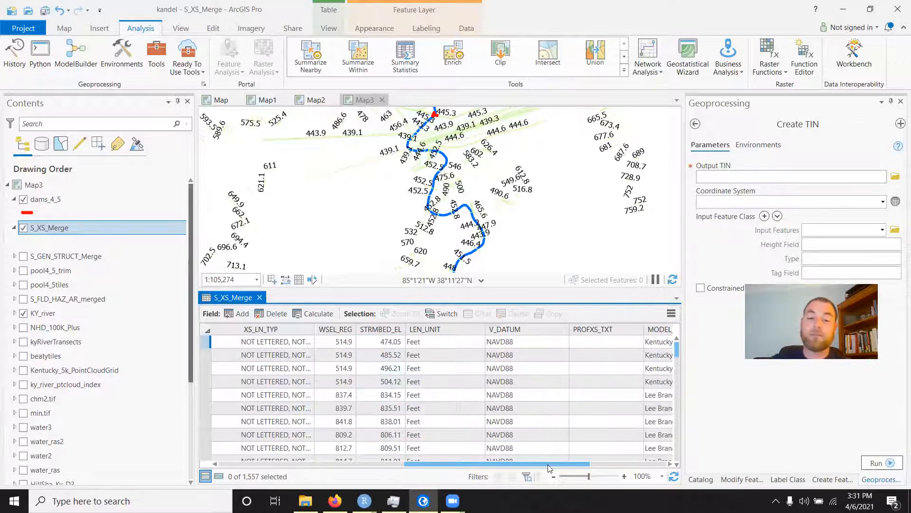
mouse_move(640, 466)
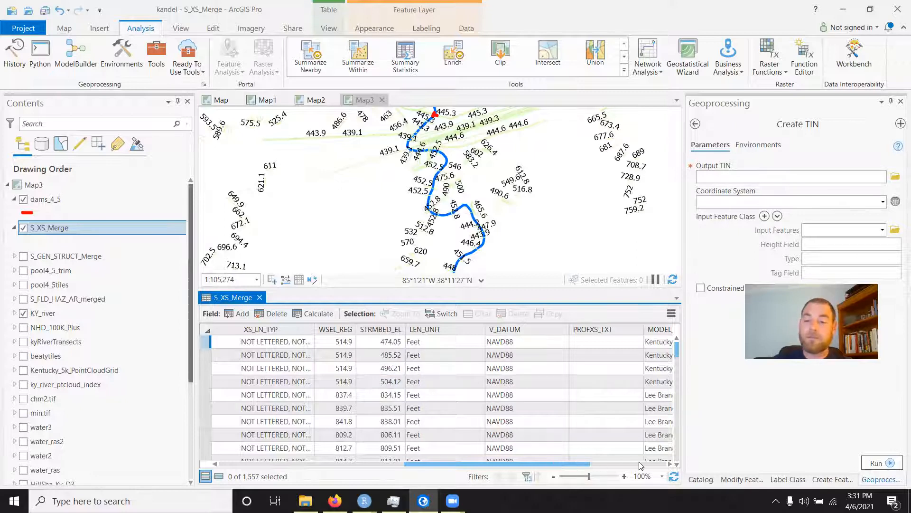
scroll(right, 3)
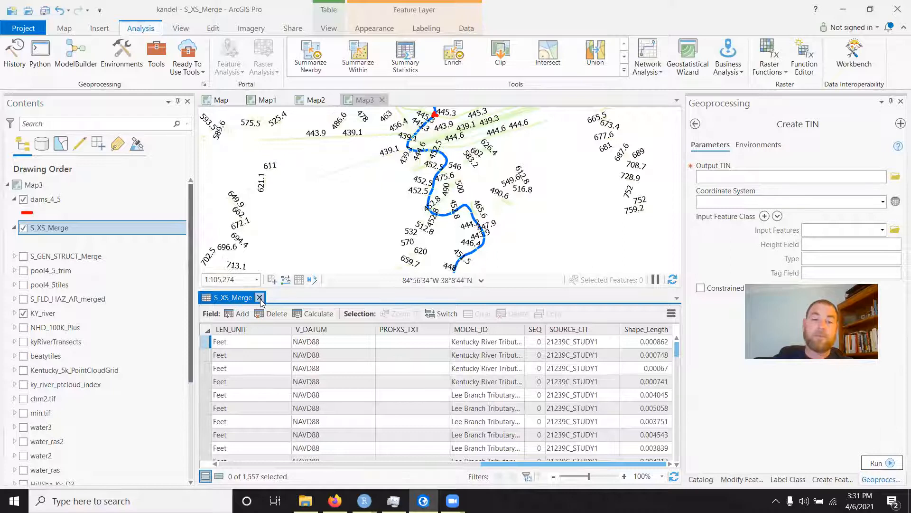
Step: Close the S_XS_Merge attribute table and name the Create TIN output 'streambed'
click(260, 297)
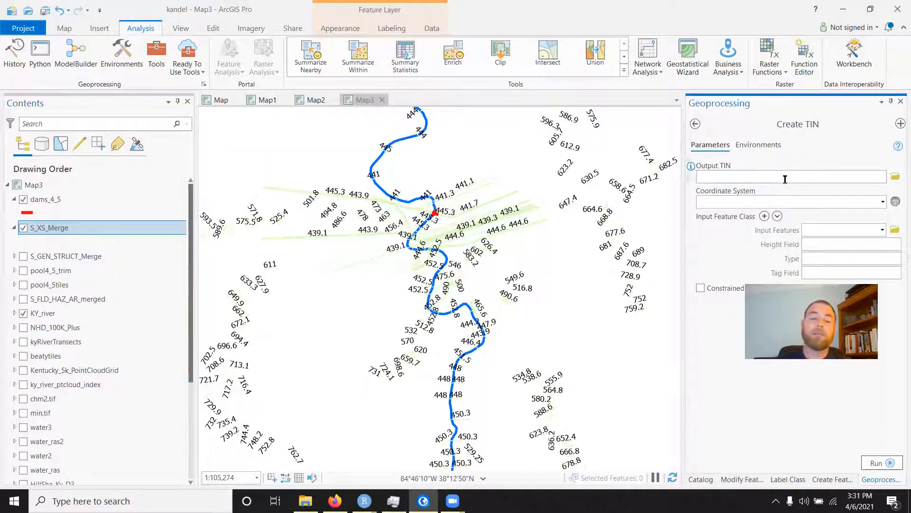
text(water4)
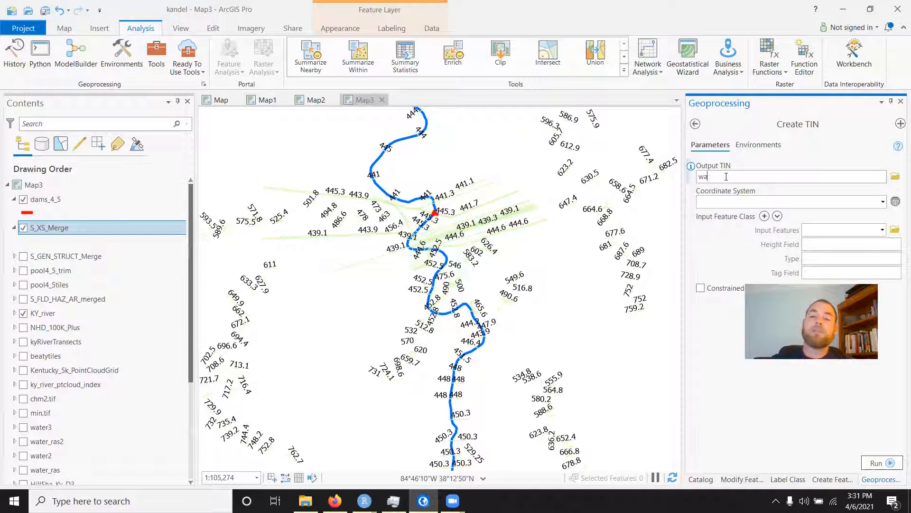
text(strea)
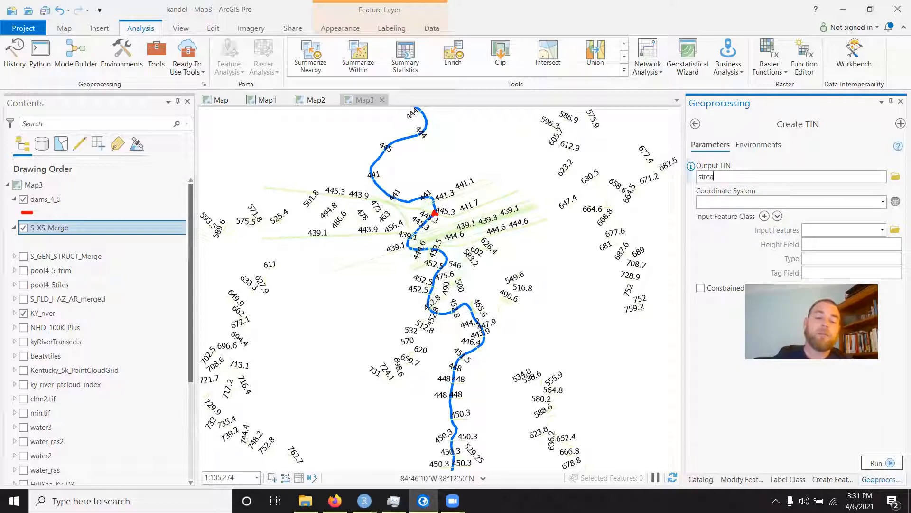
text(mbed)
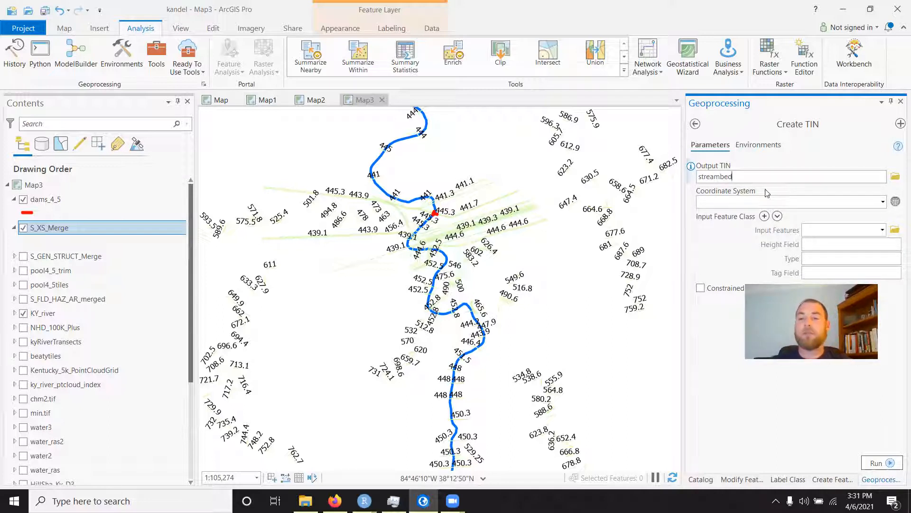
mouse_move(895, 202)
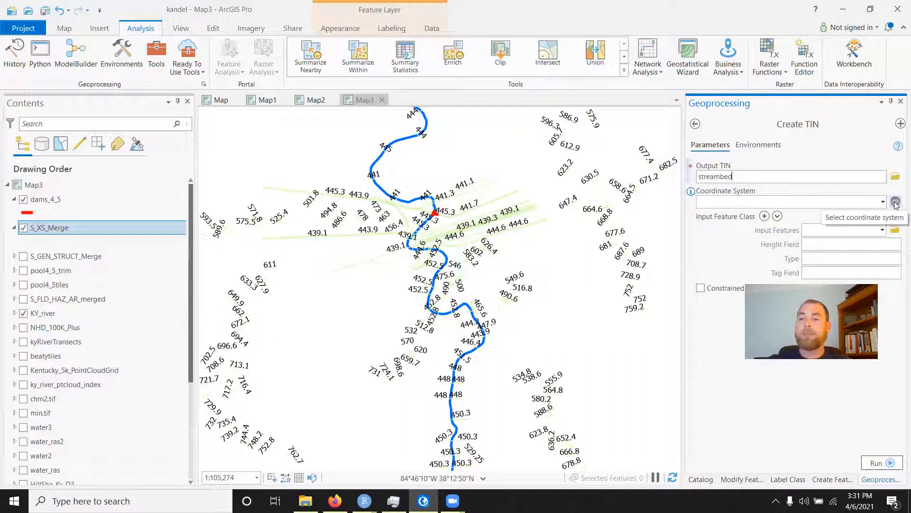
mouse_move(778, 205)
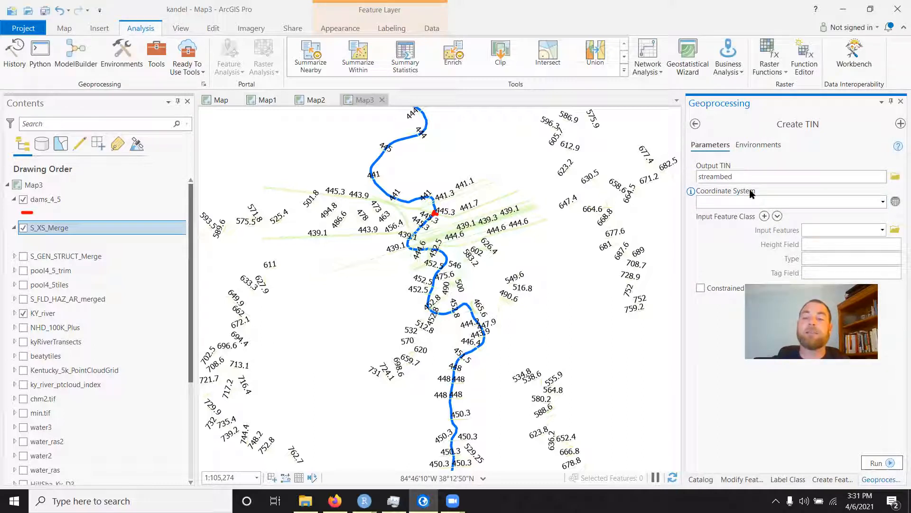
mouse_move(755, 215)
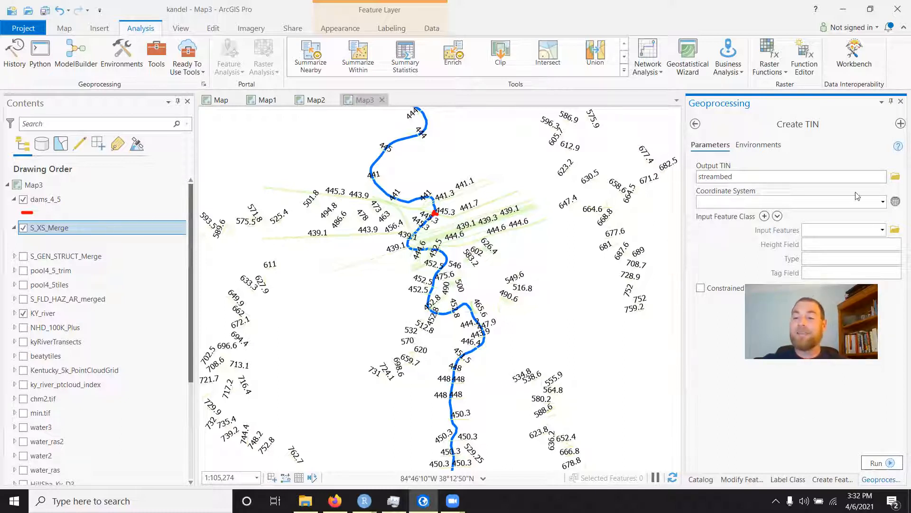
mouse_move(665, 264)
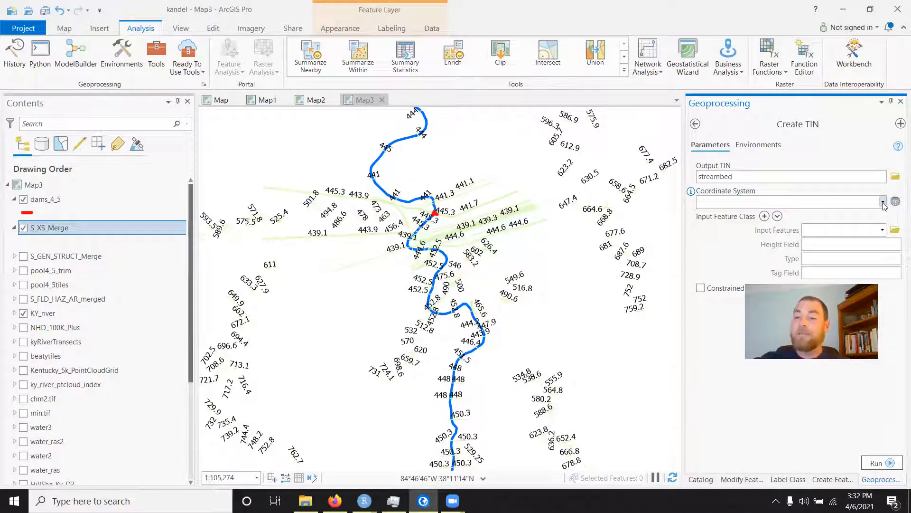
Step: Give the TIN chm2.tif's NAD_1983_StatePlane_Kentucky_FIPS_1600_Feet coordinate system
click(883, 202)
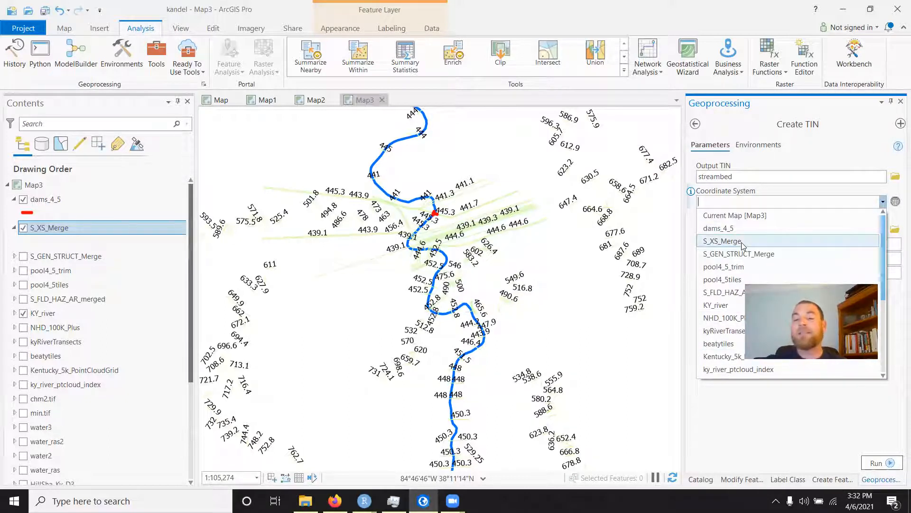
mouse_move(723, 279)
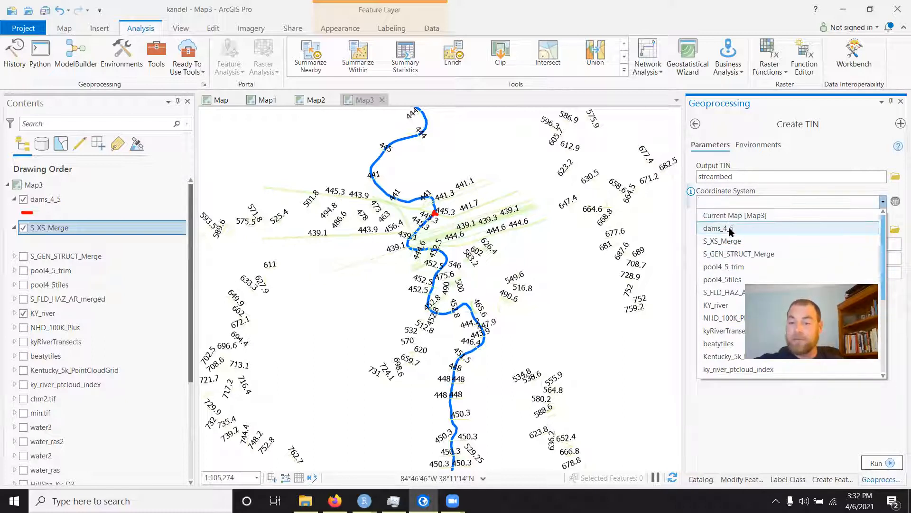
mouse_move(722, 241)
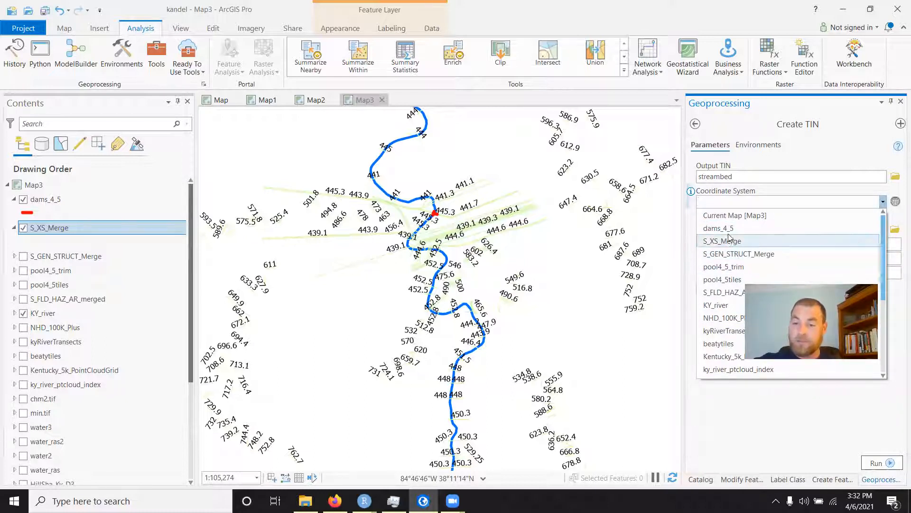
mouse_move(724, 317)
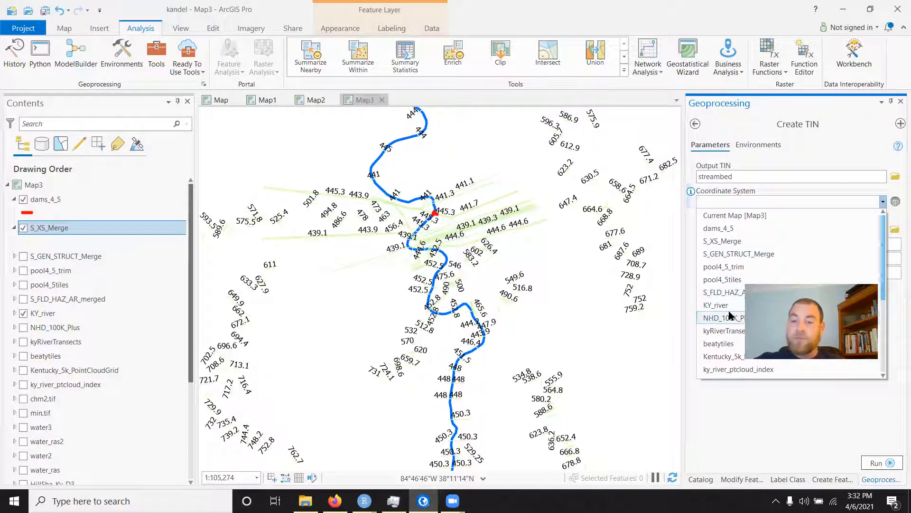
scroll(down, 3)
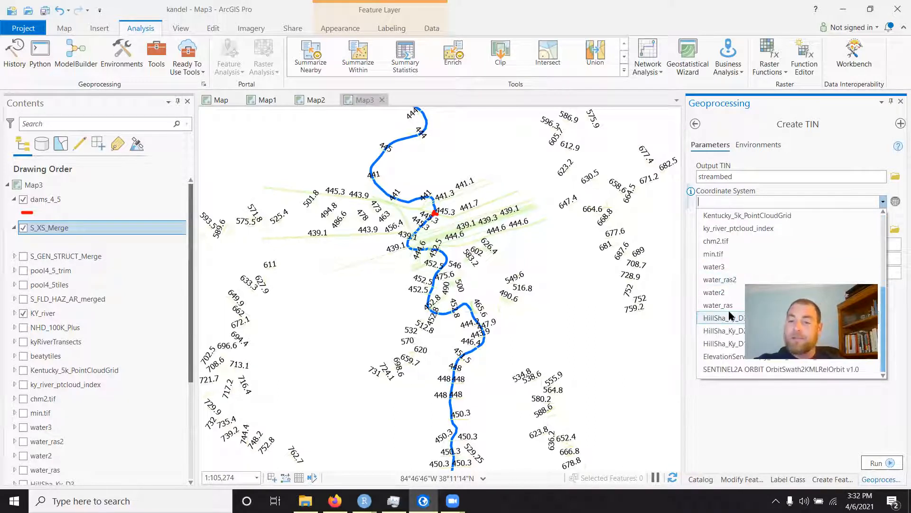
scroll(up, 3)
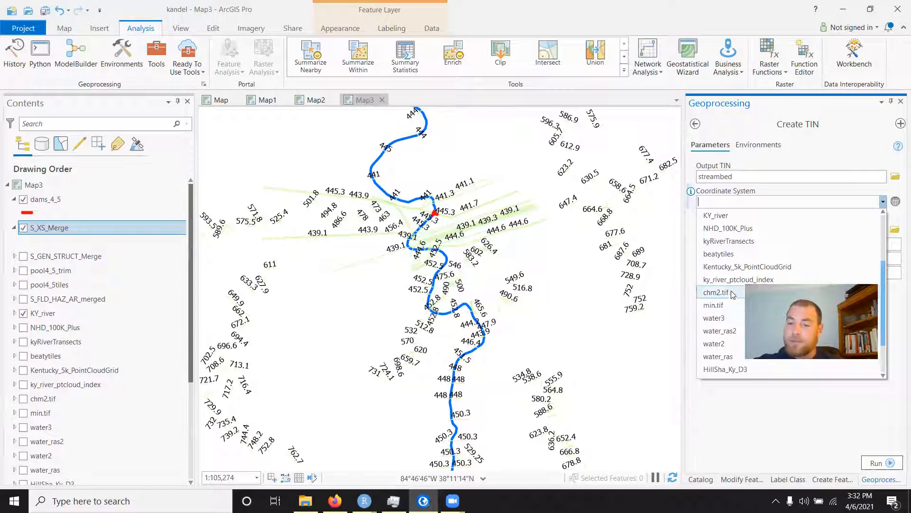
click(715, 293)
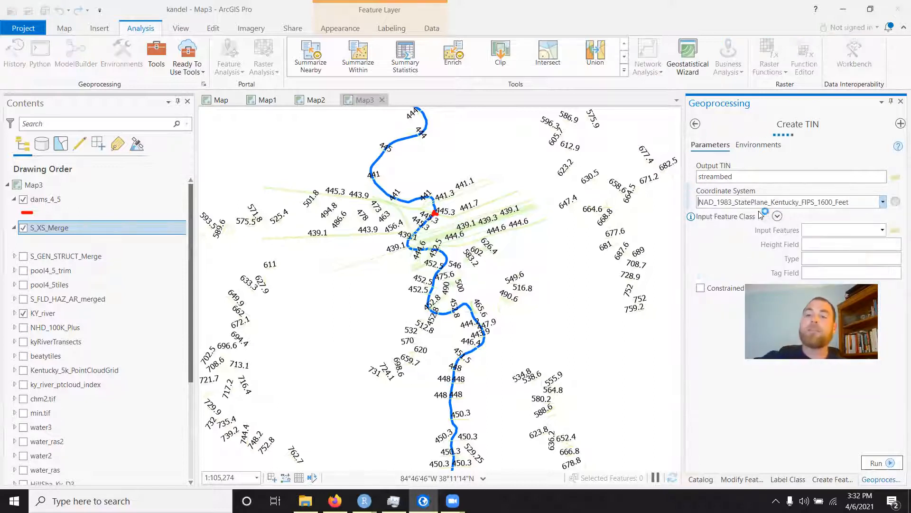
mouse_move(750, 427)
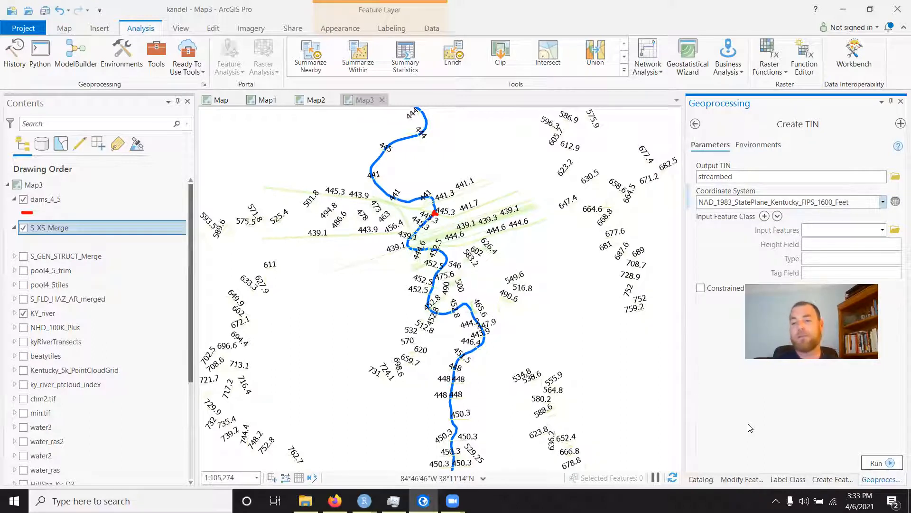
mouse_move(779, 398)
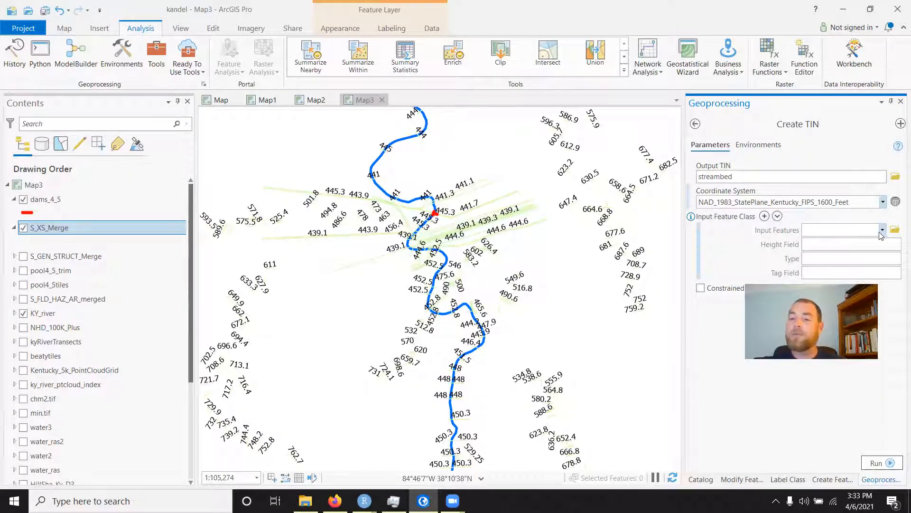
click(881, 229)
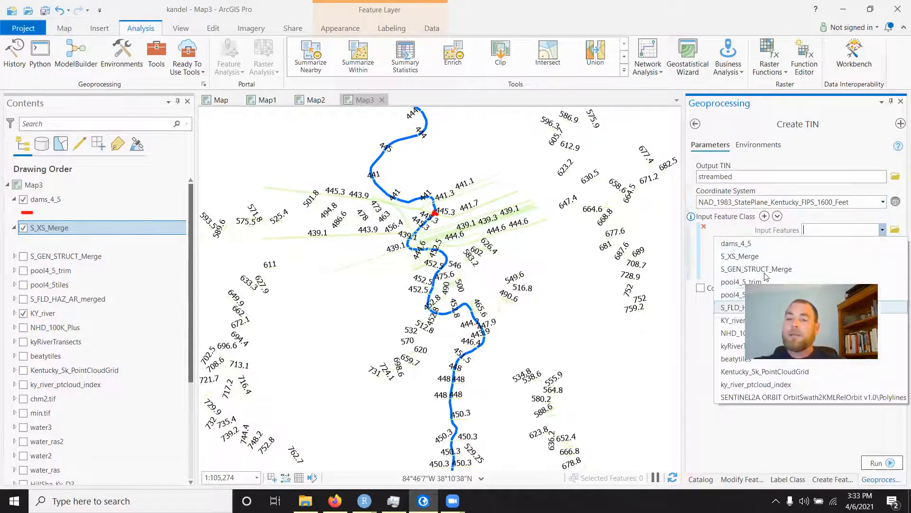
mouse_move(751, 256)
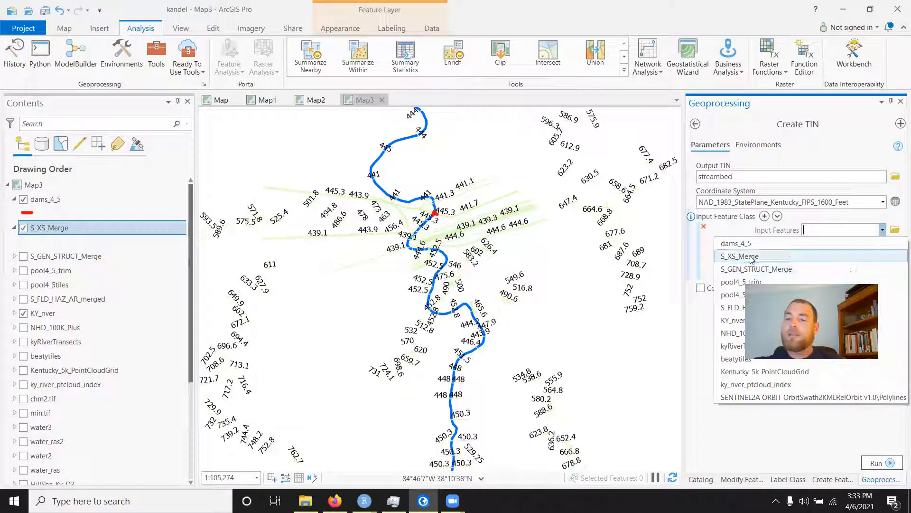
click(739, 256)
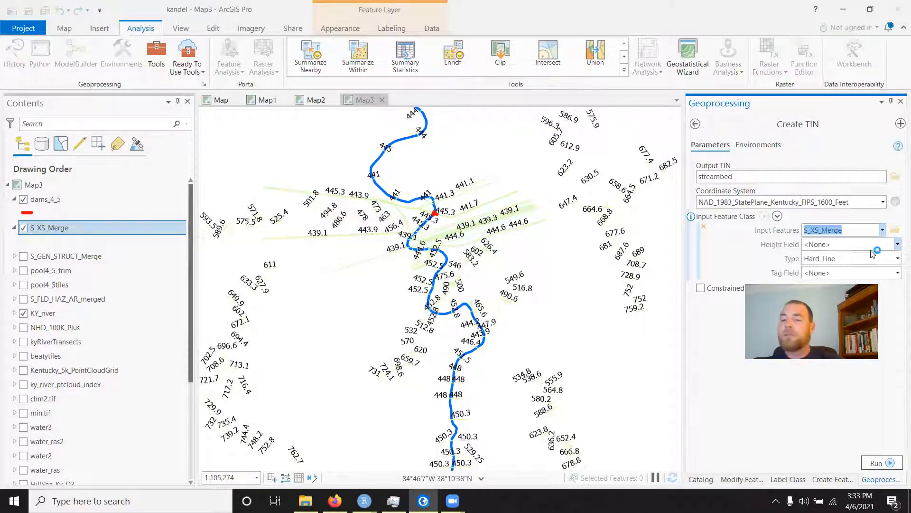
click(897, 244)
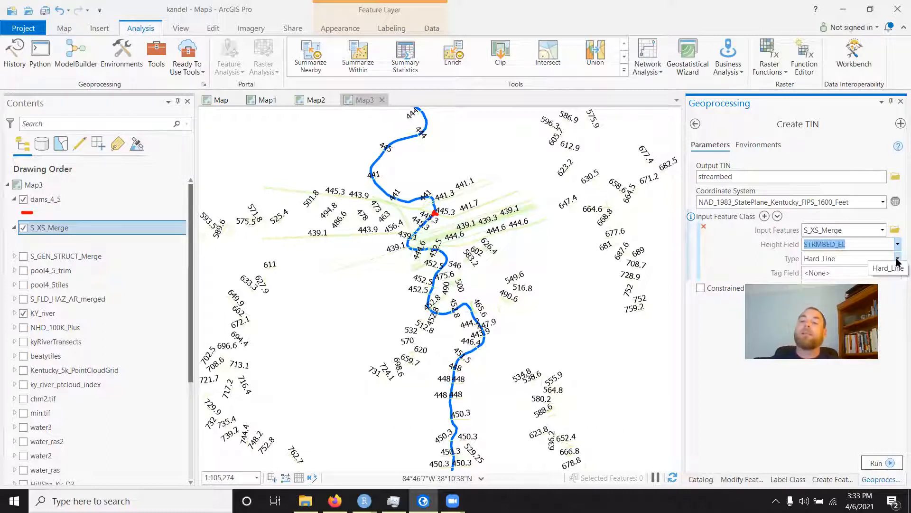
click(897, 258)
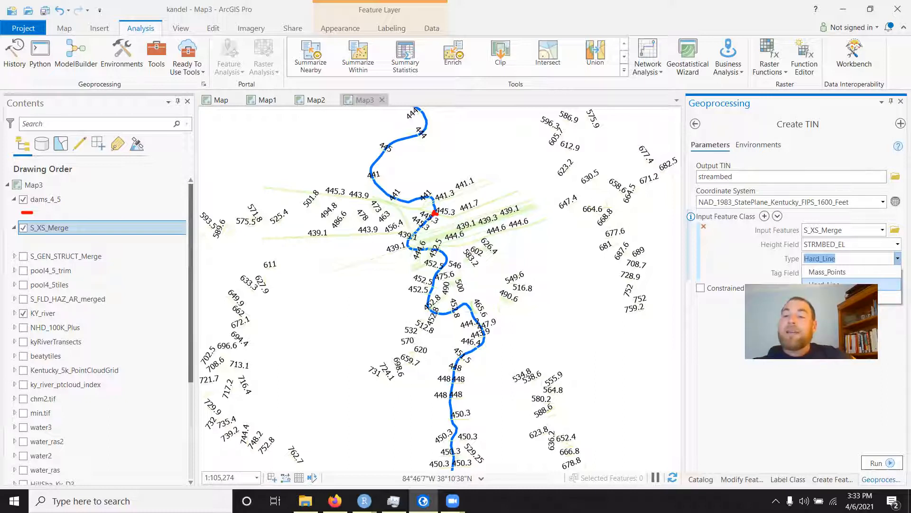
mouse_move(735, 155)
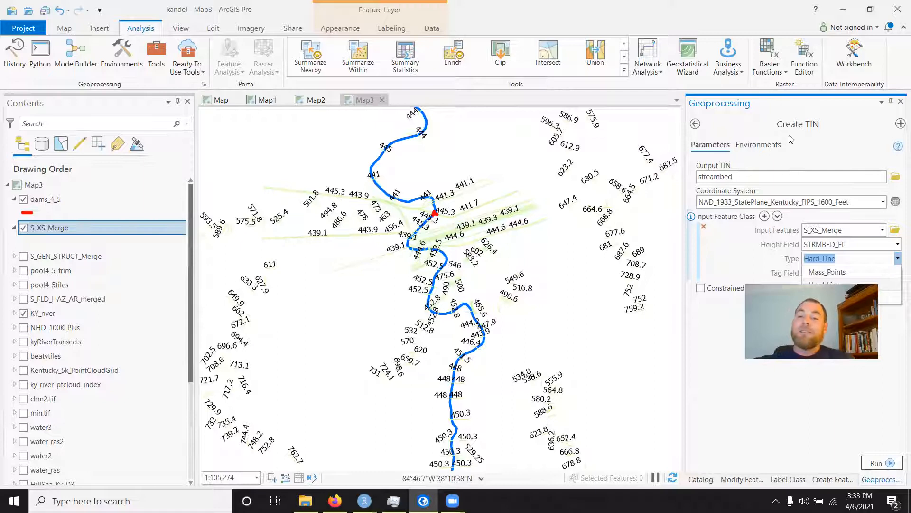
mouse_move(746, 368)
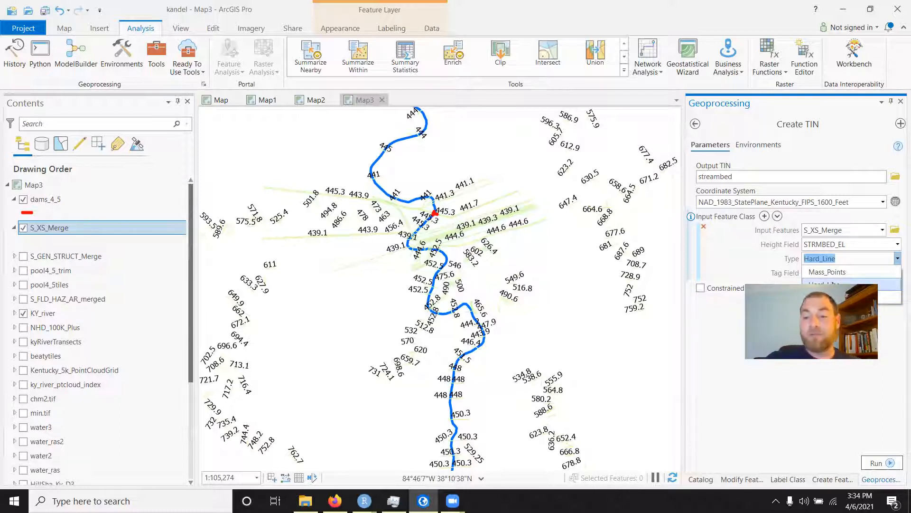
click(820, 272)
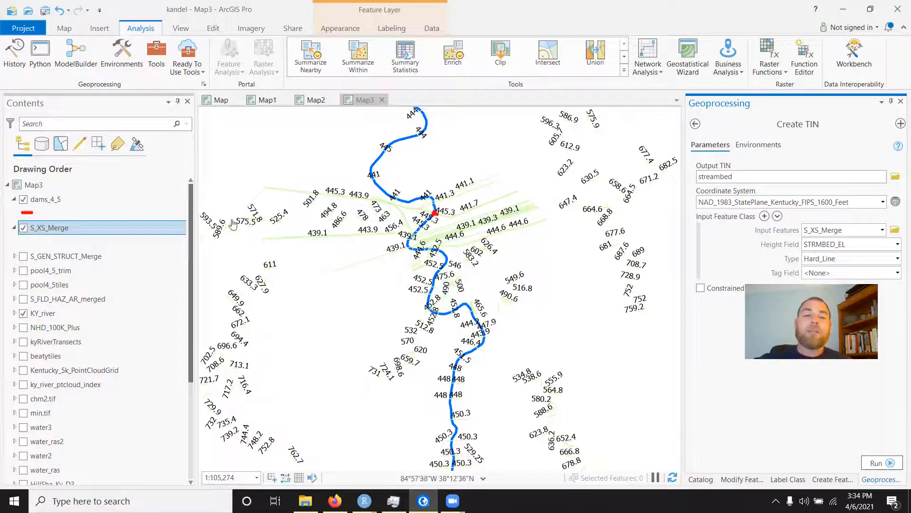
mouse_move(332, 234)
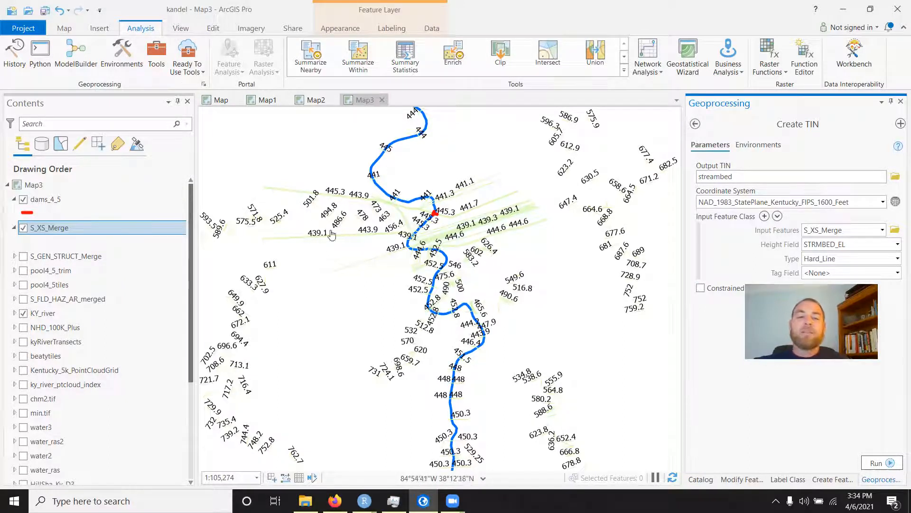
mouse_move(296, 235)
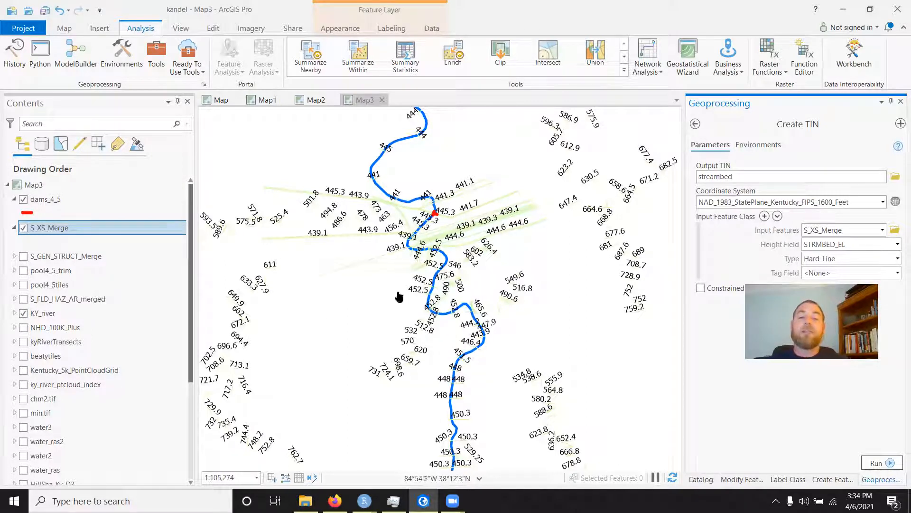
mouse_move(396, 272)
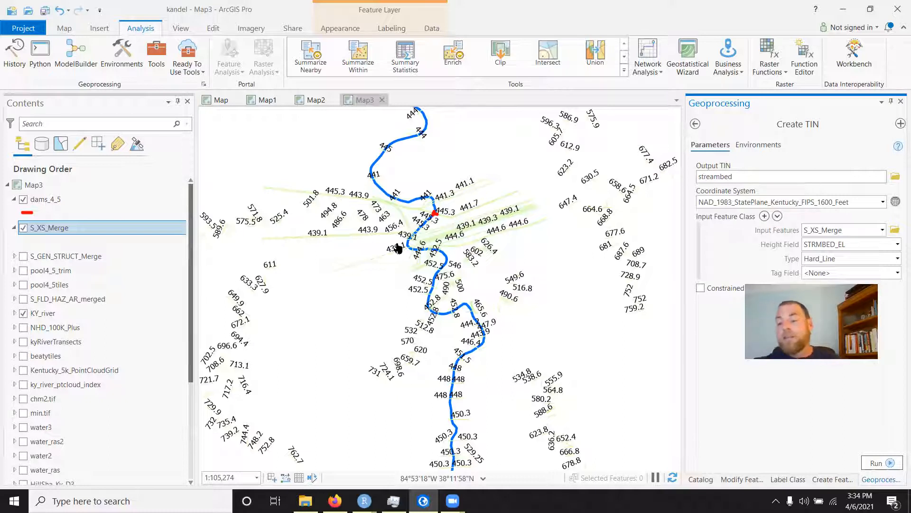
Step: Zoom in on the river bend by the dam
scroll(up, 3)
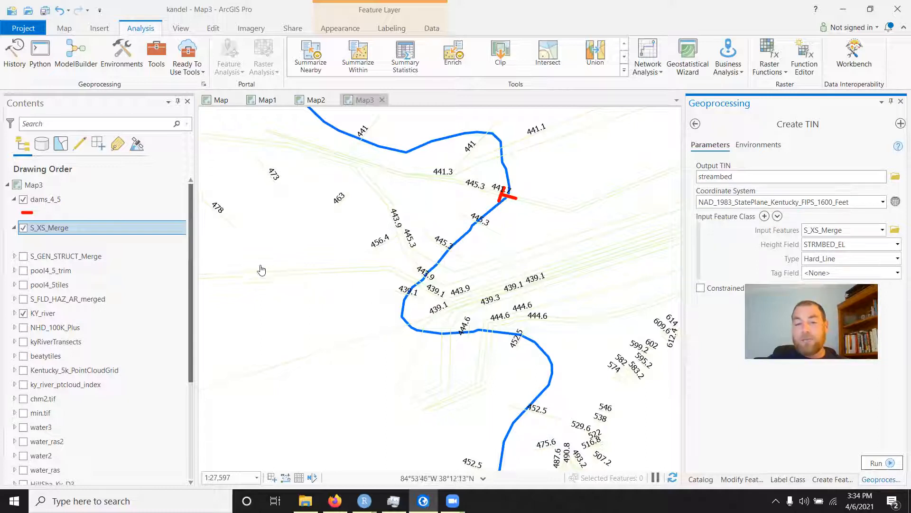
mouse_move(324, 150)
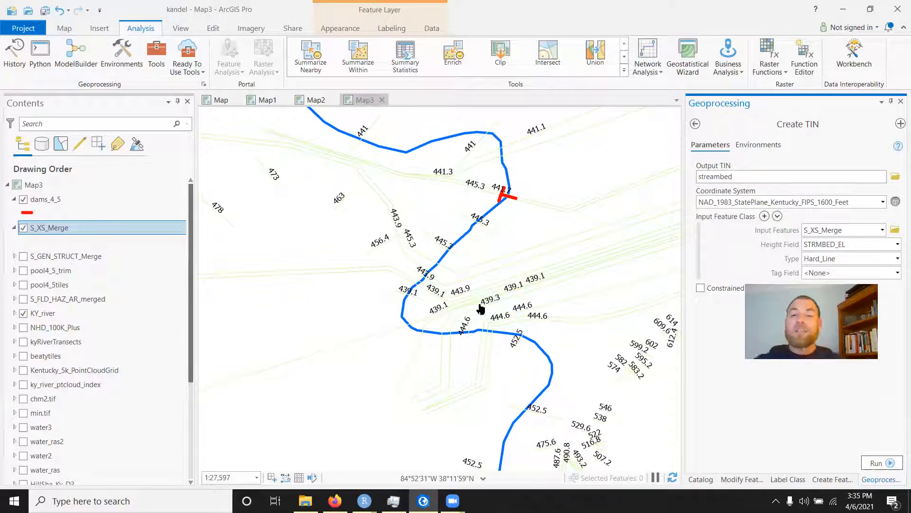
mouse_move(564, 302)
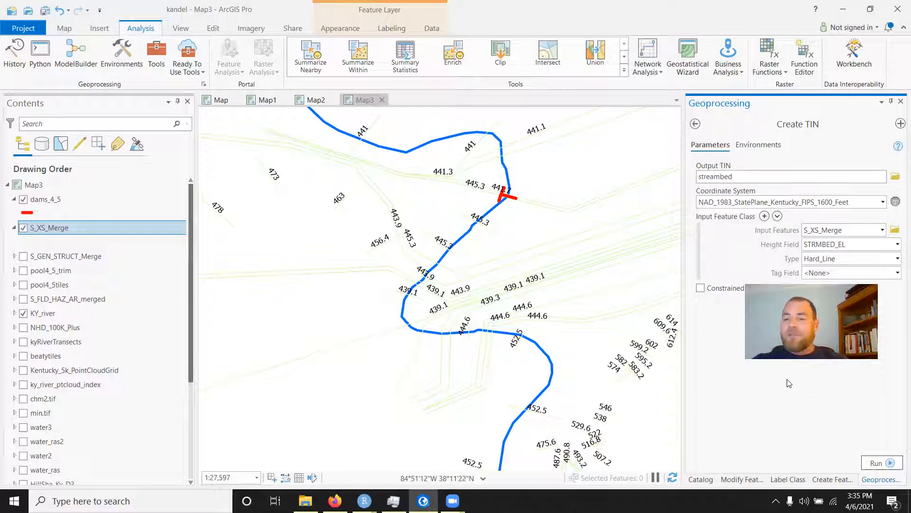
mouse_move(751, 405)
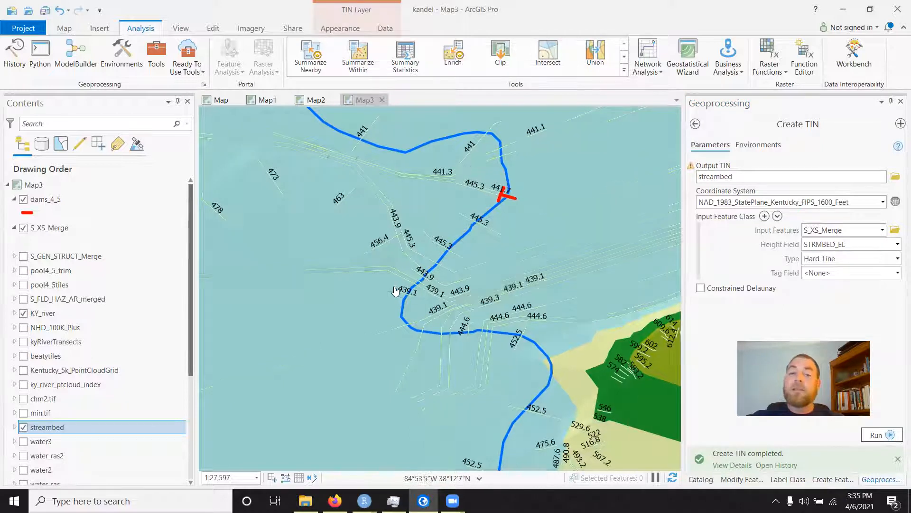
scroll(down, 3)
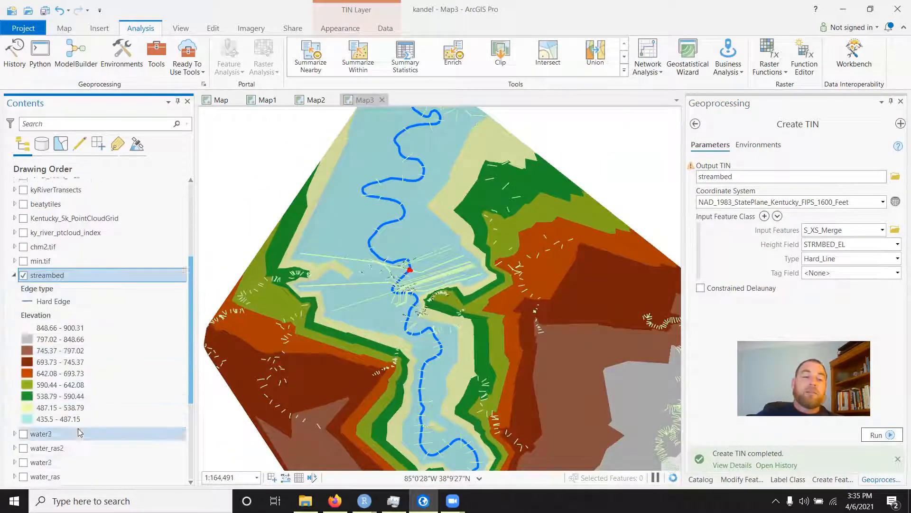
scroll(down, 3)
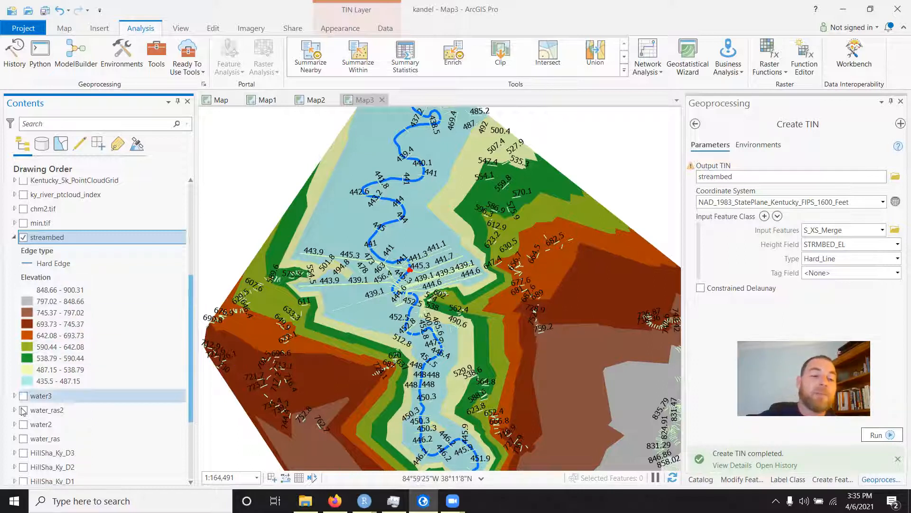
click(22, 396)
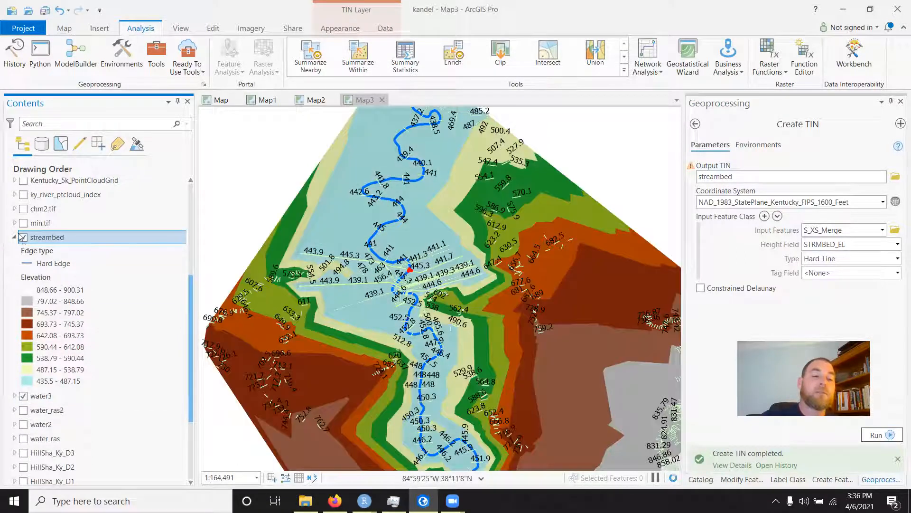
click(23, 237)
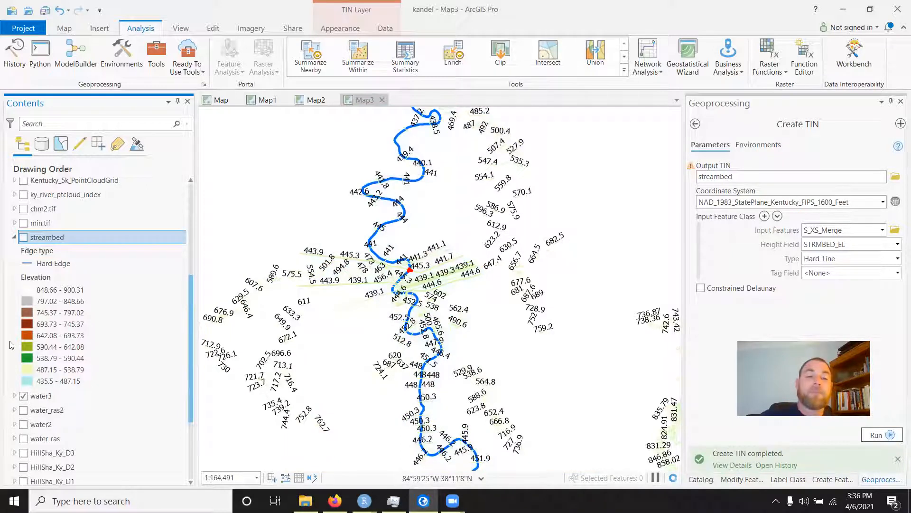
click(23, 237)
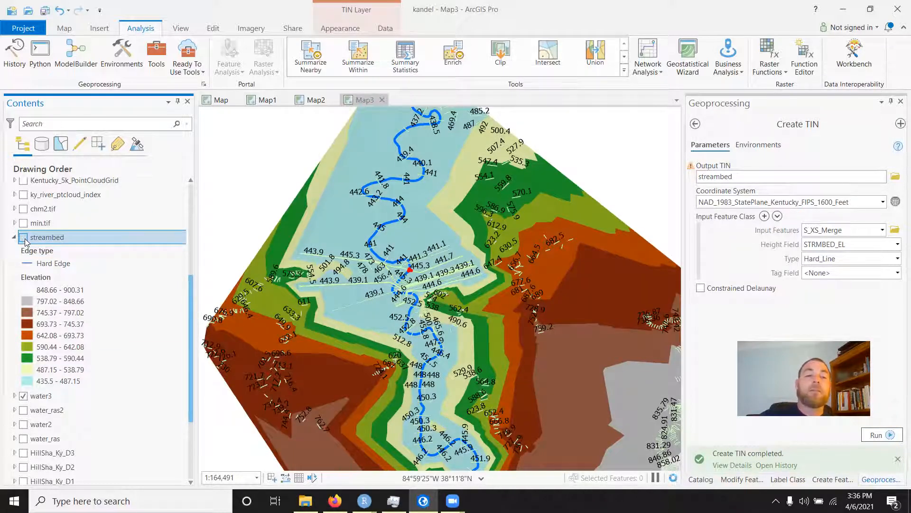
click(22, 237)
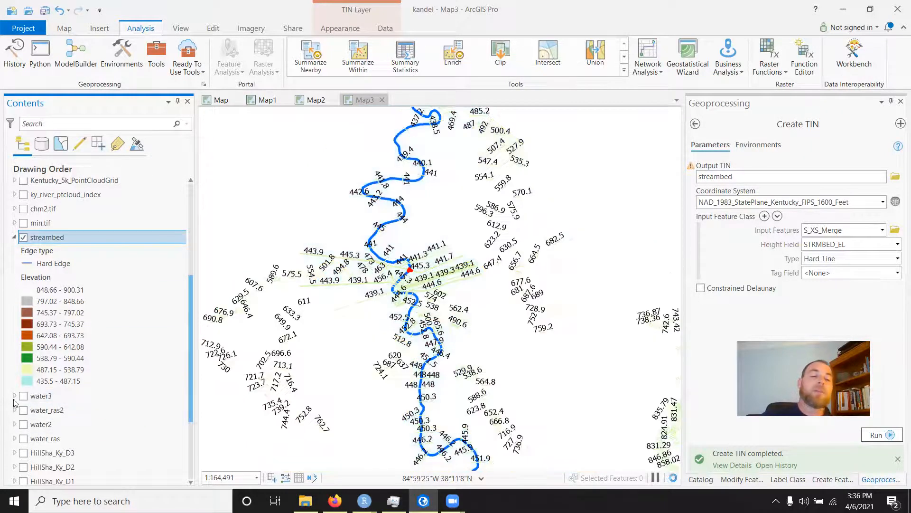
click(23, 237)
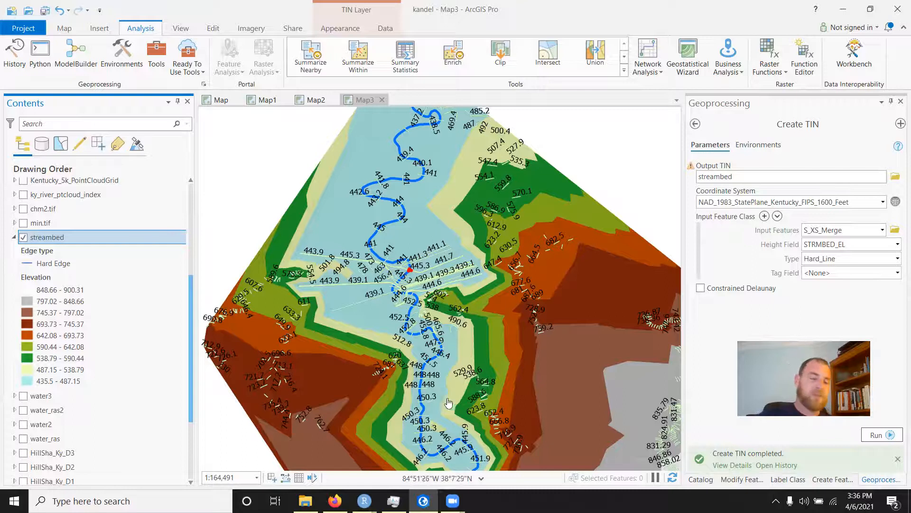
scroll(down, 3)
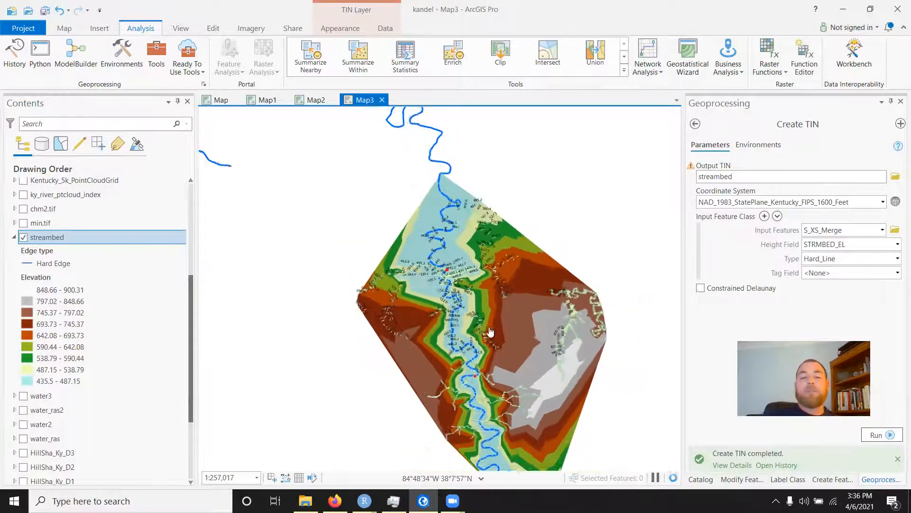
scroll(down, 3)
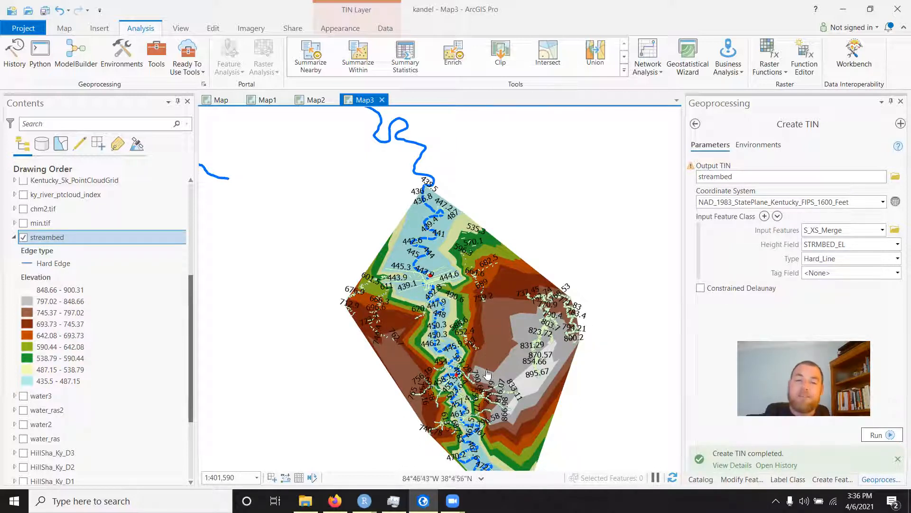
scroll(up, 3)
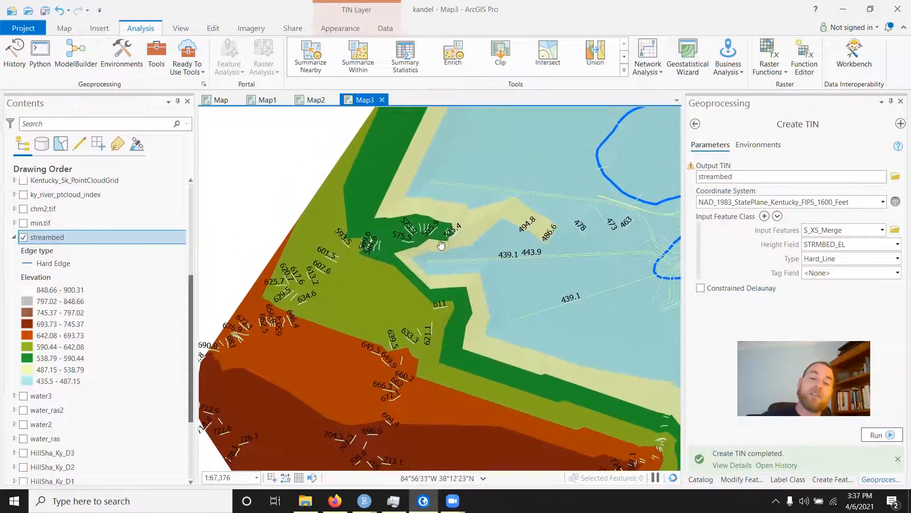
scroll(up, 3)
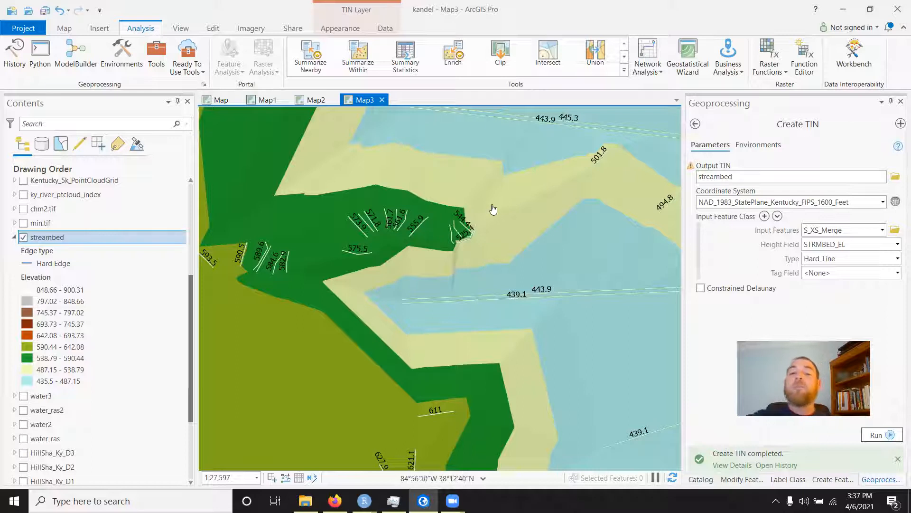
scroll(down, 3)
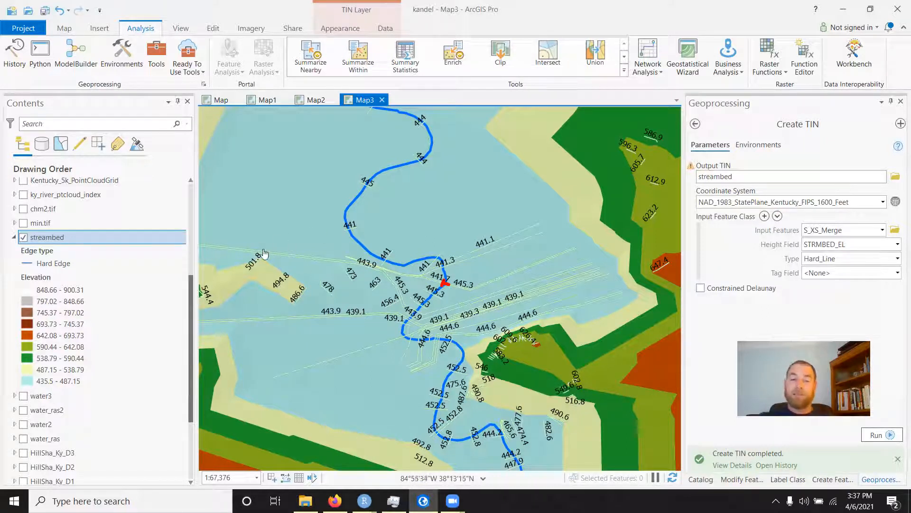
mouse_move(342, 241)
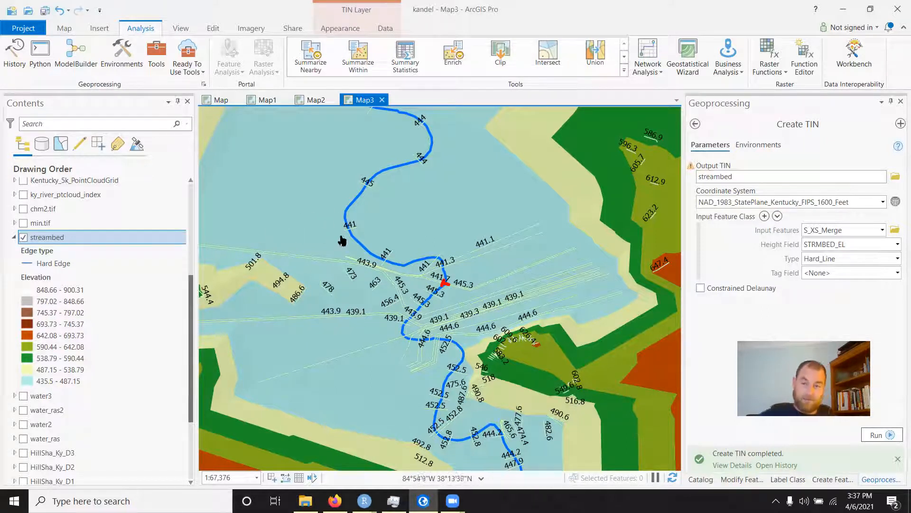
mouse_move(718, 393)
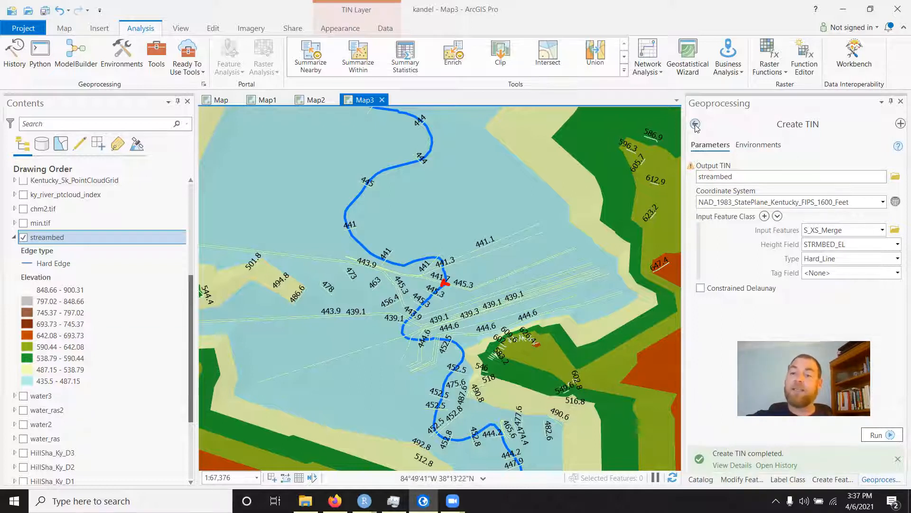
Step: Find the TIN To Raster tool and choose streambed as its Input TIN
click(696, 124)
text(tin to ras)
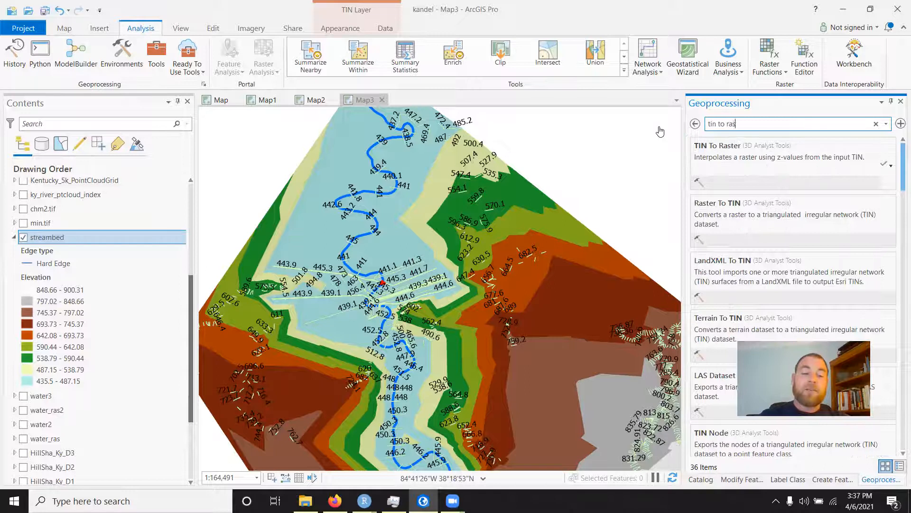
text(ter)
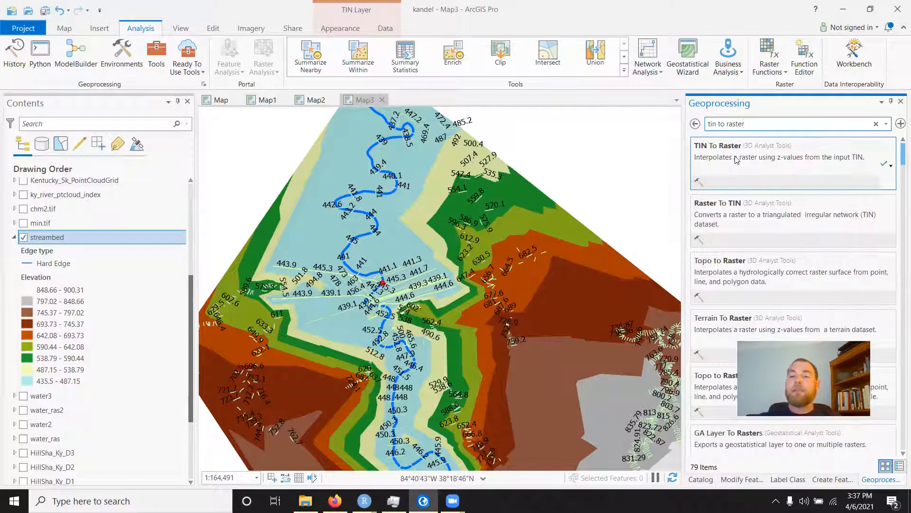
click(717, 145)
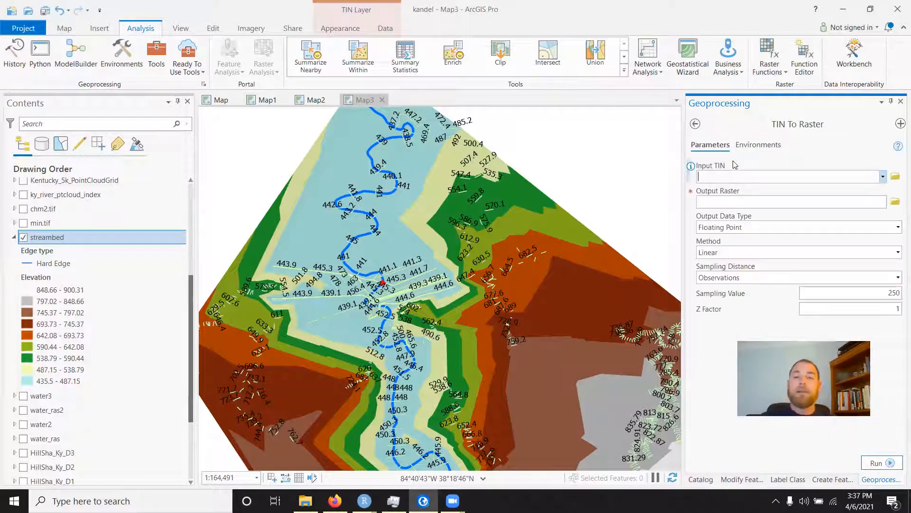
click(882, 176)
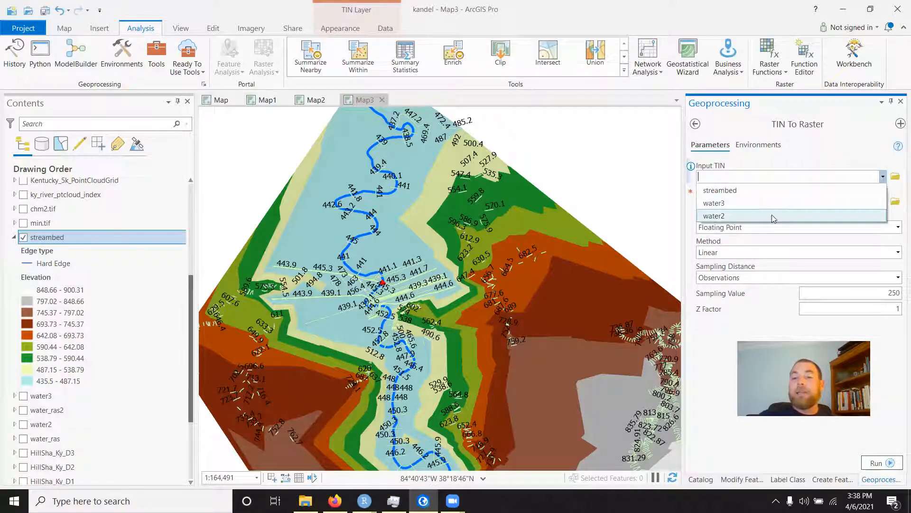
click(720, 190)
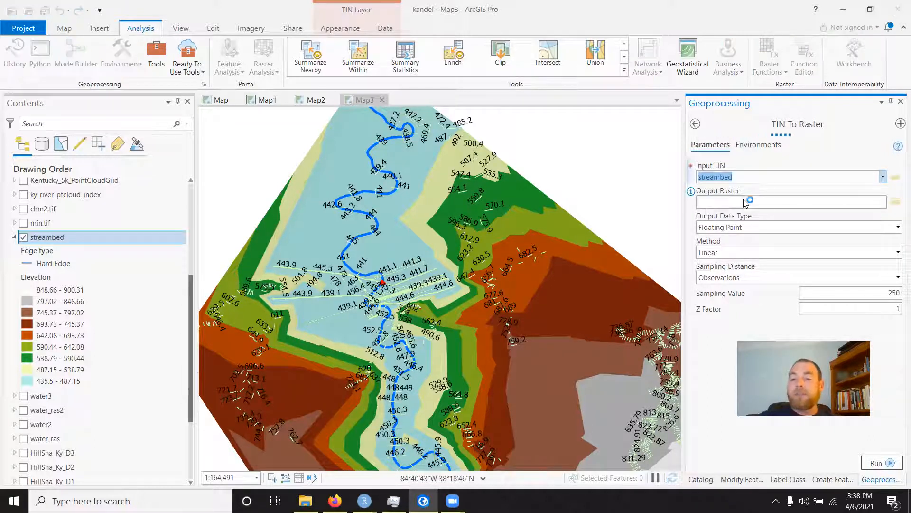
Step: Name the output streambed_raster and keep Floating Point as the output data type
text(streambed_ti)
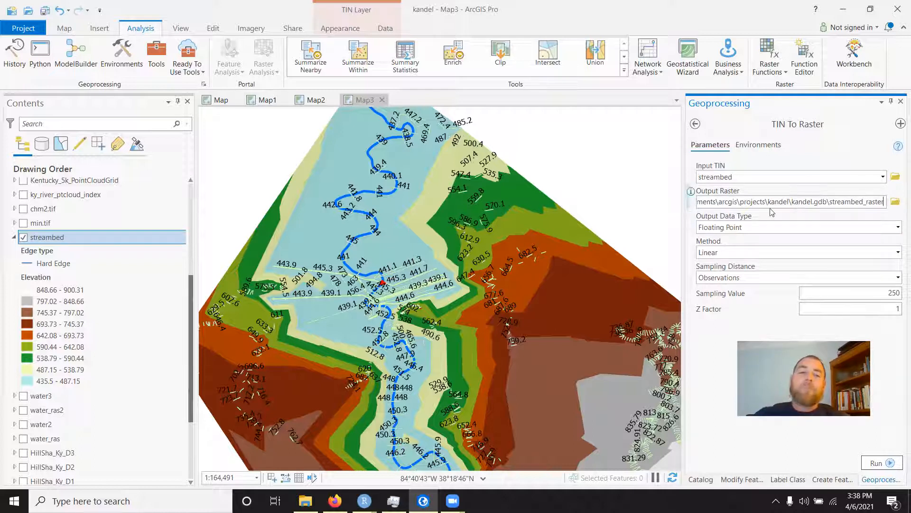
mouse_move(790, 195)
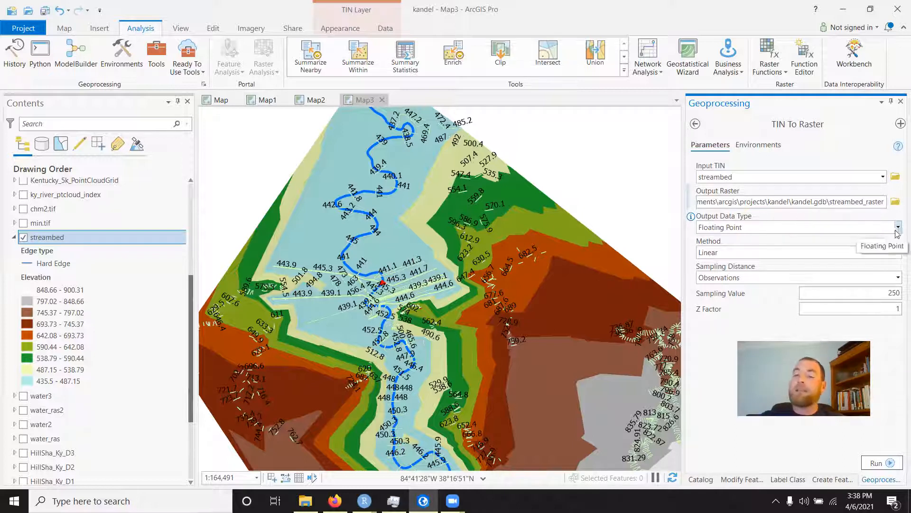
click(897, 227)
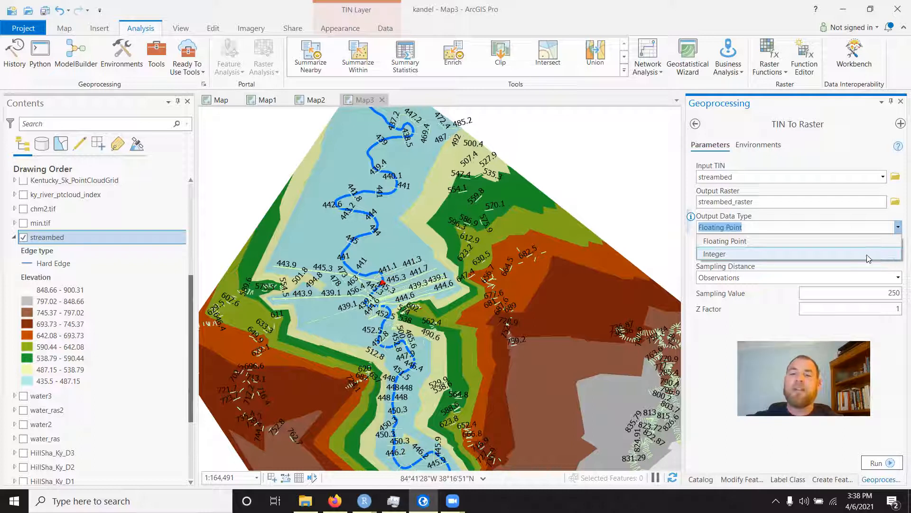
mouse_move(813, 230)
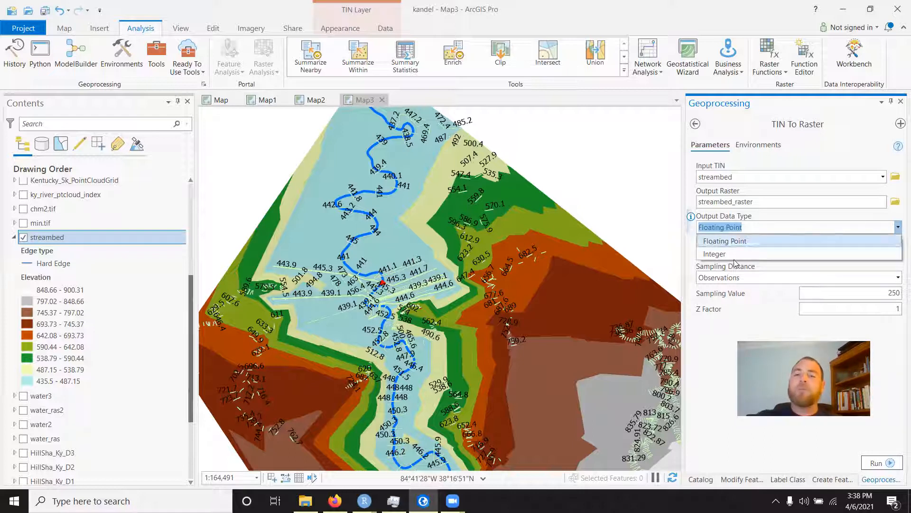
mouse_move(707, 383)
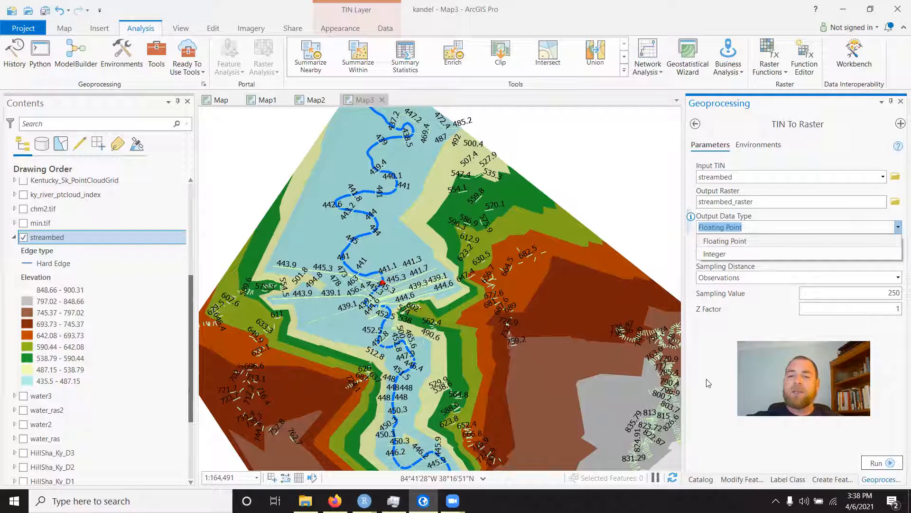
click(725, 241)
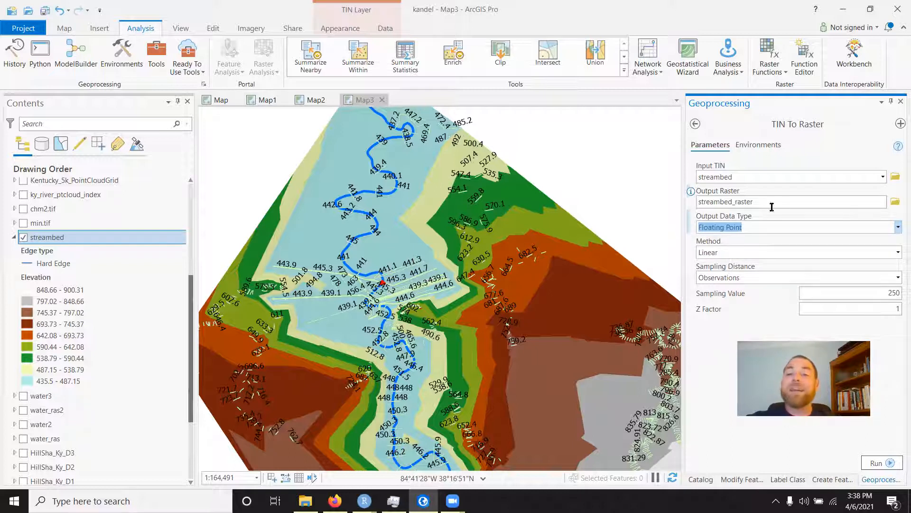
click(897, 227)
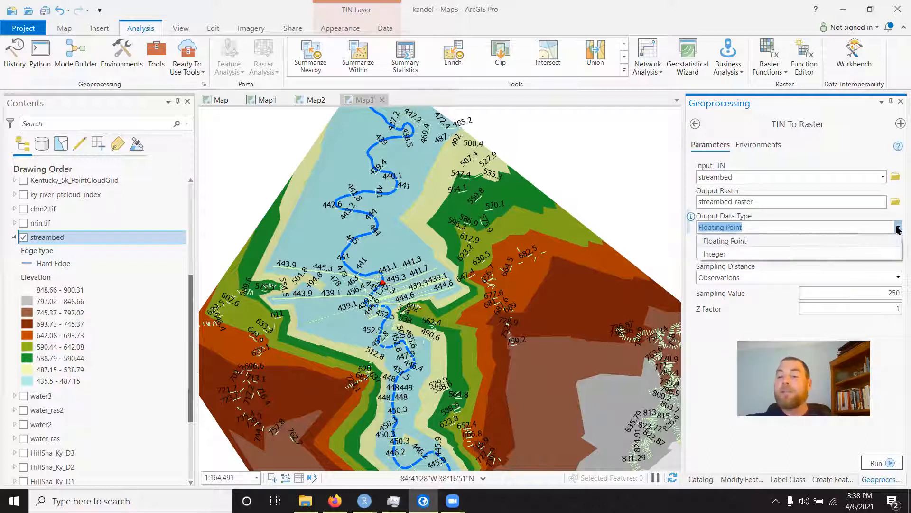
mouse_move(715, 254)
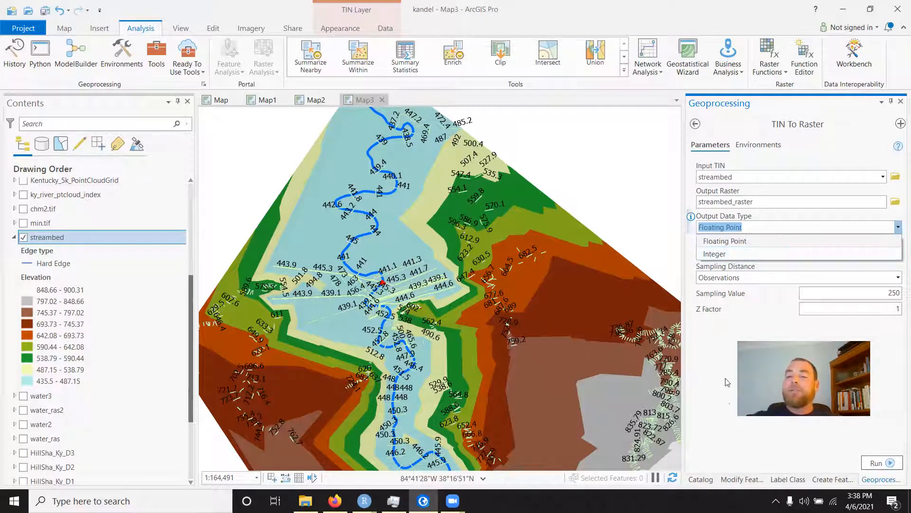
click(724, 241)
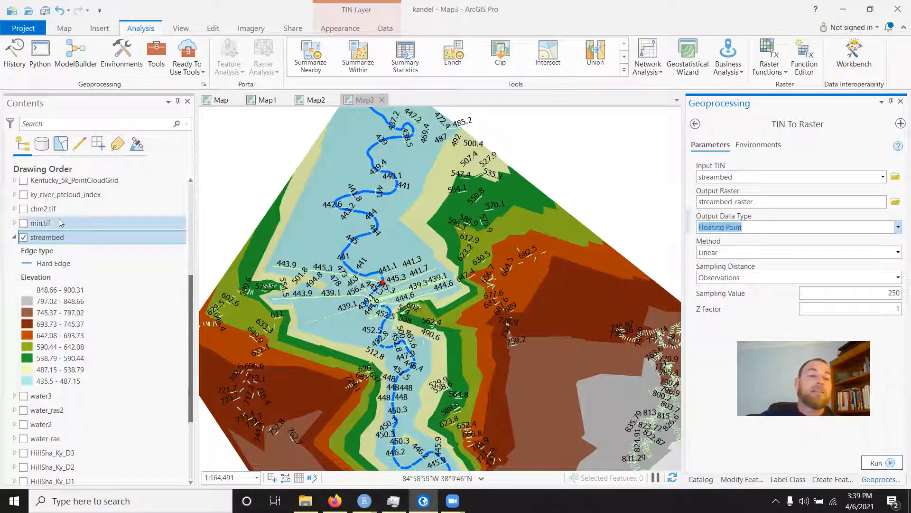
scroll(up, 3)
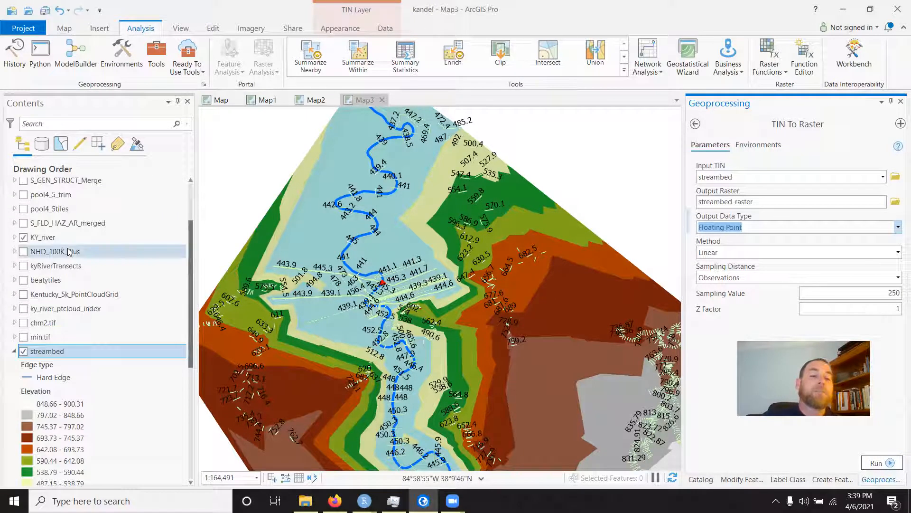
scroll(down, 3)
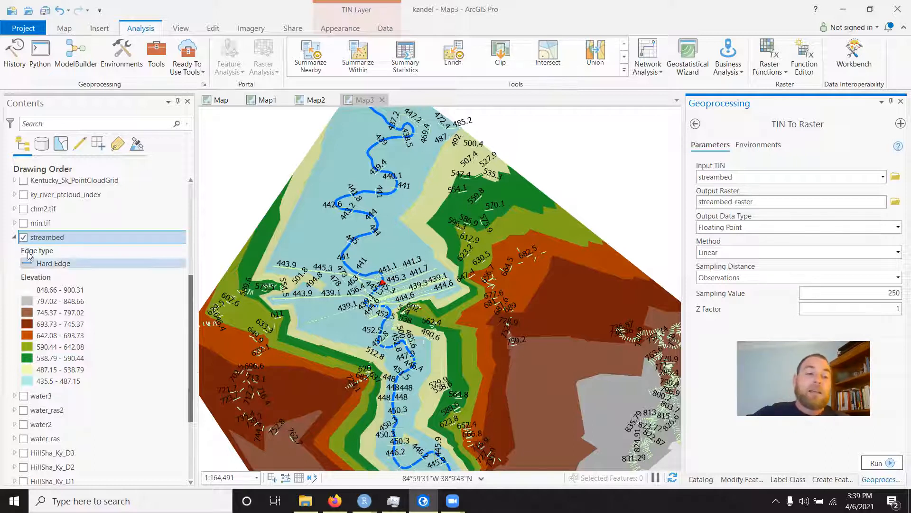
Step: Hide streambed, view both dams_4_5 dams on KY_river, then show streambed again
click(23, 238)
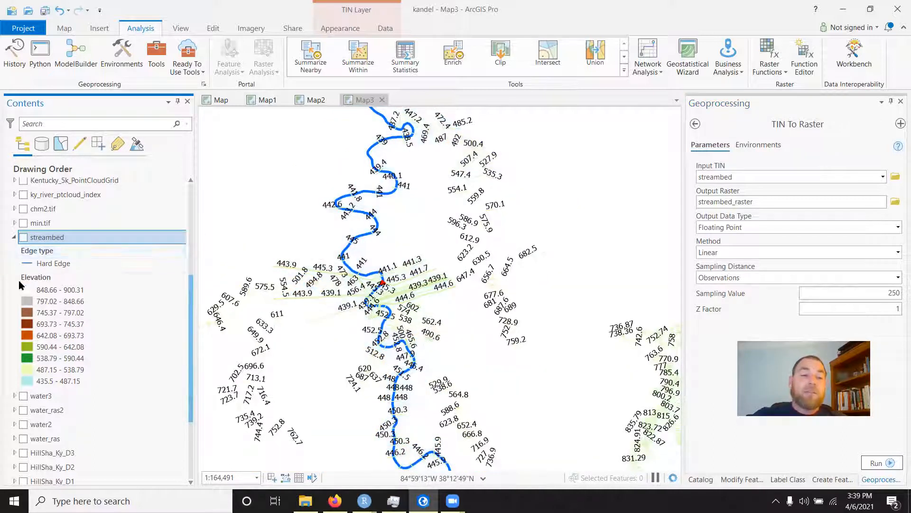
scroll(up, 3)
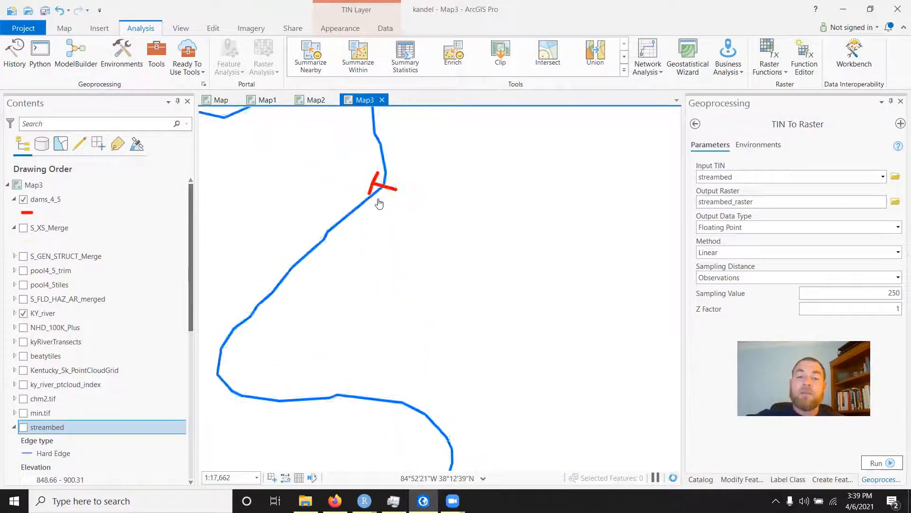
scroll(up, 3)
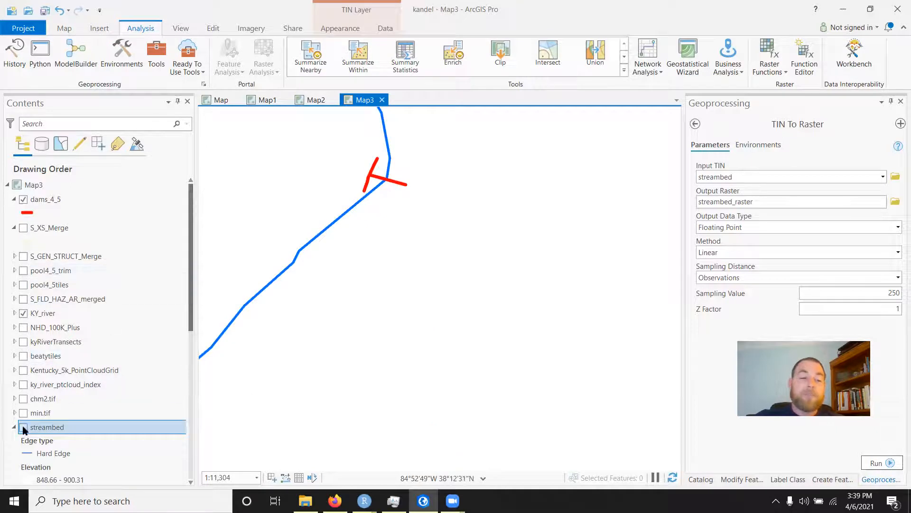
click(15, 427)
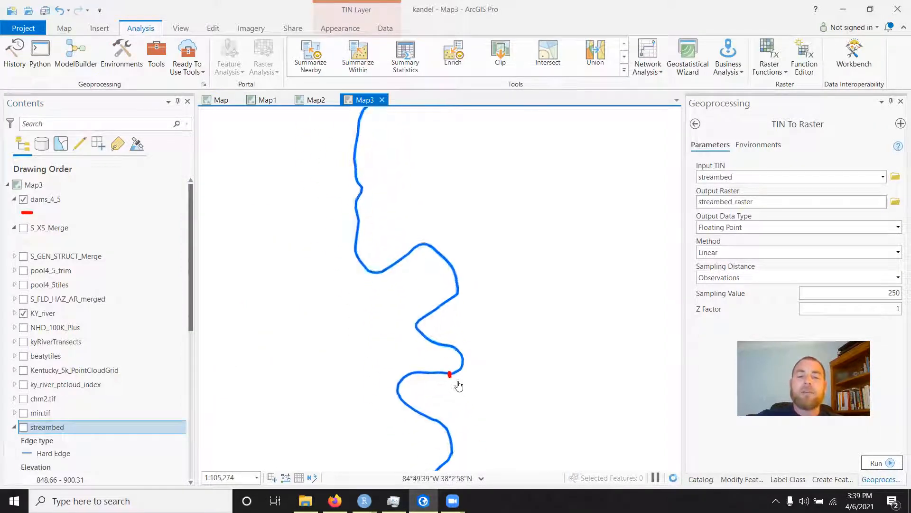
scroll(down, 3)
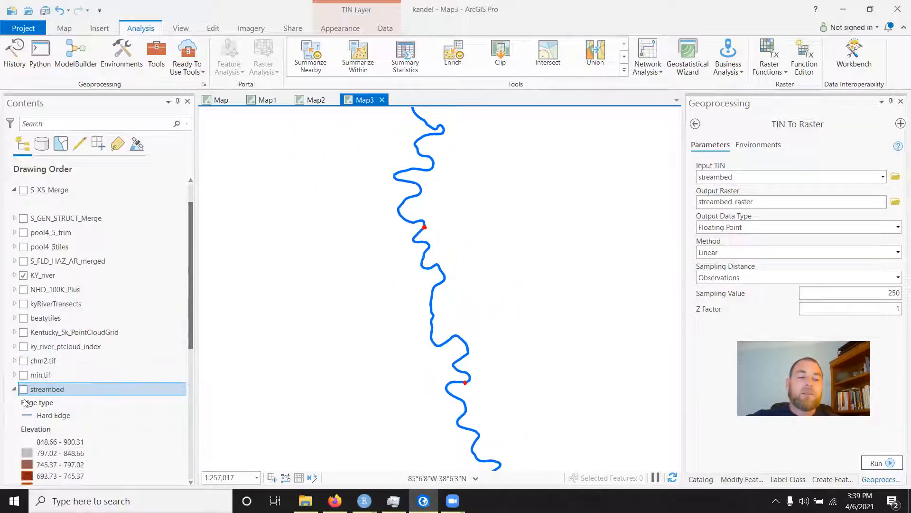
click(23, 388)
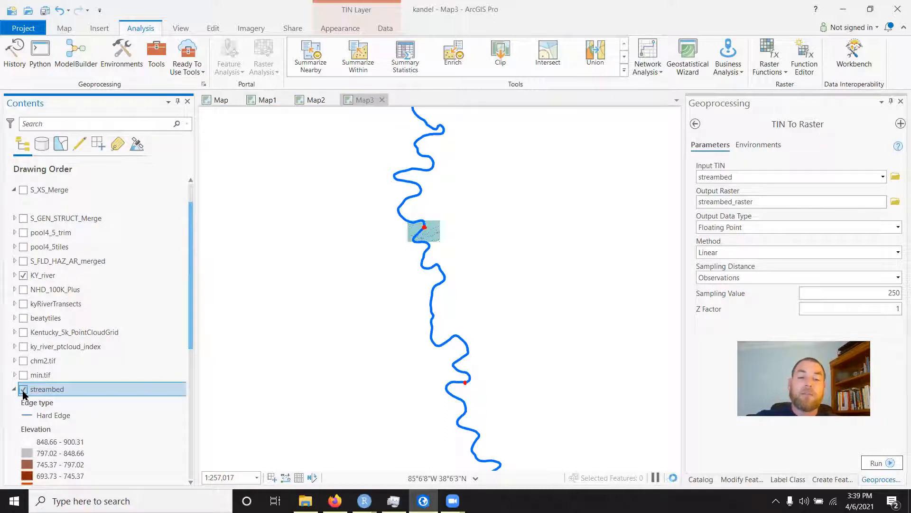
click(23, 388)
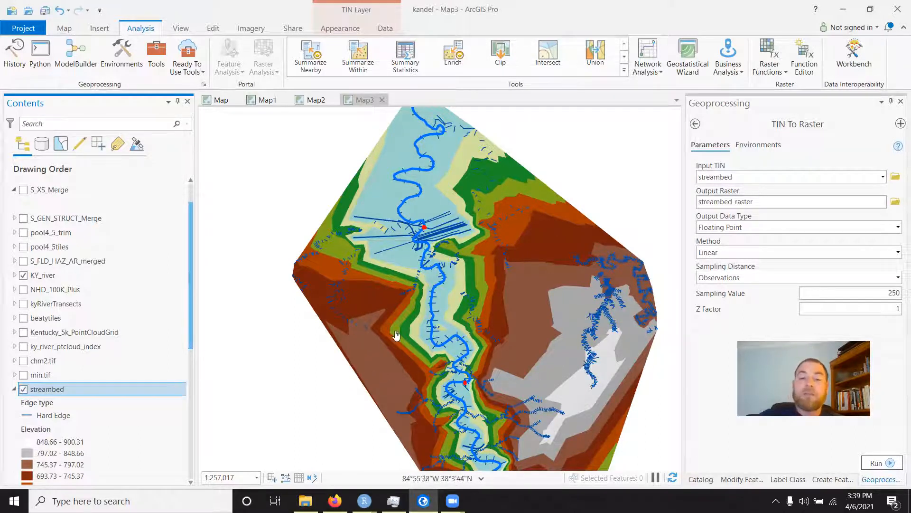
scroll(up, 3)
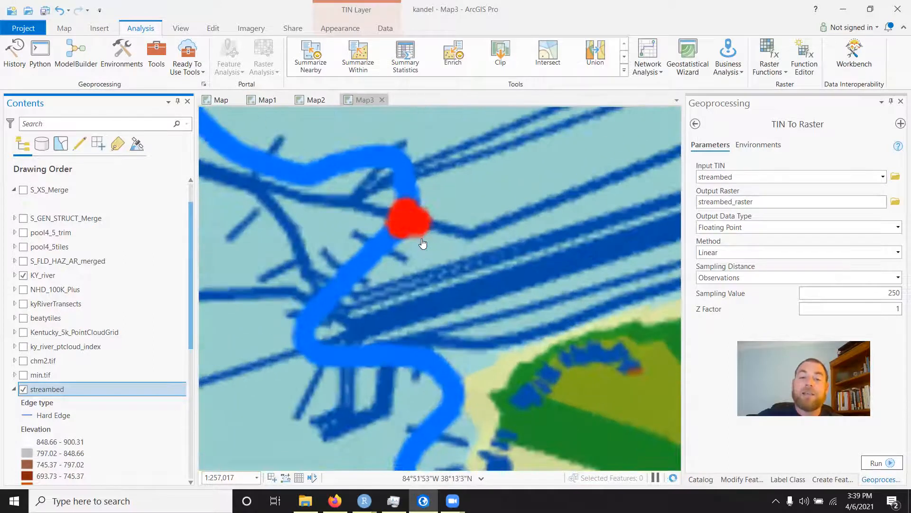
scroll(down, 3)
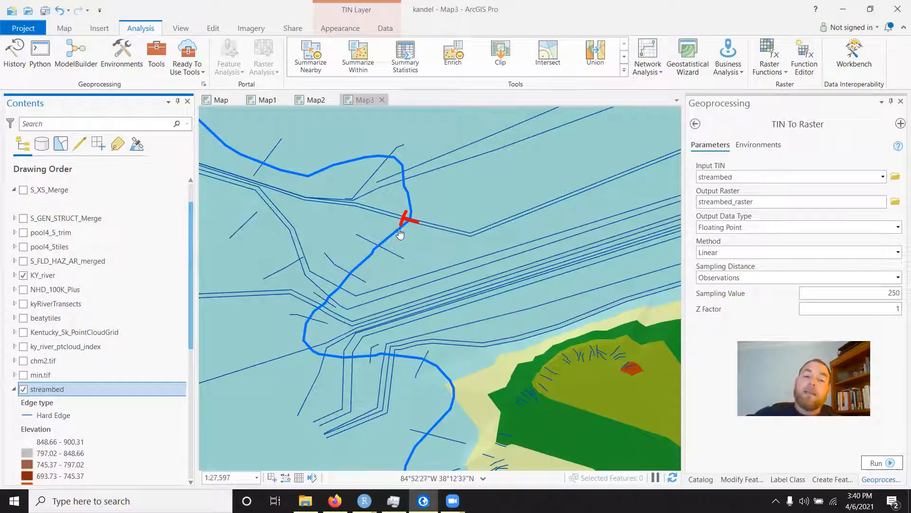
mouse_move(393, 236)
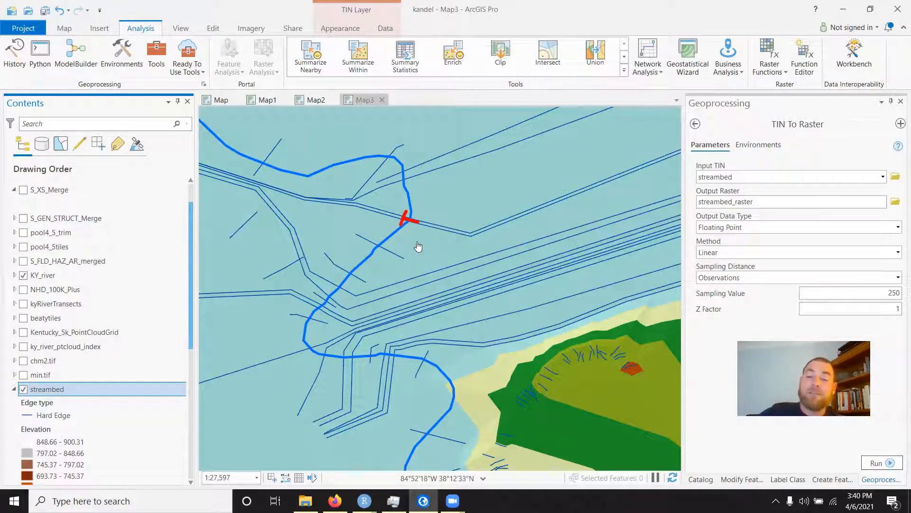
scroll(up, 3)
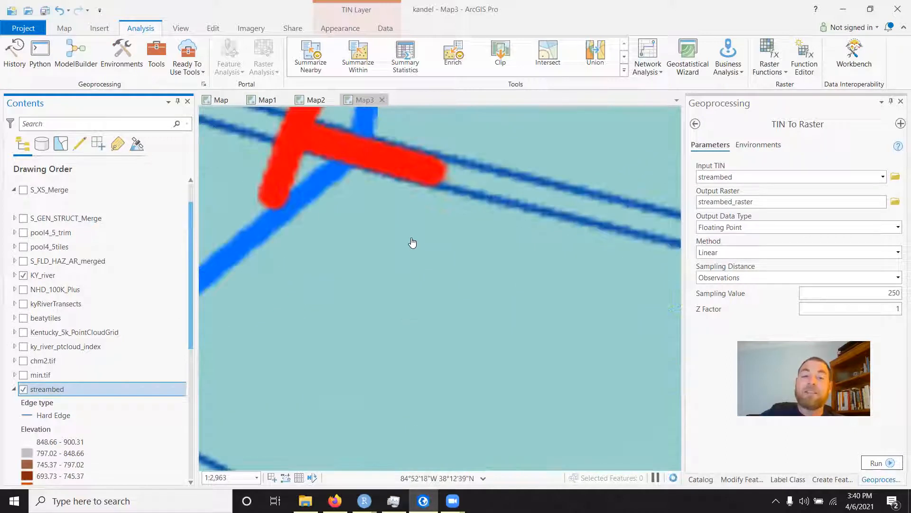
scroll(down, 3)
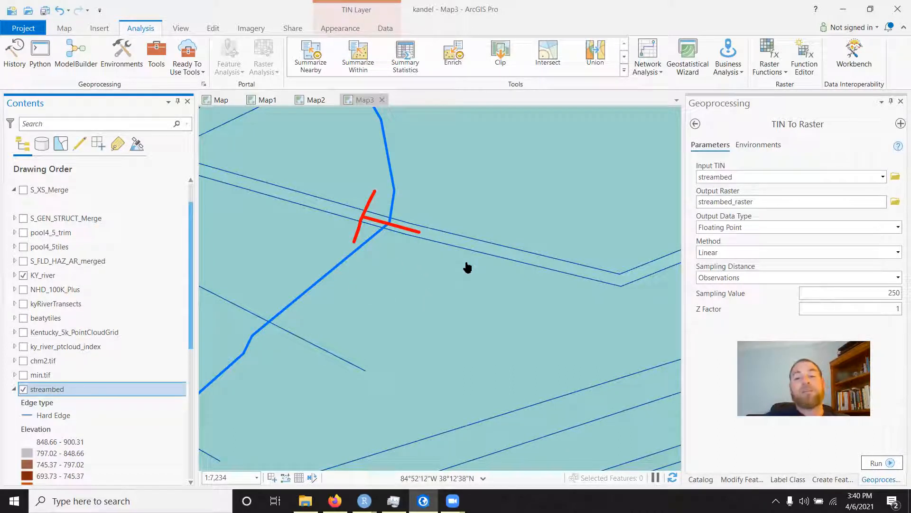
mouse_move(498, 274)
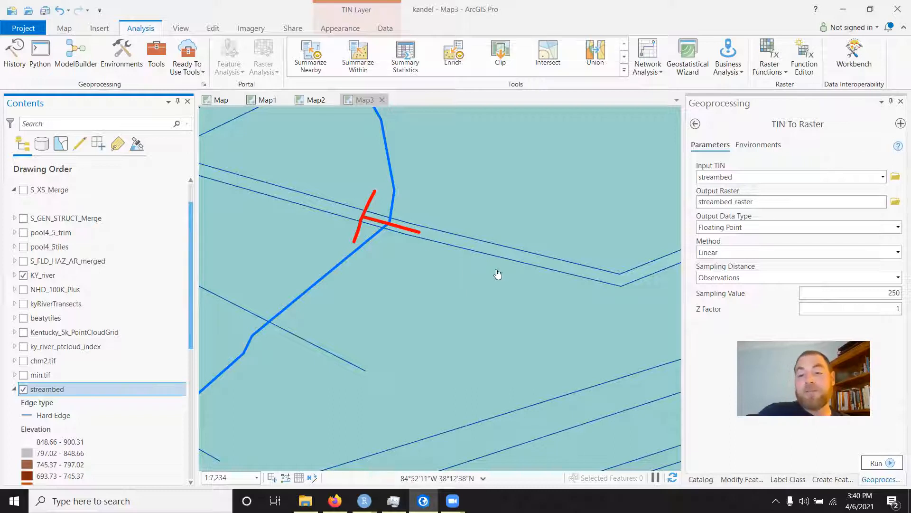
mouse_move(376, 257)
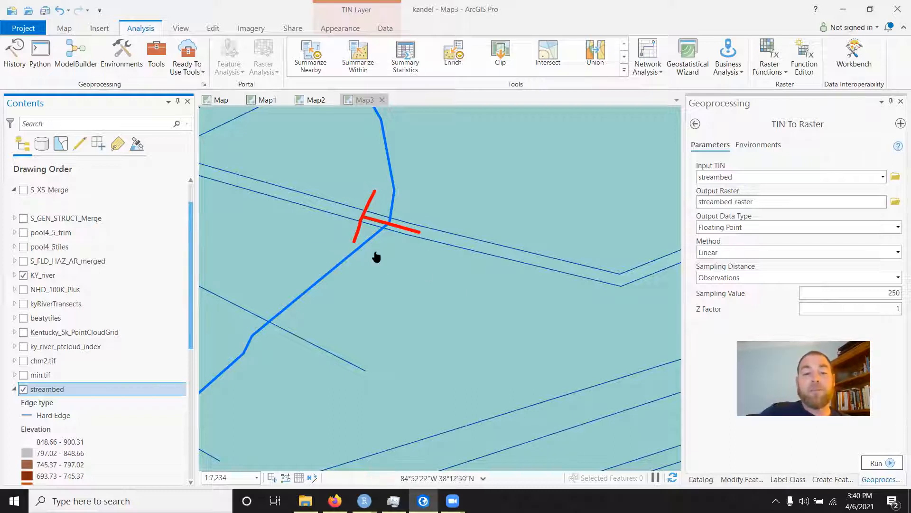
mouse_move(406, 291)
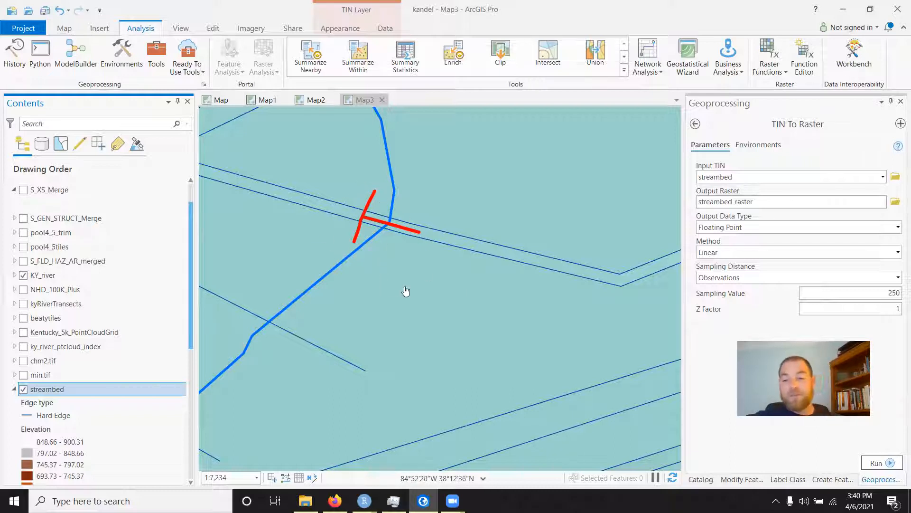
mouse_move(495, 284)
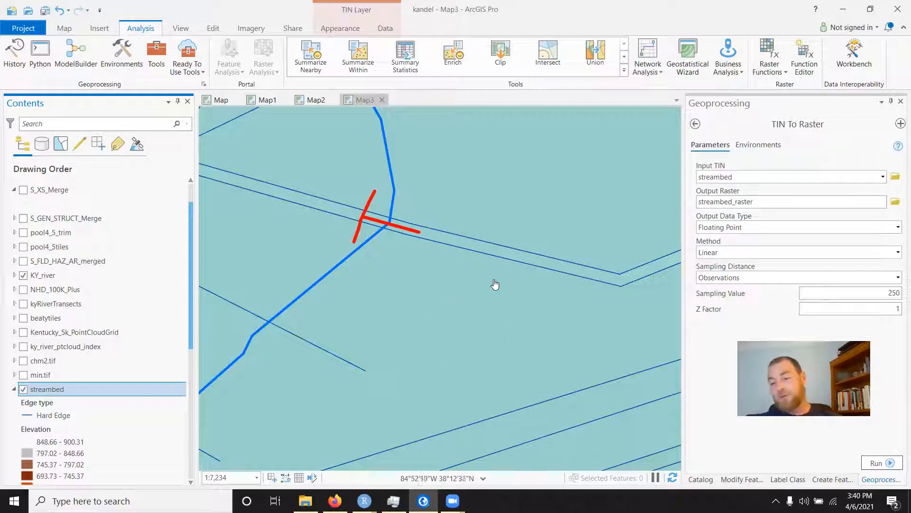
scroll(down, 3)
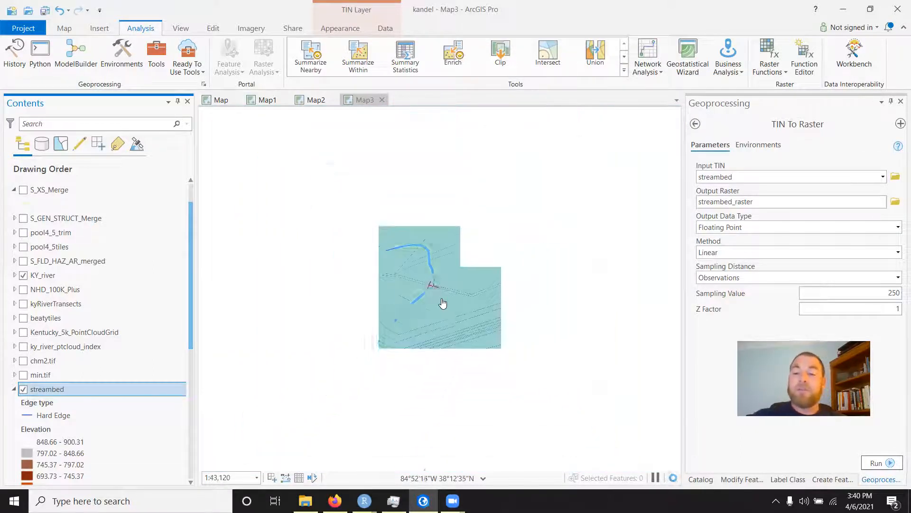